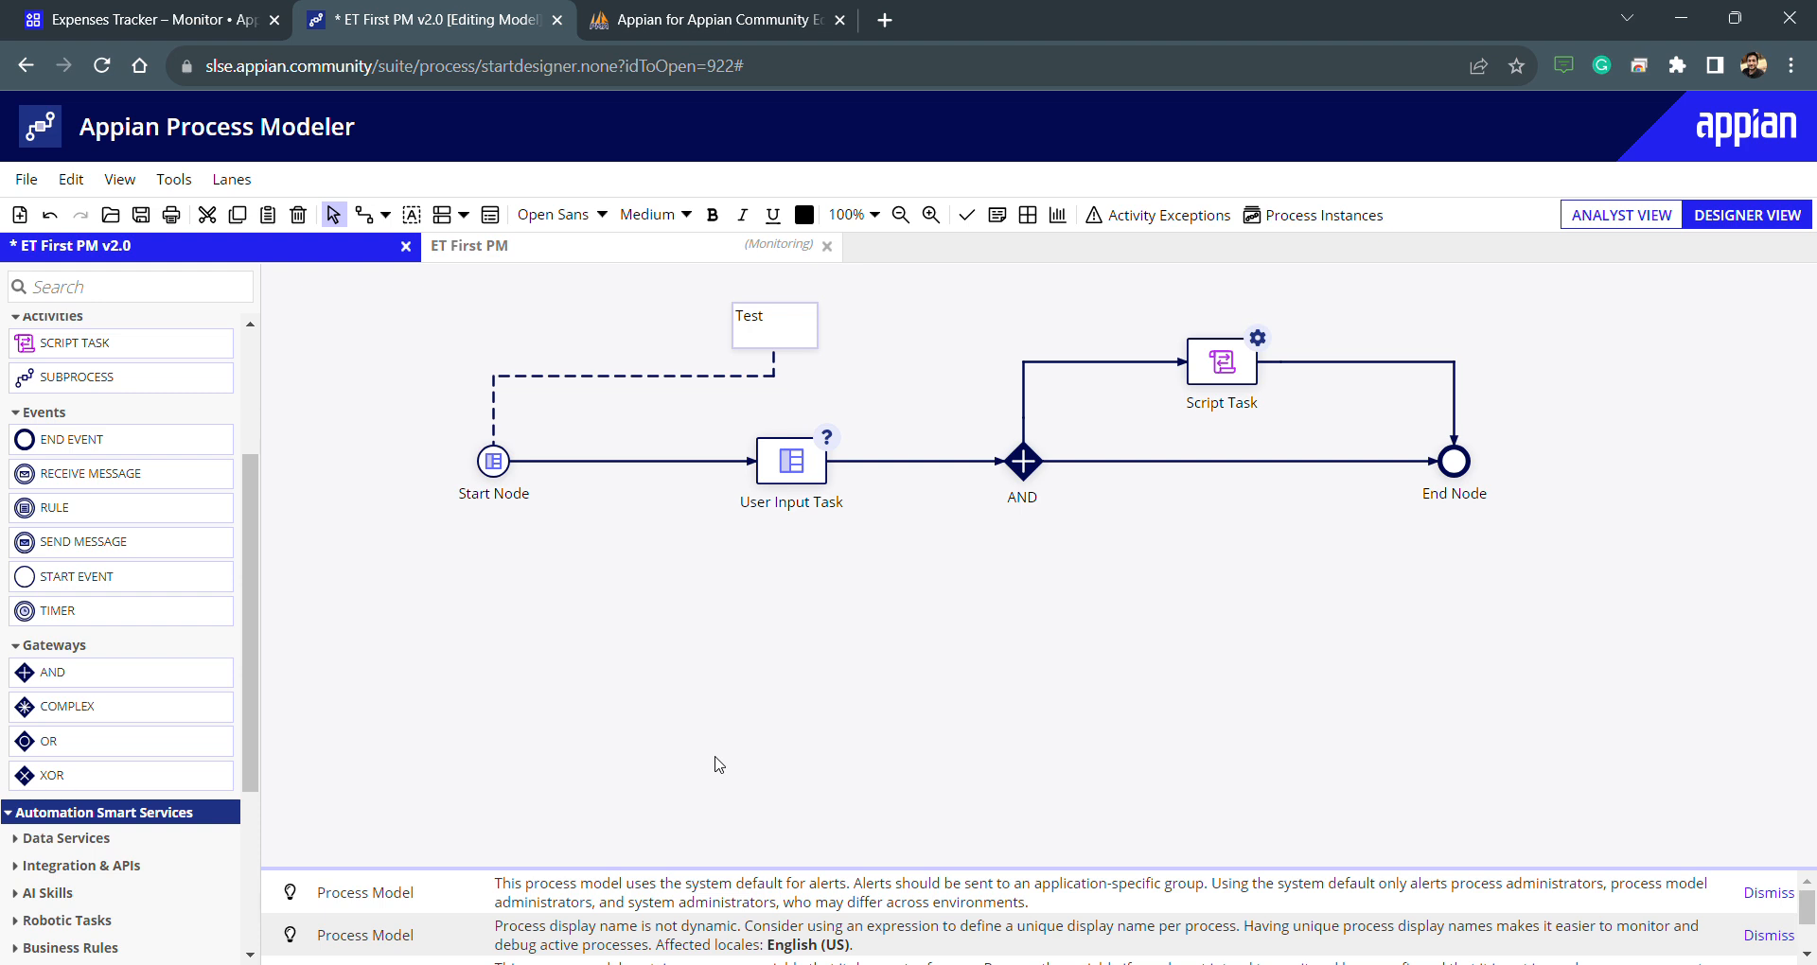
# Show the All Objects list of the Expenses Tracker application
pyautogui.click(139, 19)
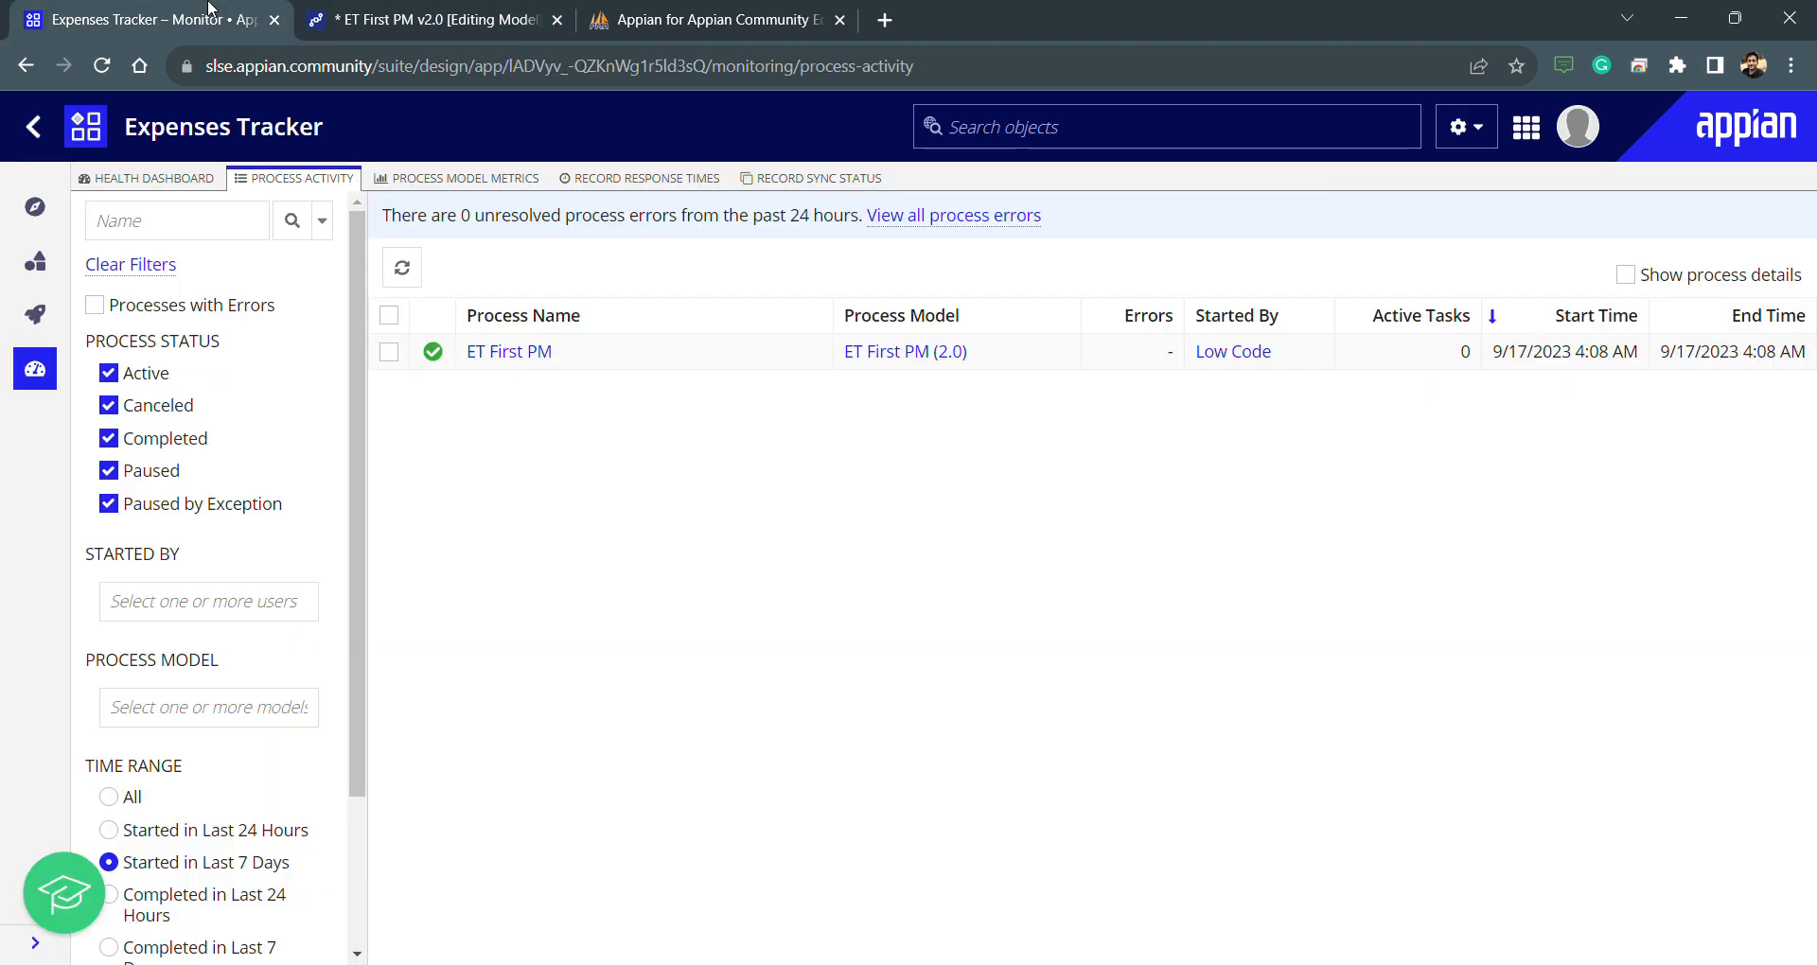
pyautogui.moveTo(35, 259)
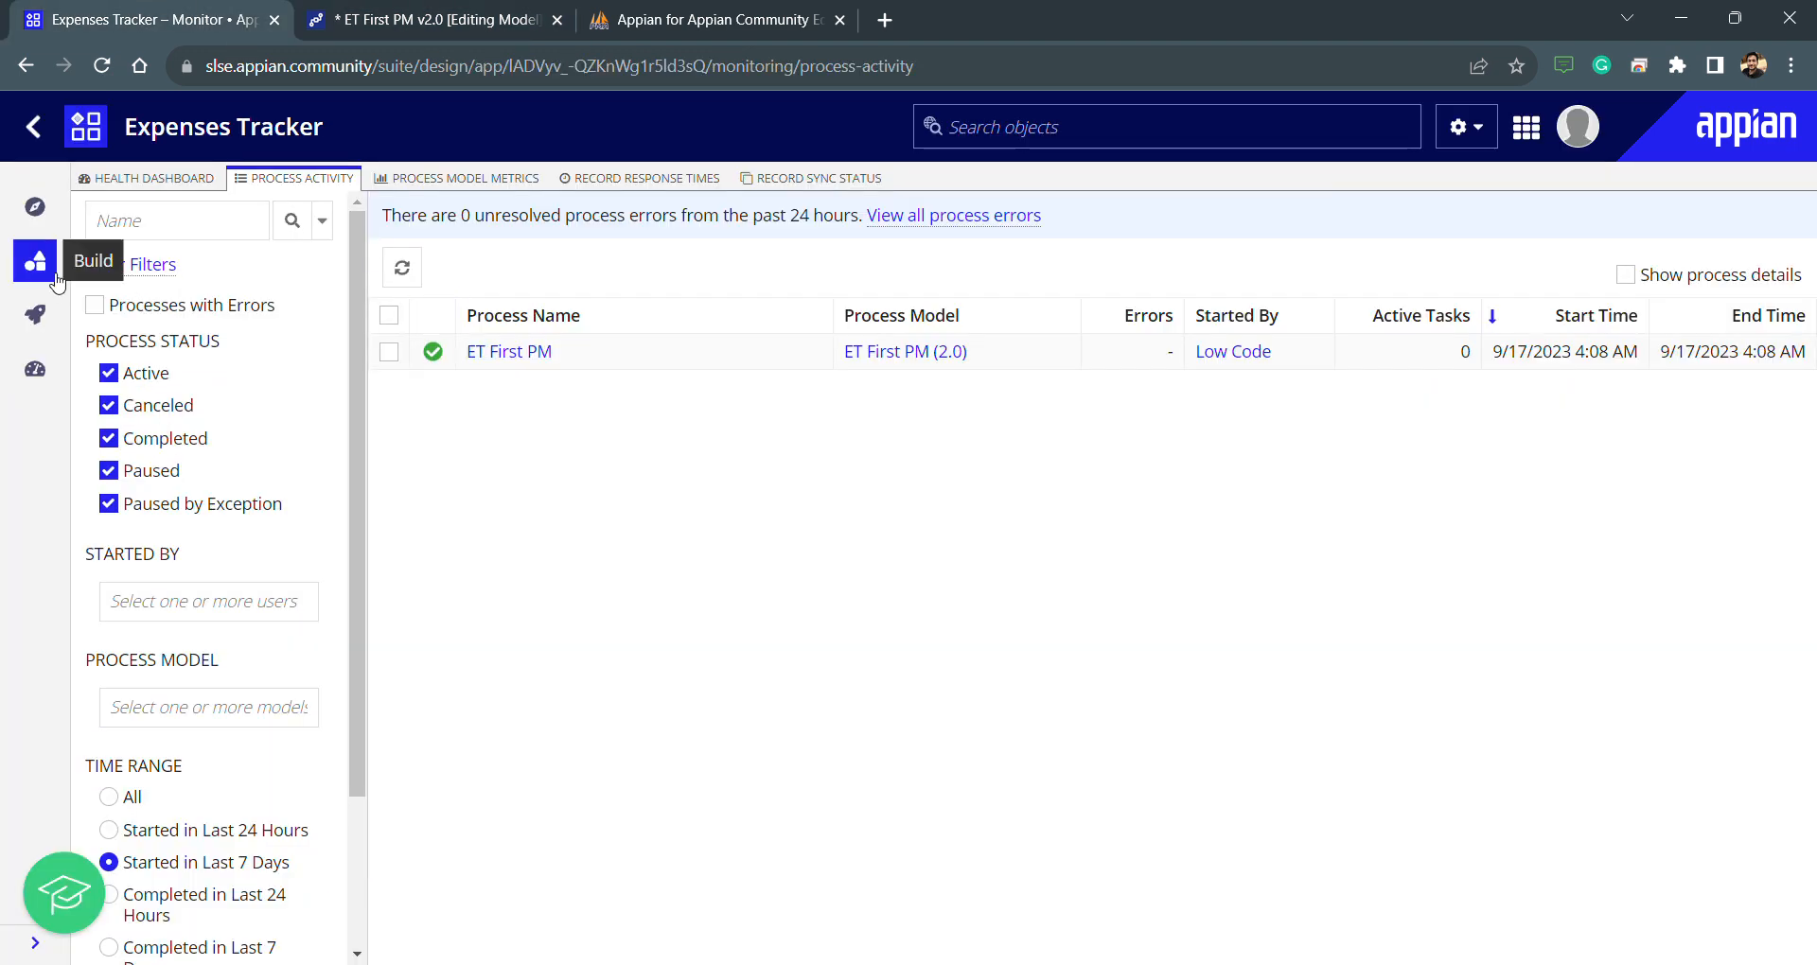
pyautogui.click(35, 261)
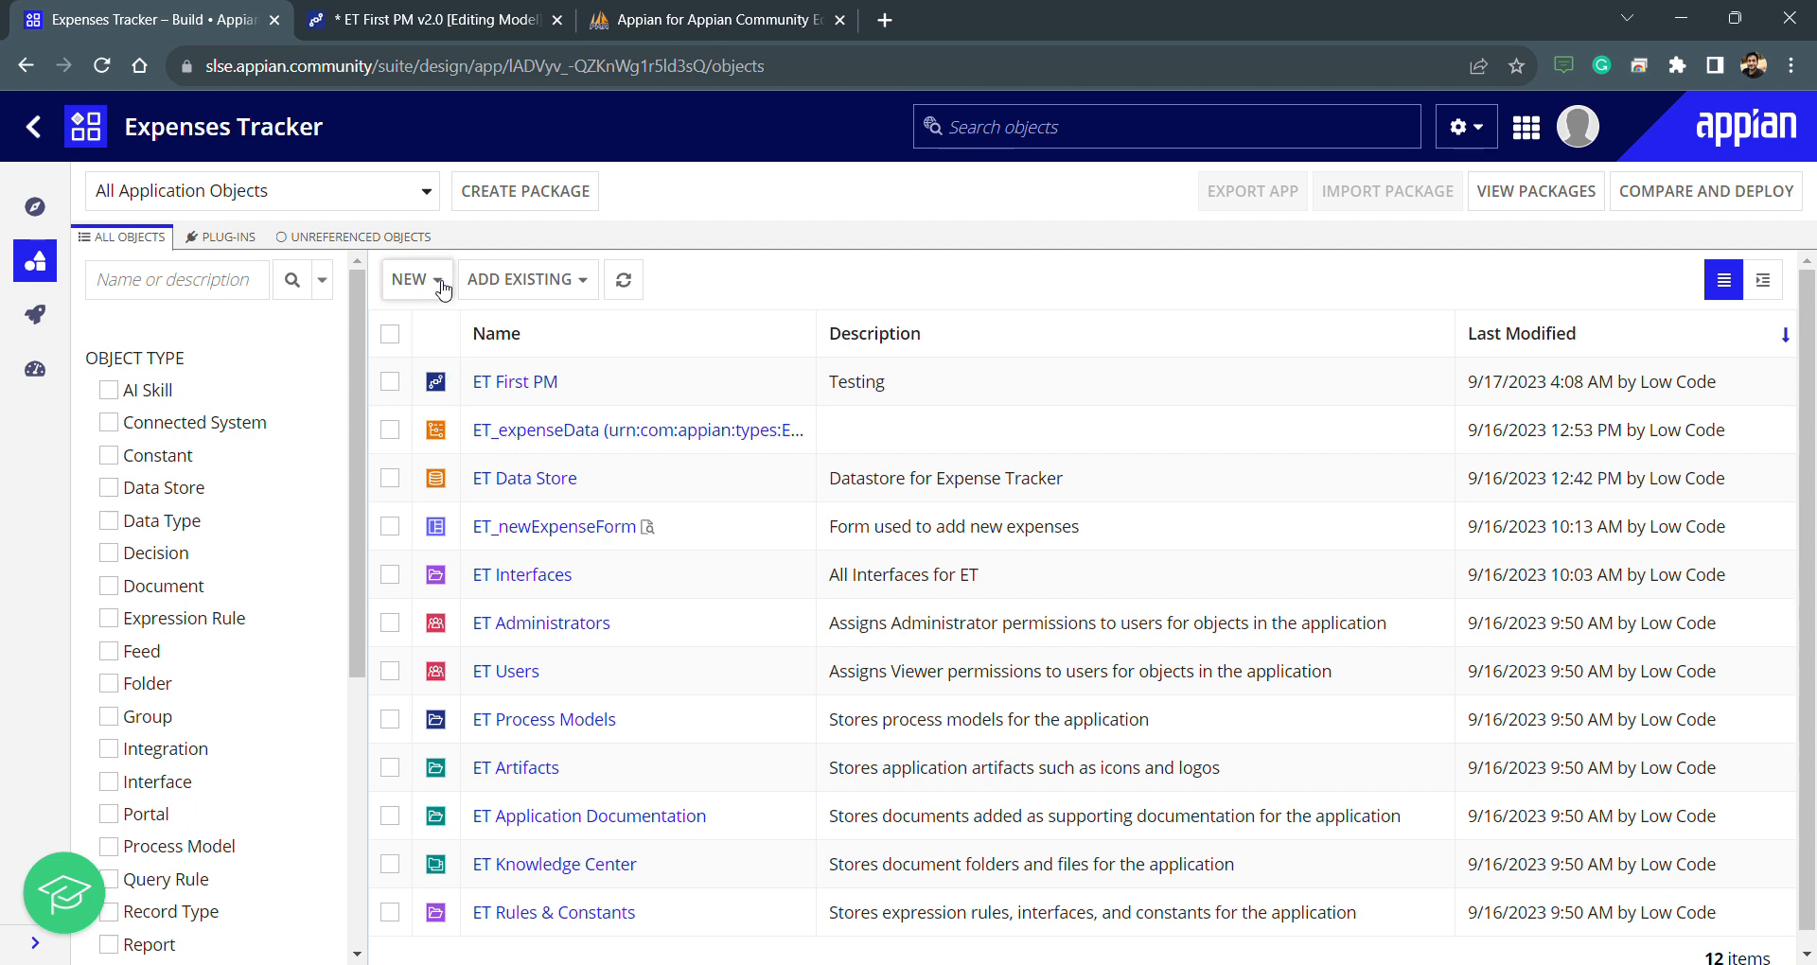
pyautogui.click(429, 19)
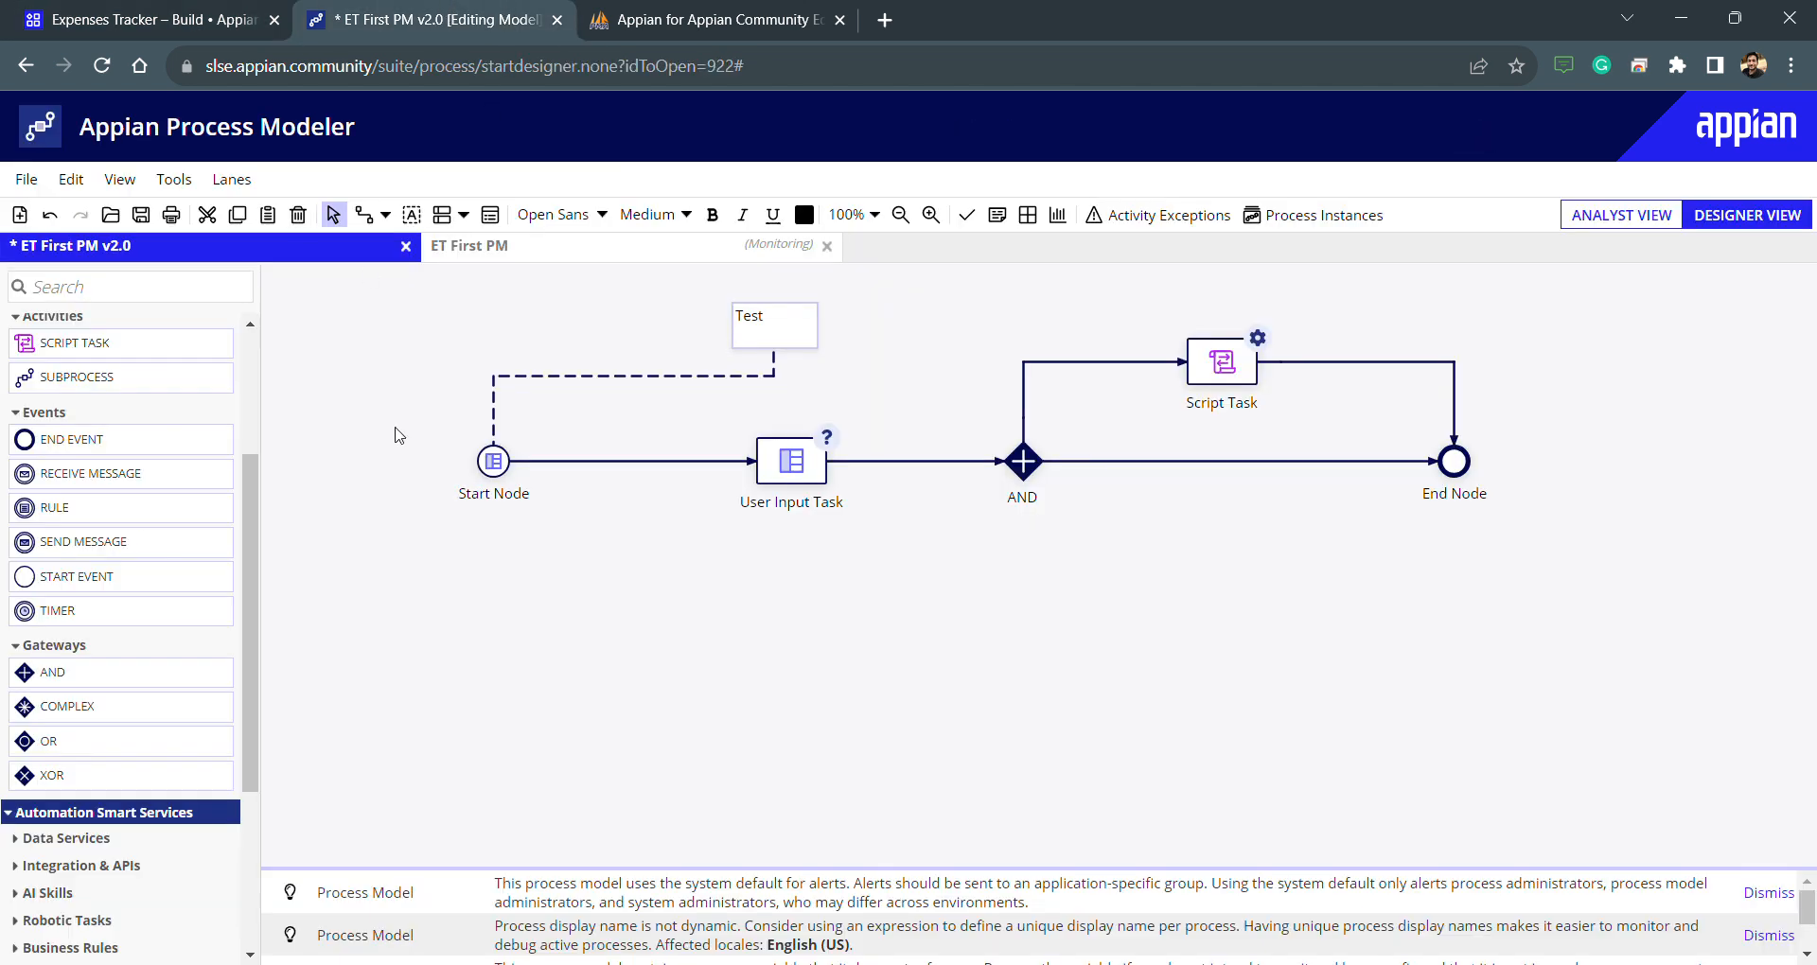
pyautogui.click(139, 20)
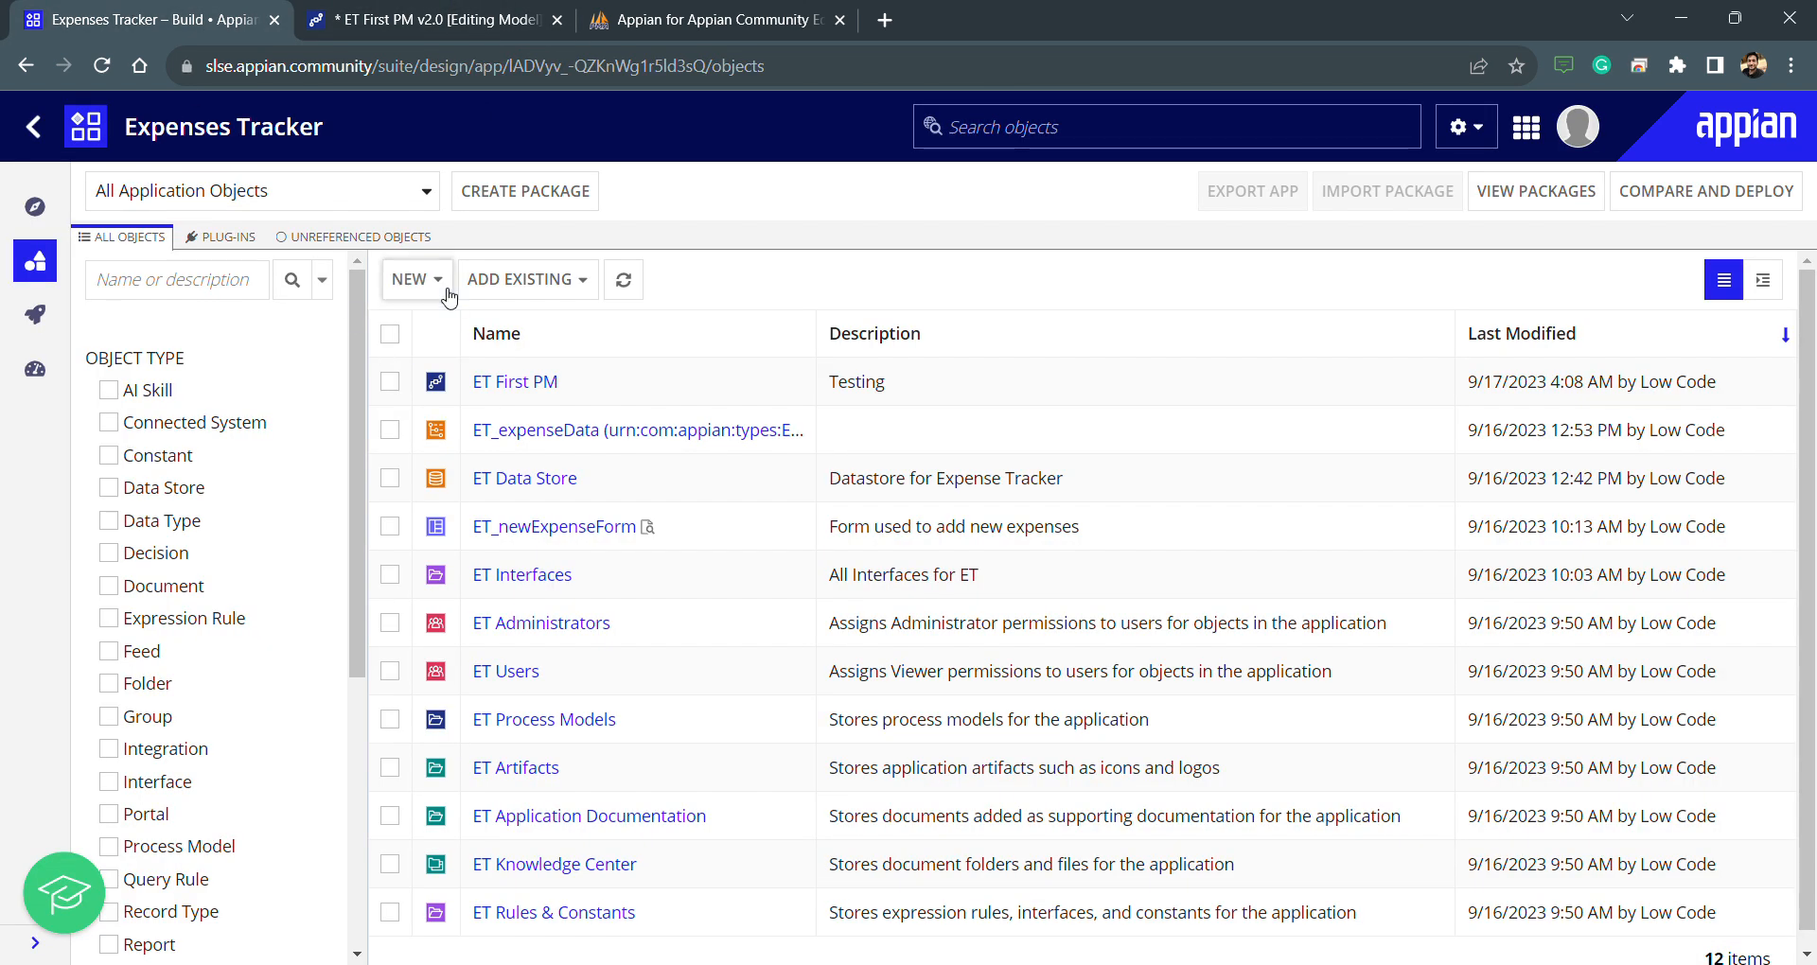
# Start a new process model named 'ET Write Expense', described 'To store the expense details in DB'
pyautogui.click(409, 279)
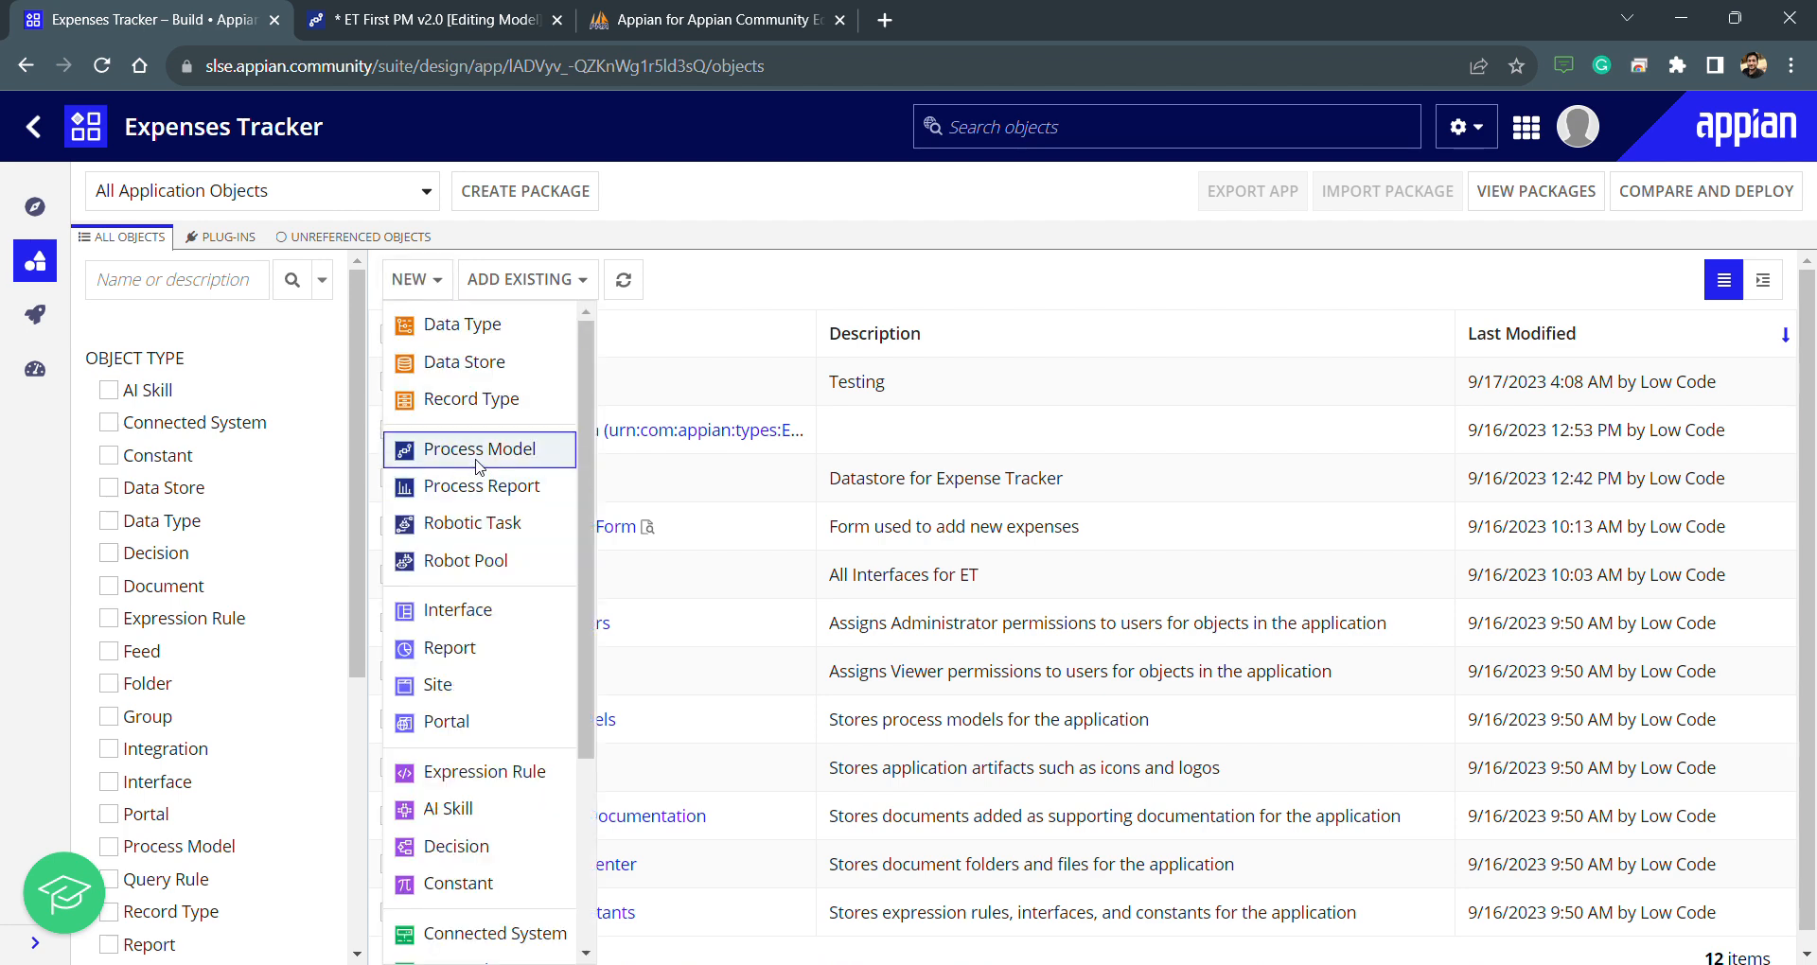
pyautogui.click(477, 449)
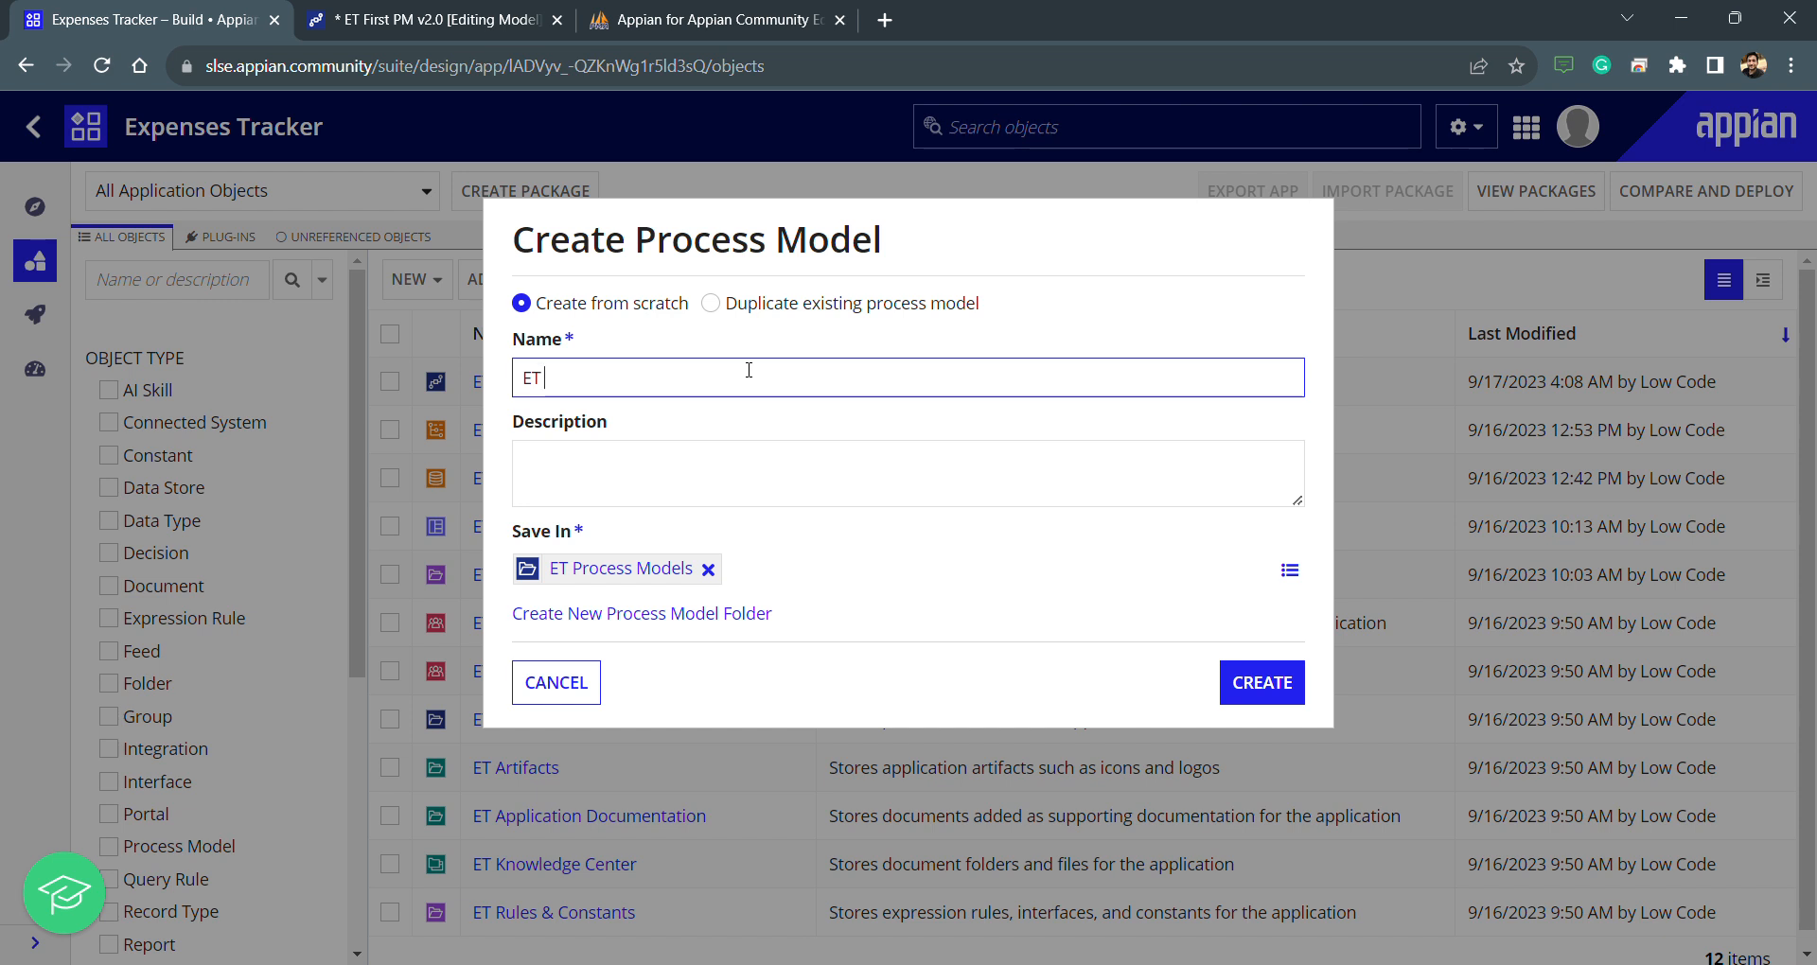
pyautogui.write('write')
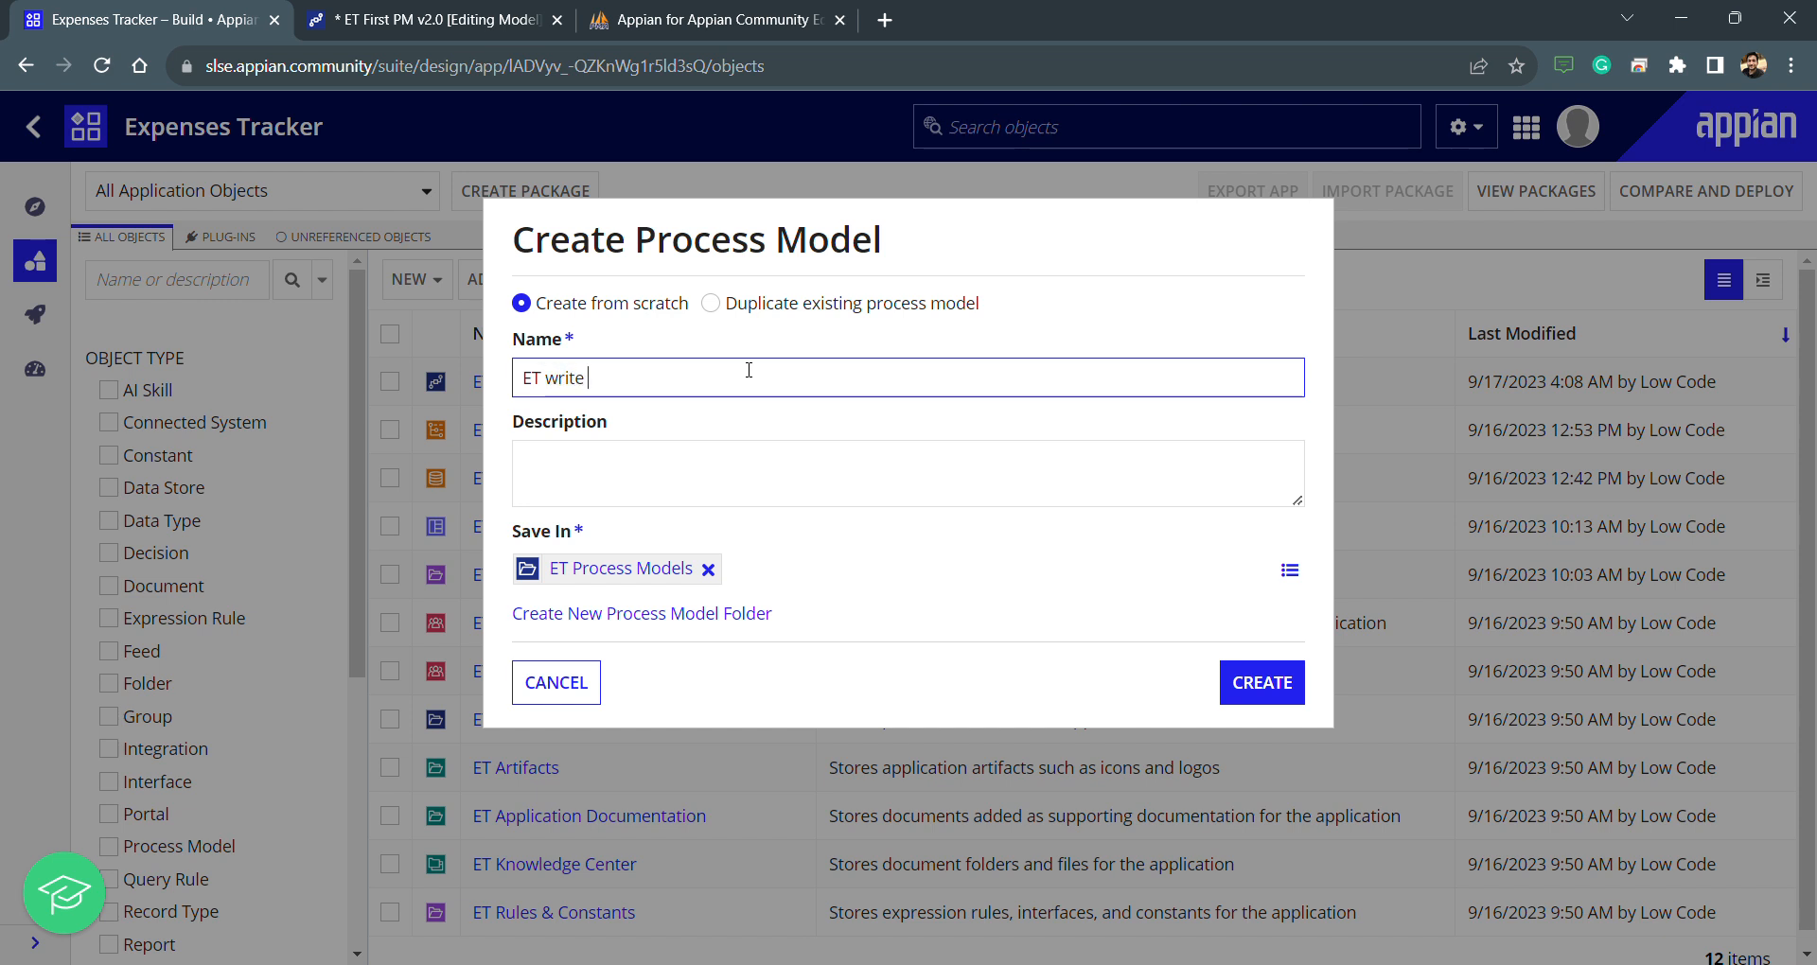
pyautogui.press('Backspace')
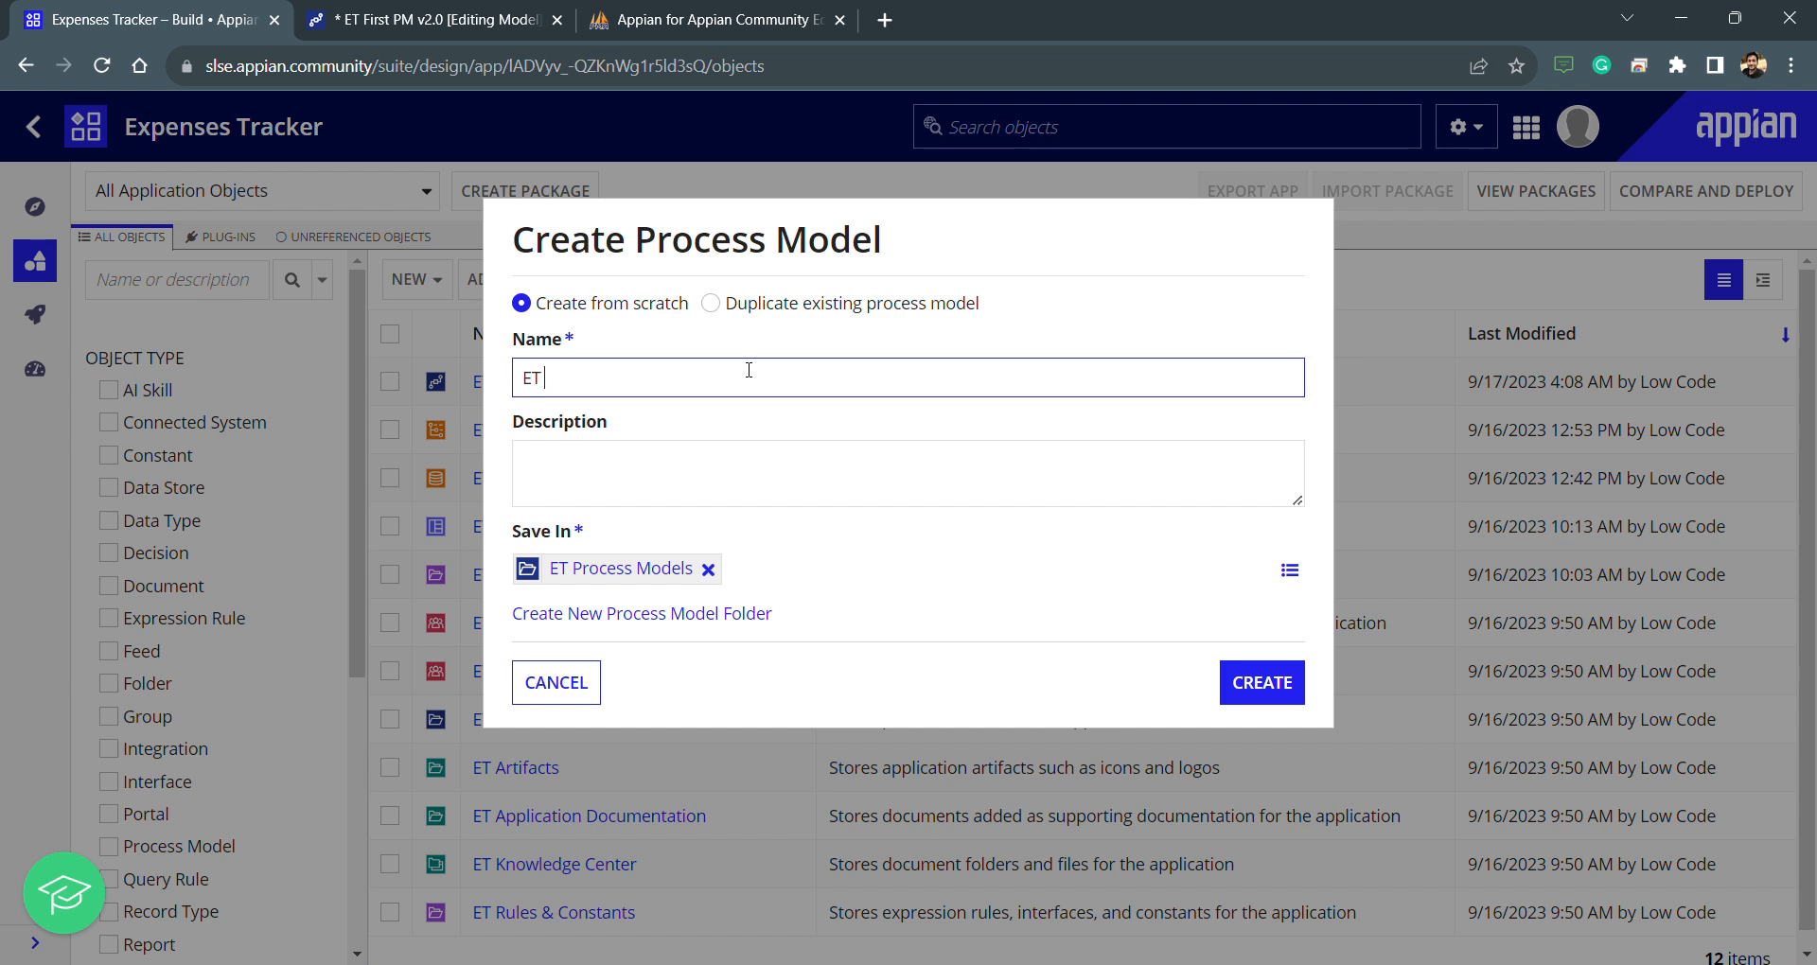
pyautogui.write('Write')
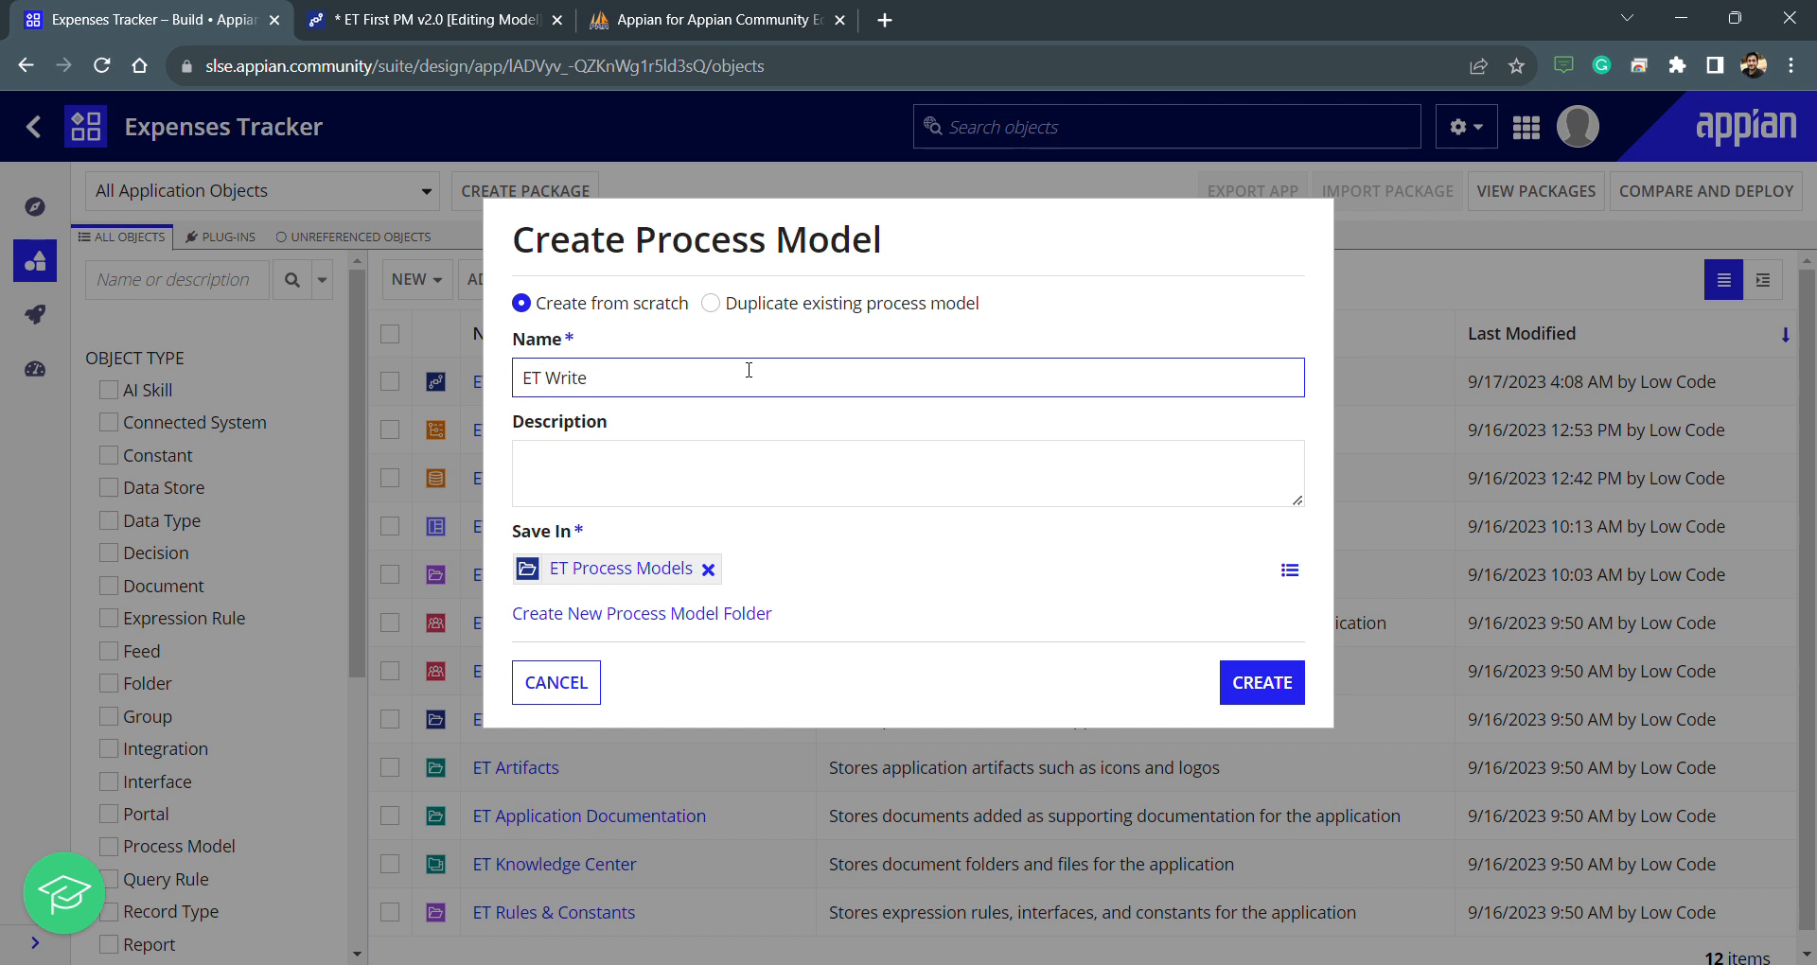
pyautogui.write('Expense')
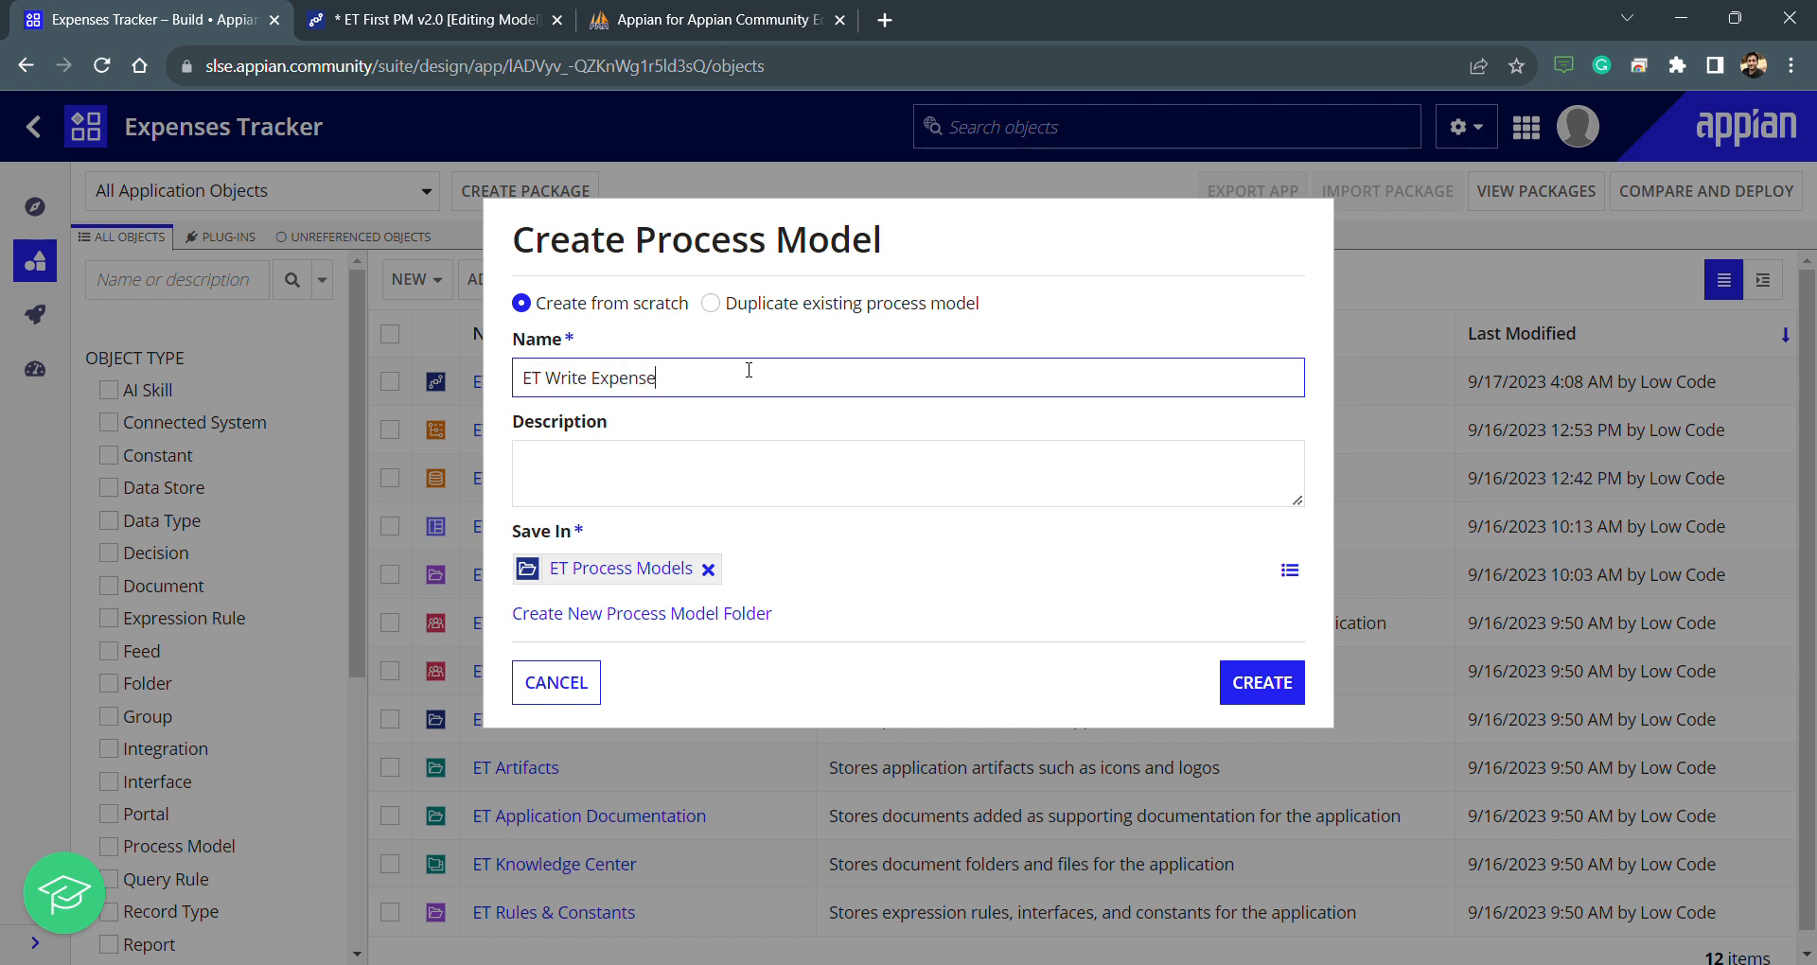
pyautogui.write('To')
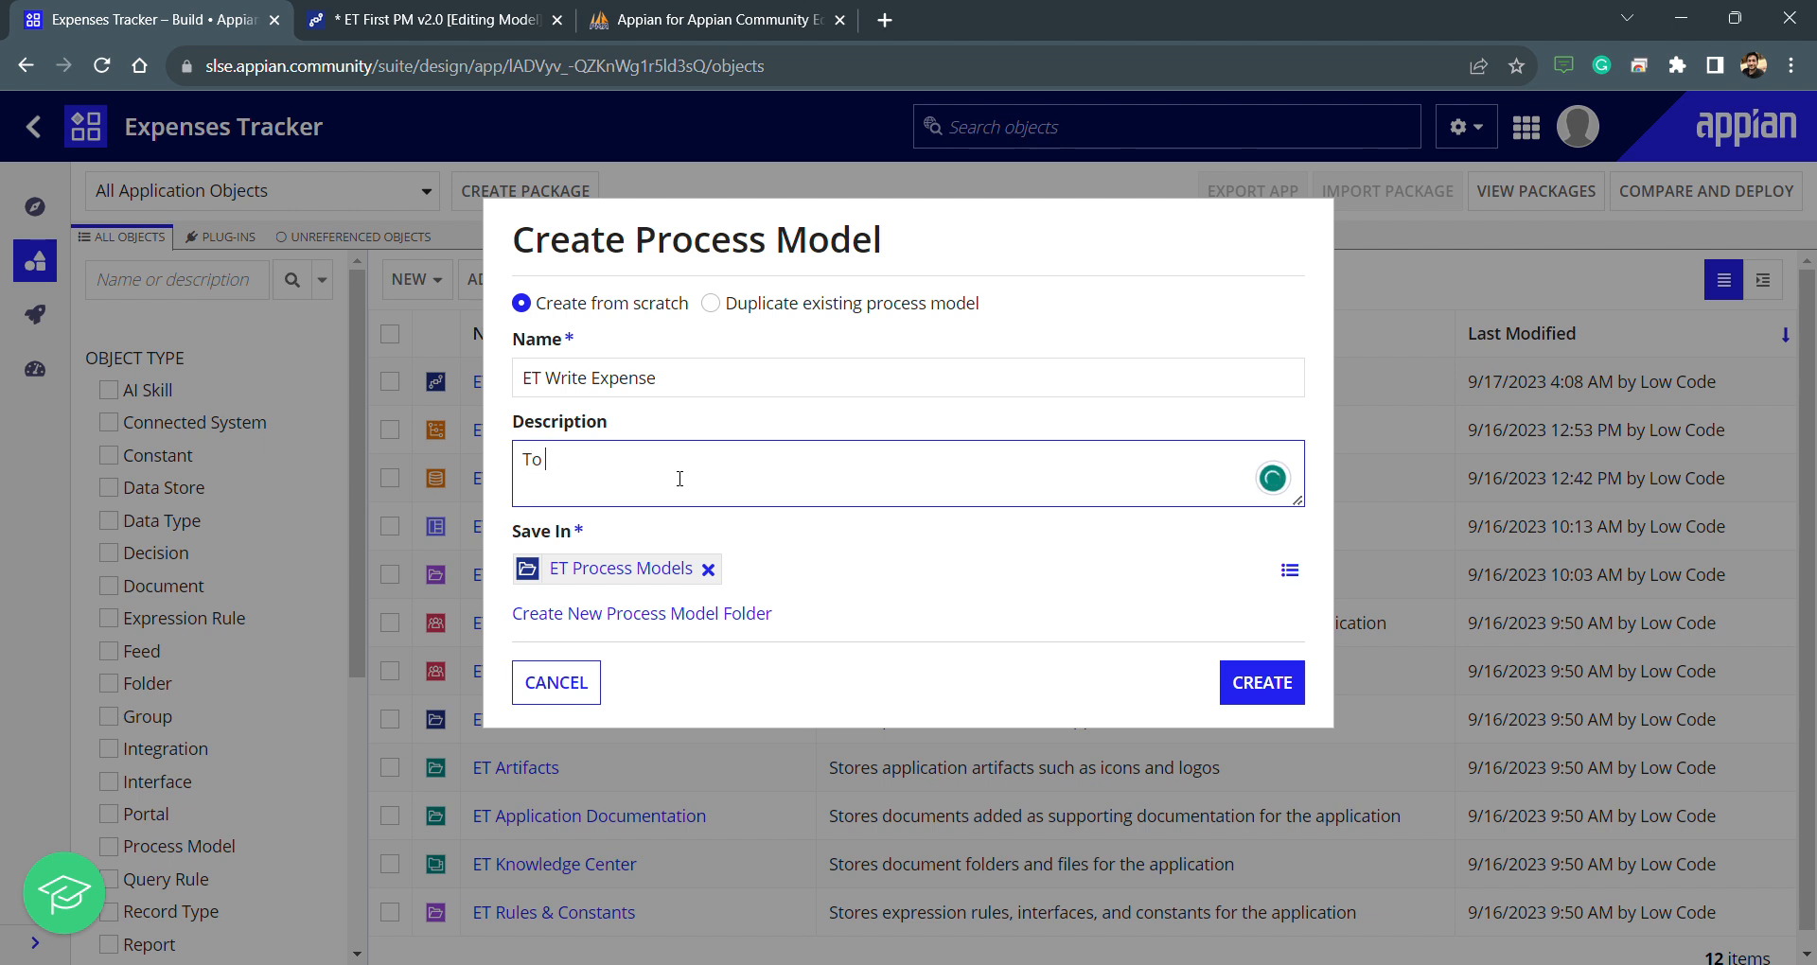
pyautogui.write('store the')
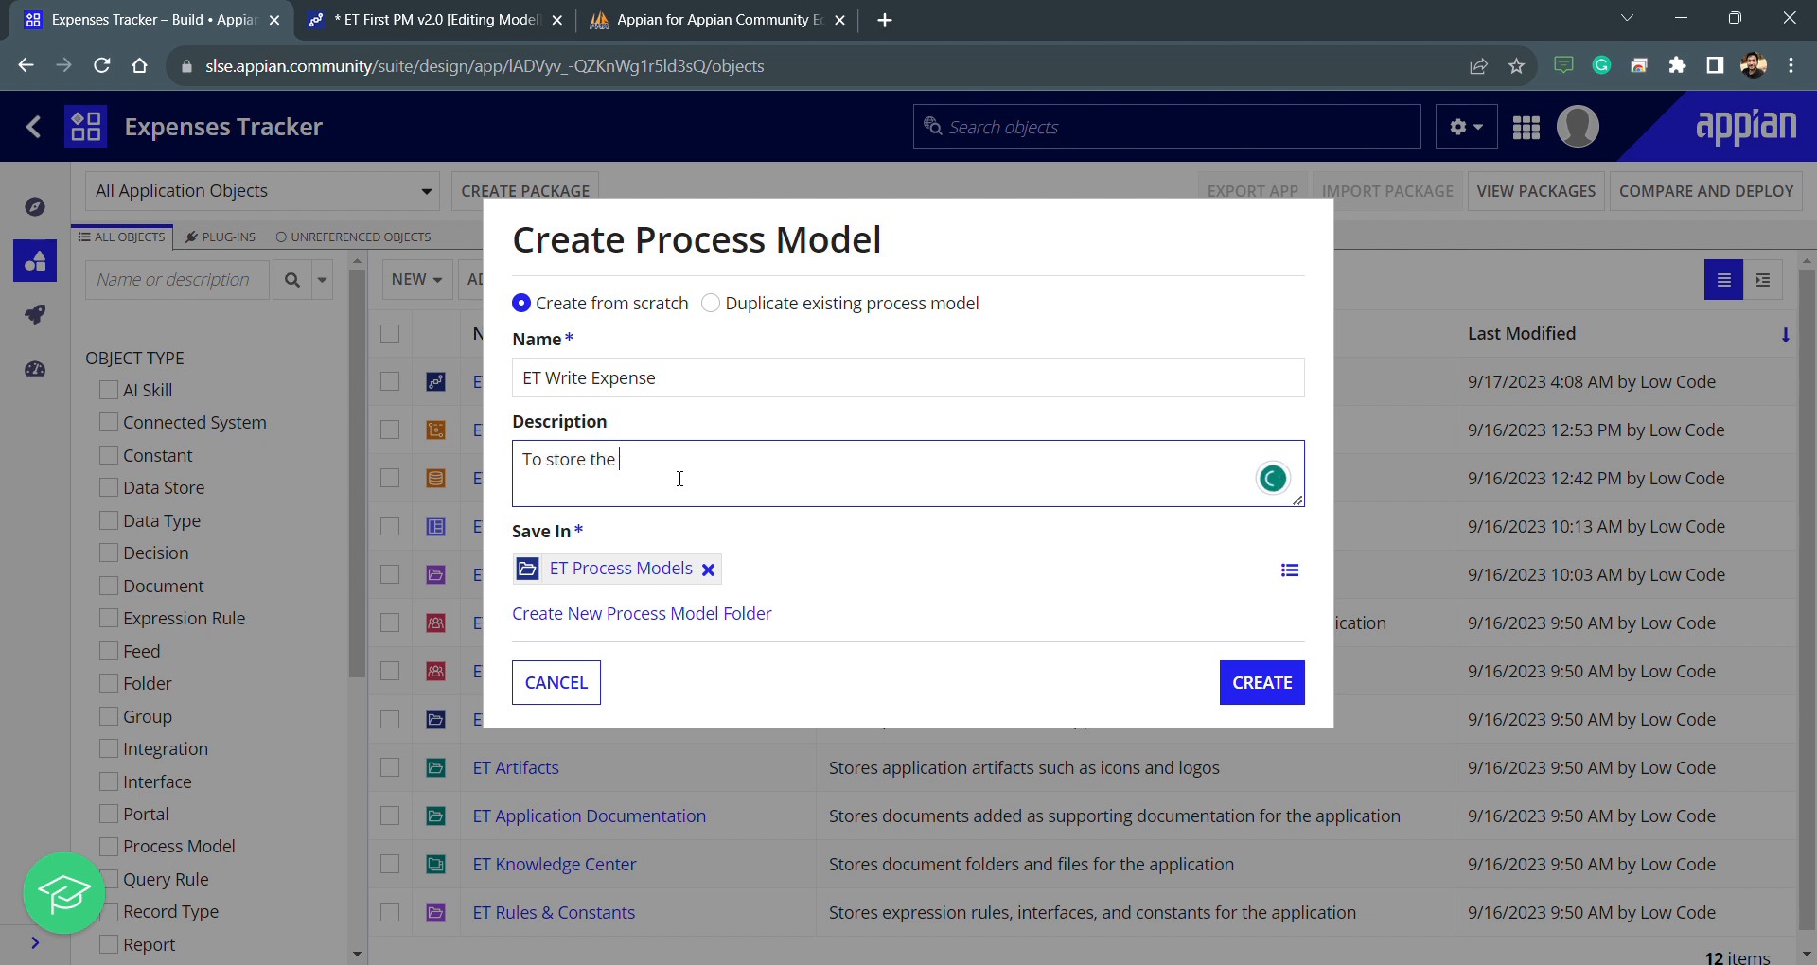
pyautogui.write('expense details in')
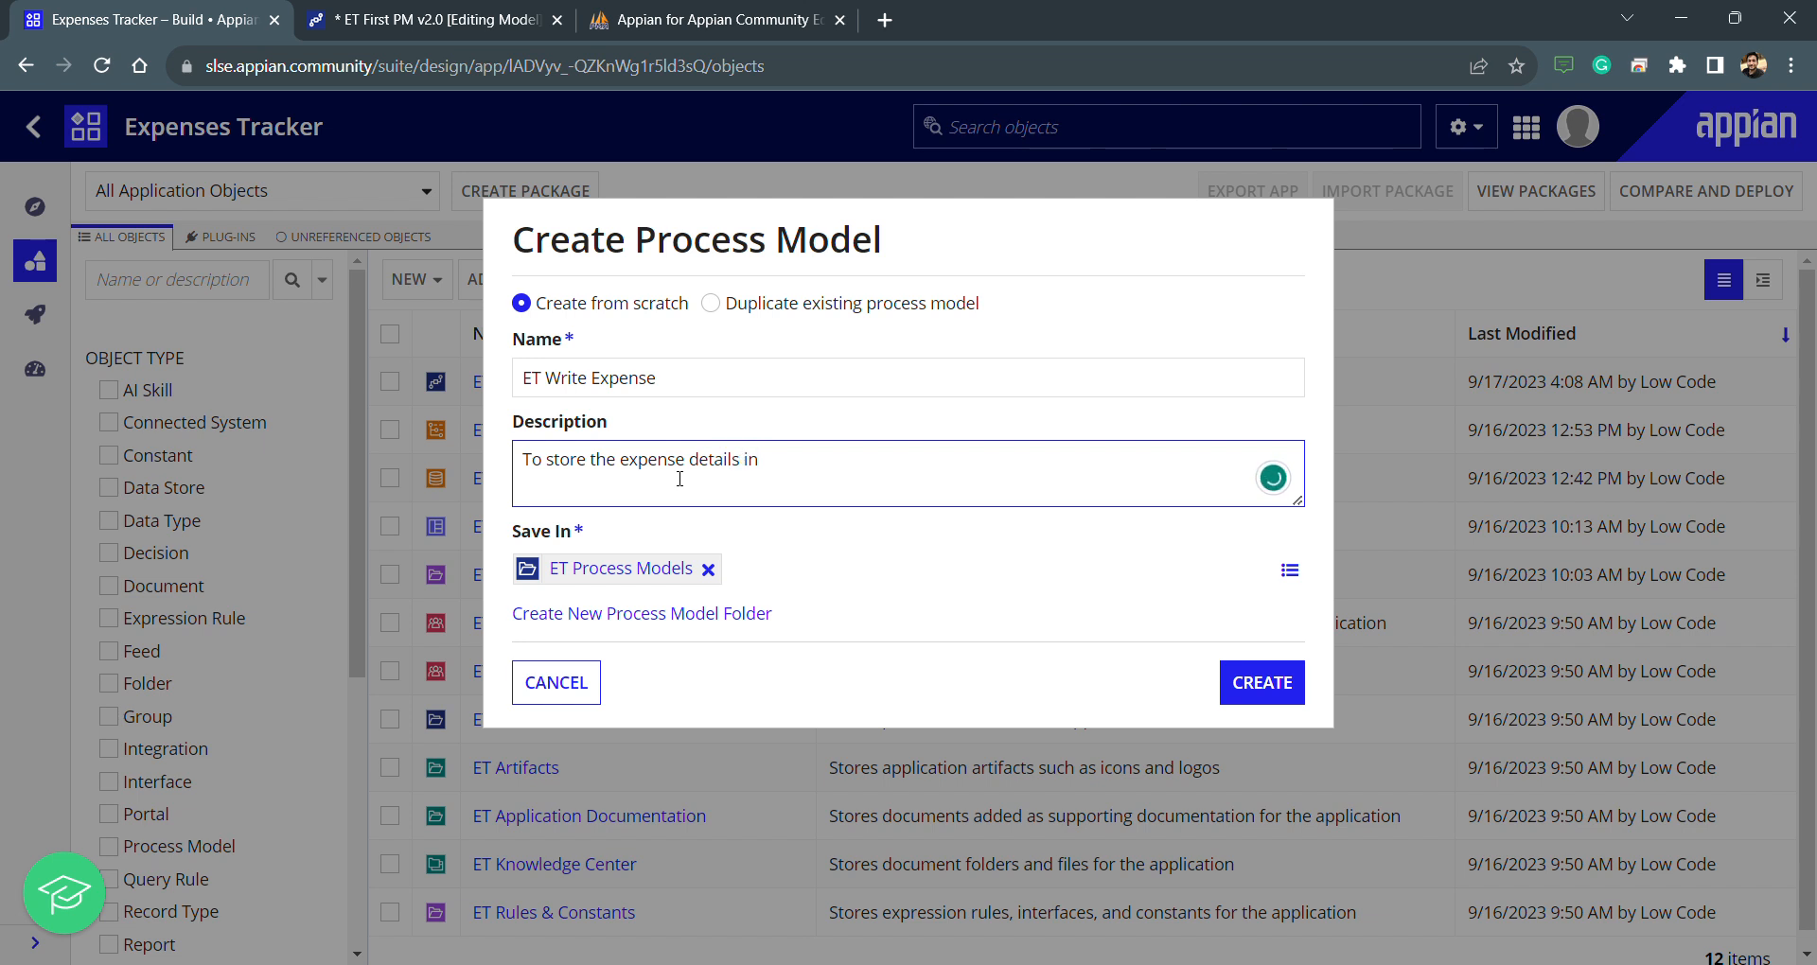
pyautogui.write('DB')
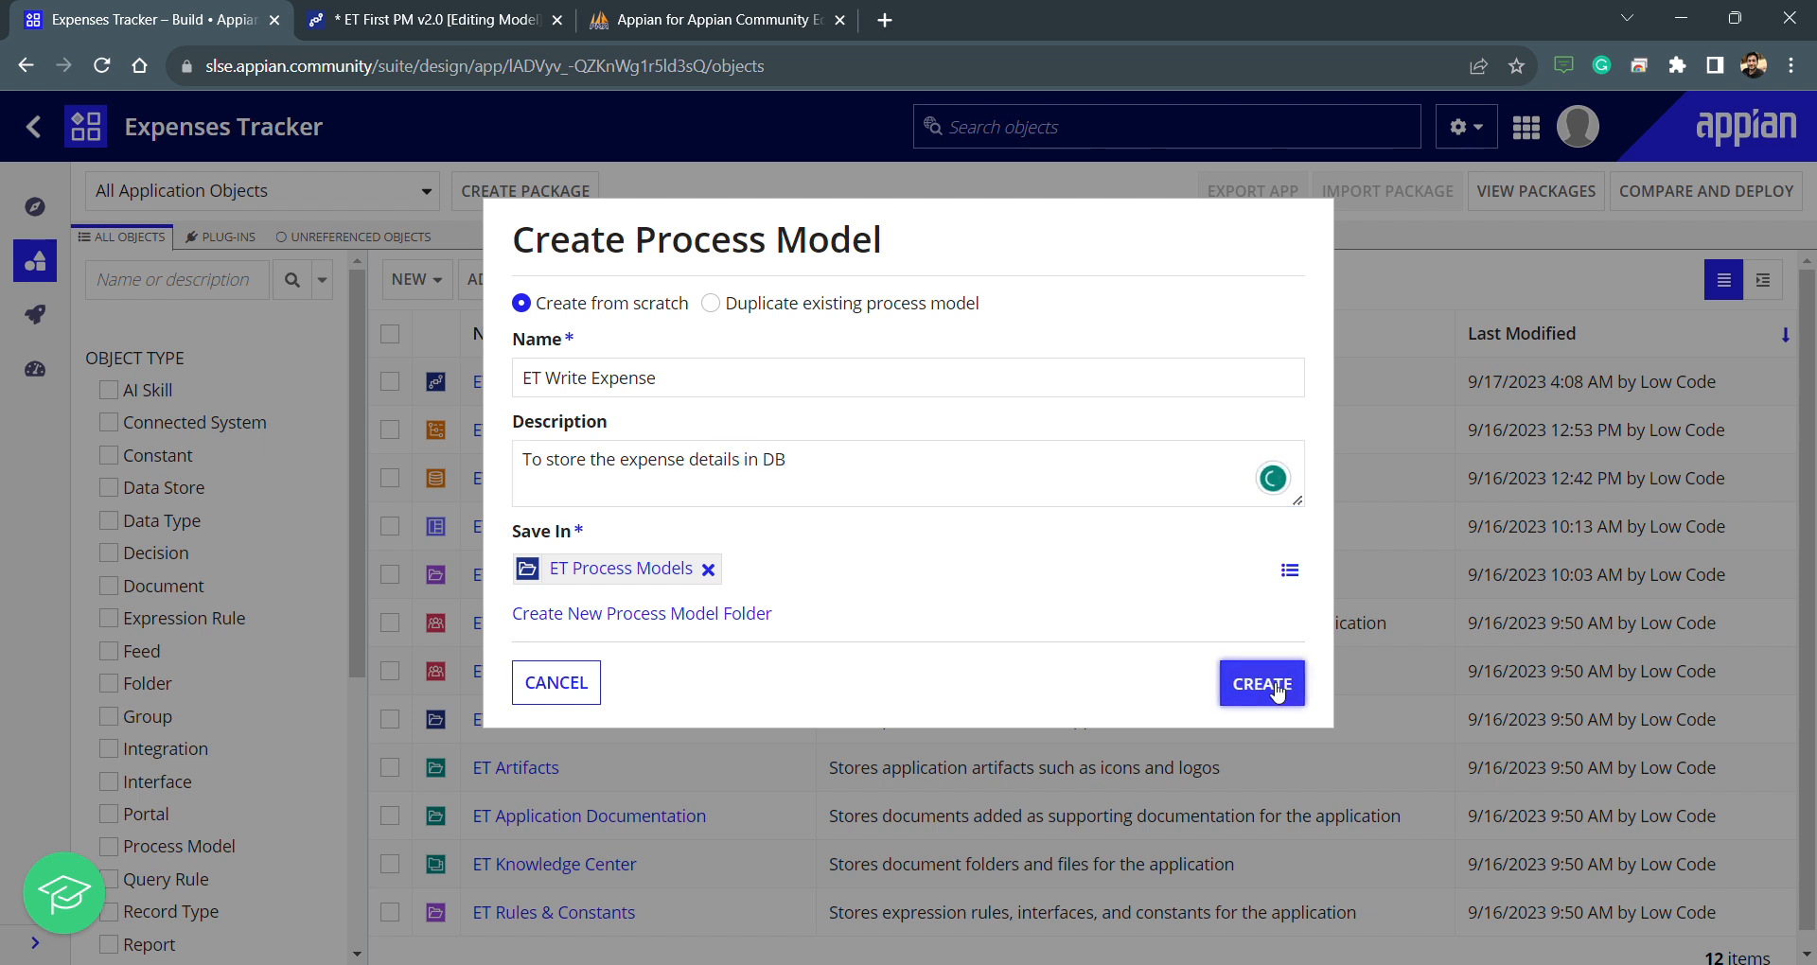
# Create the ET Write Expense process model, keeping the default security
pyautogui.click(1261, 682)
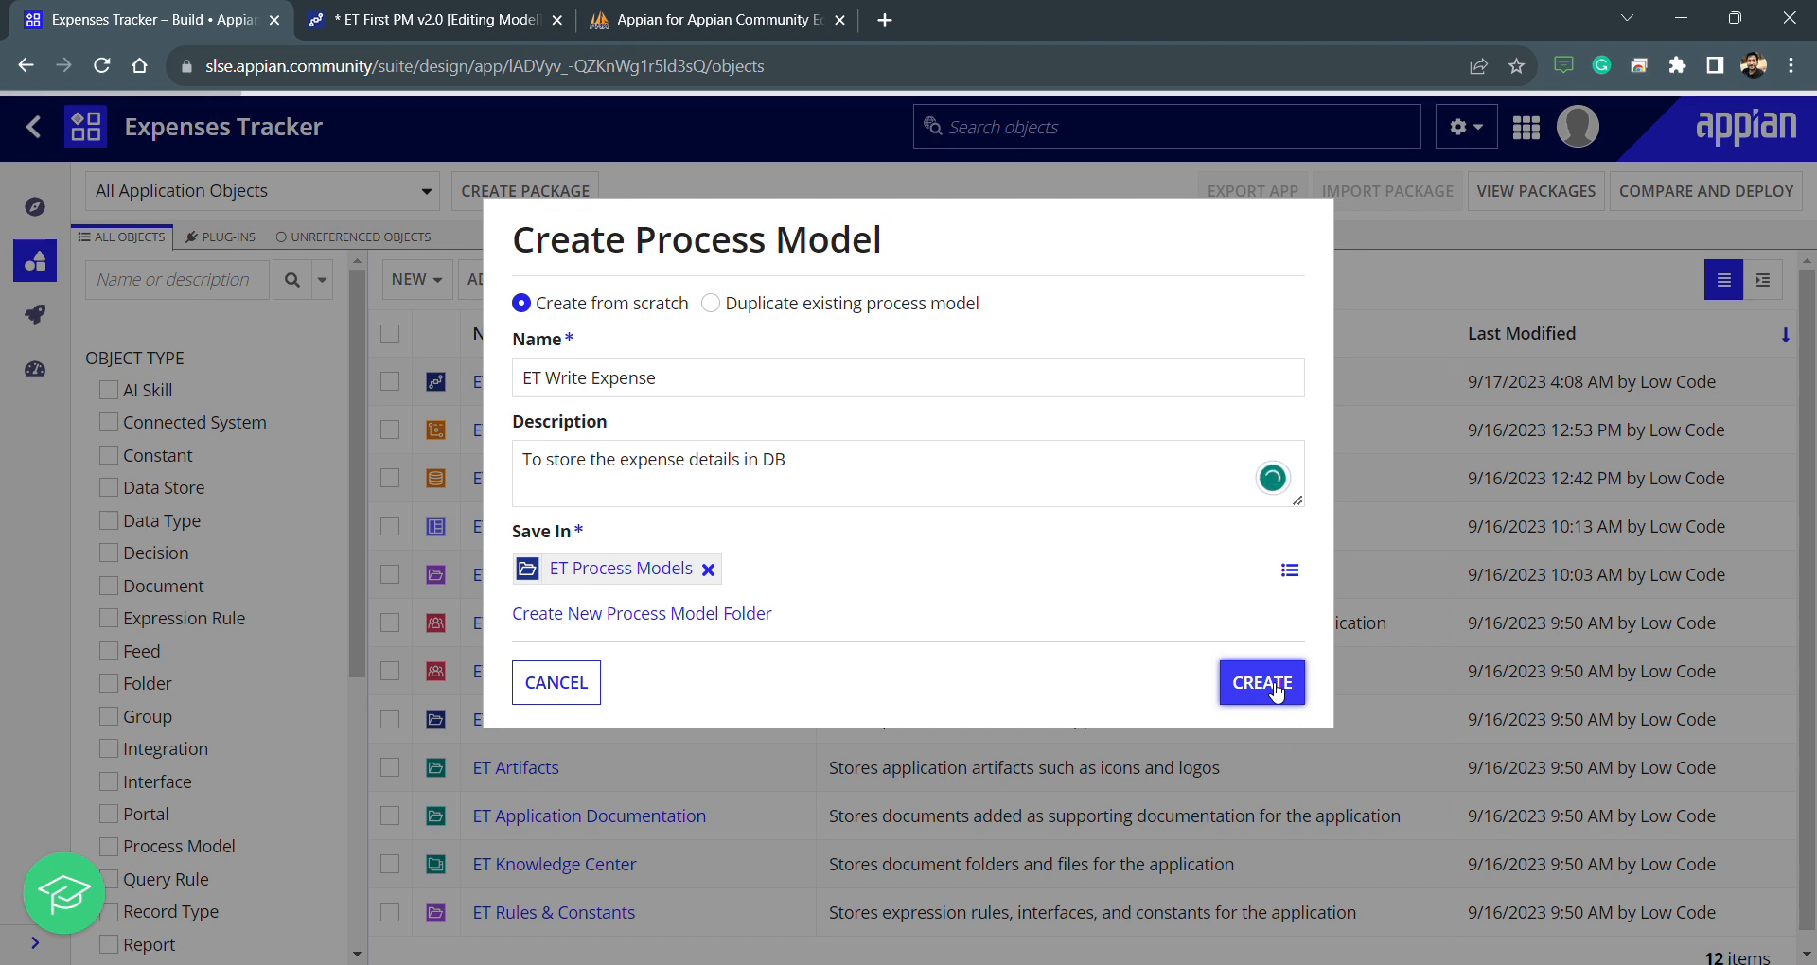
pyautogui.click(1261, 682)
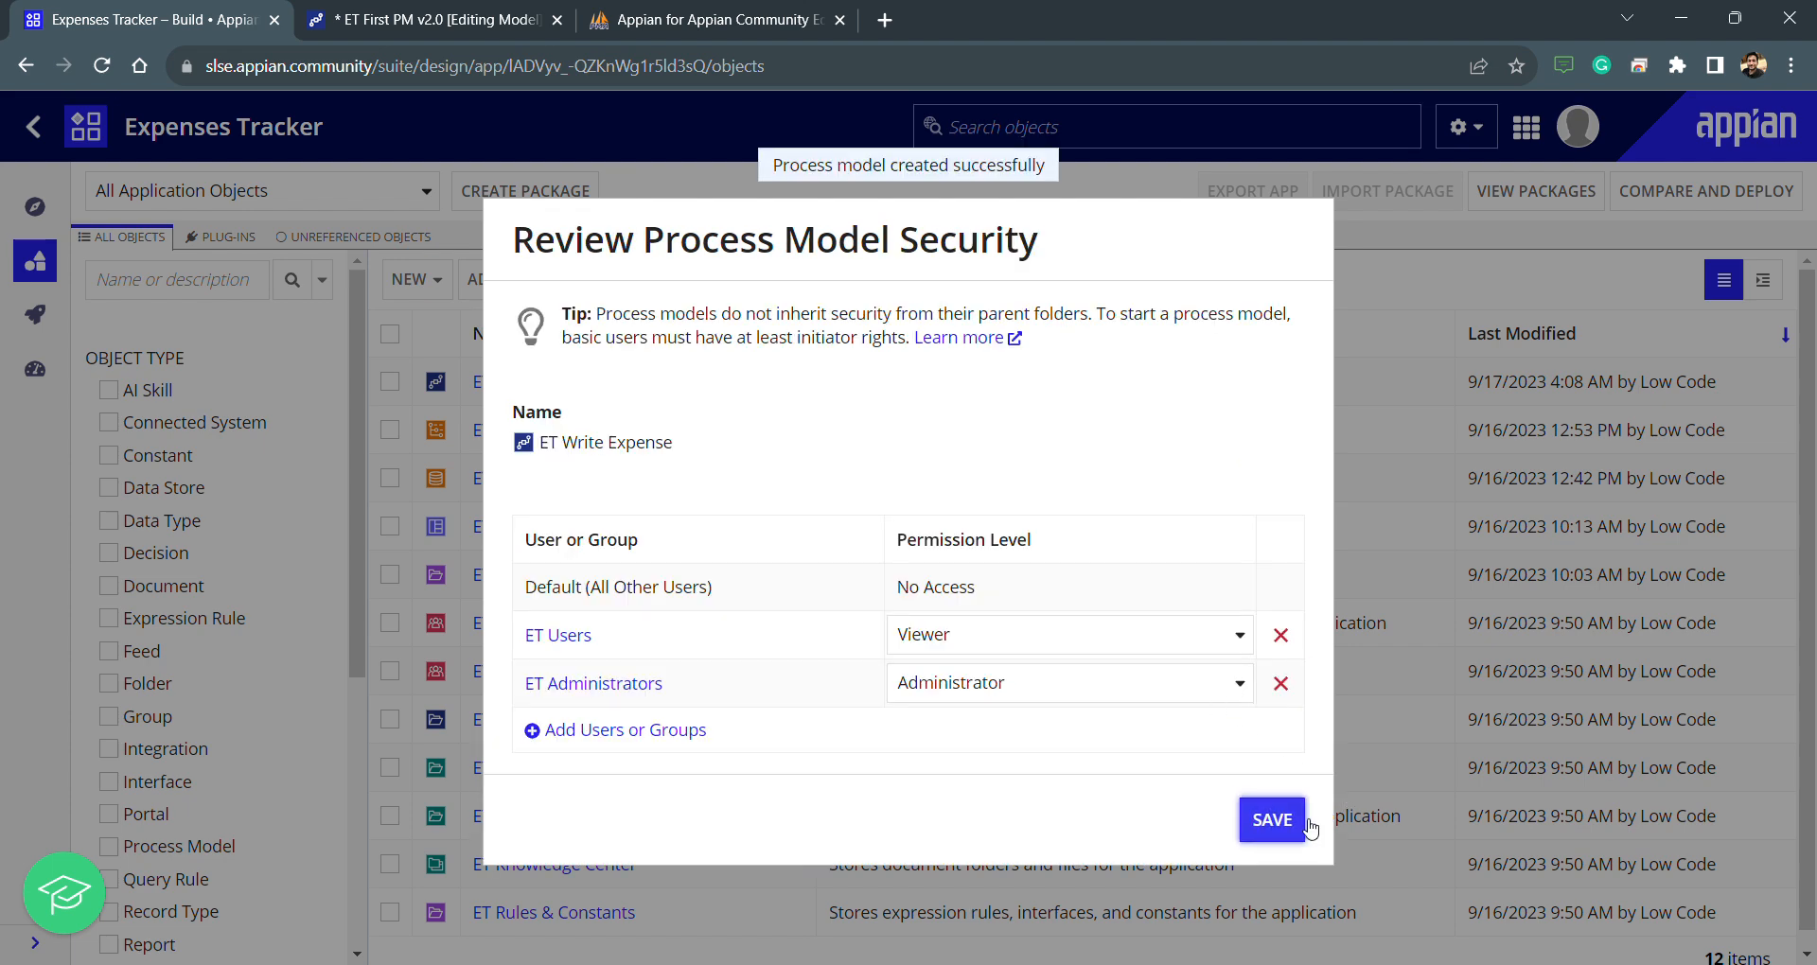
pyautogui.click(1270, 819)
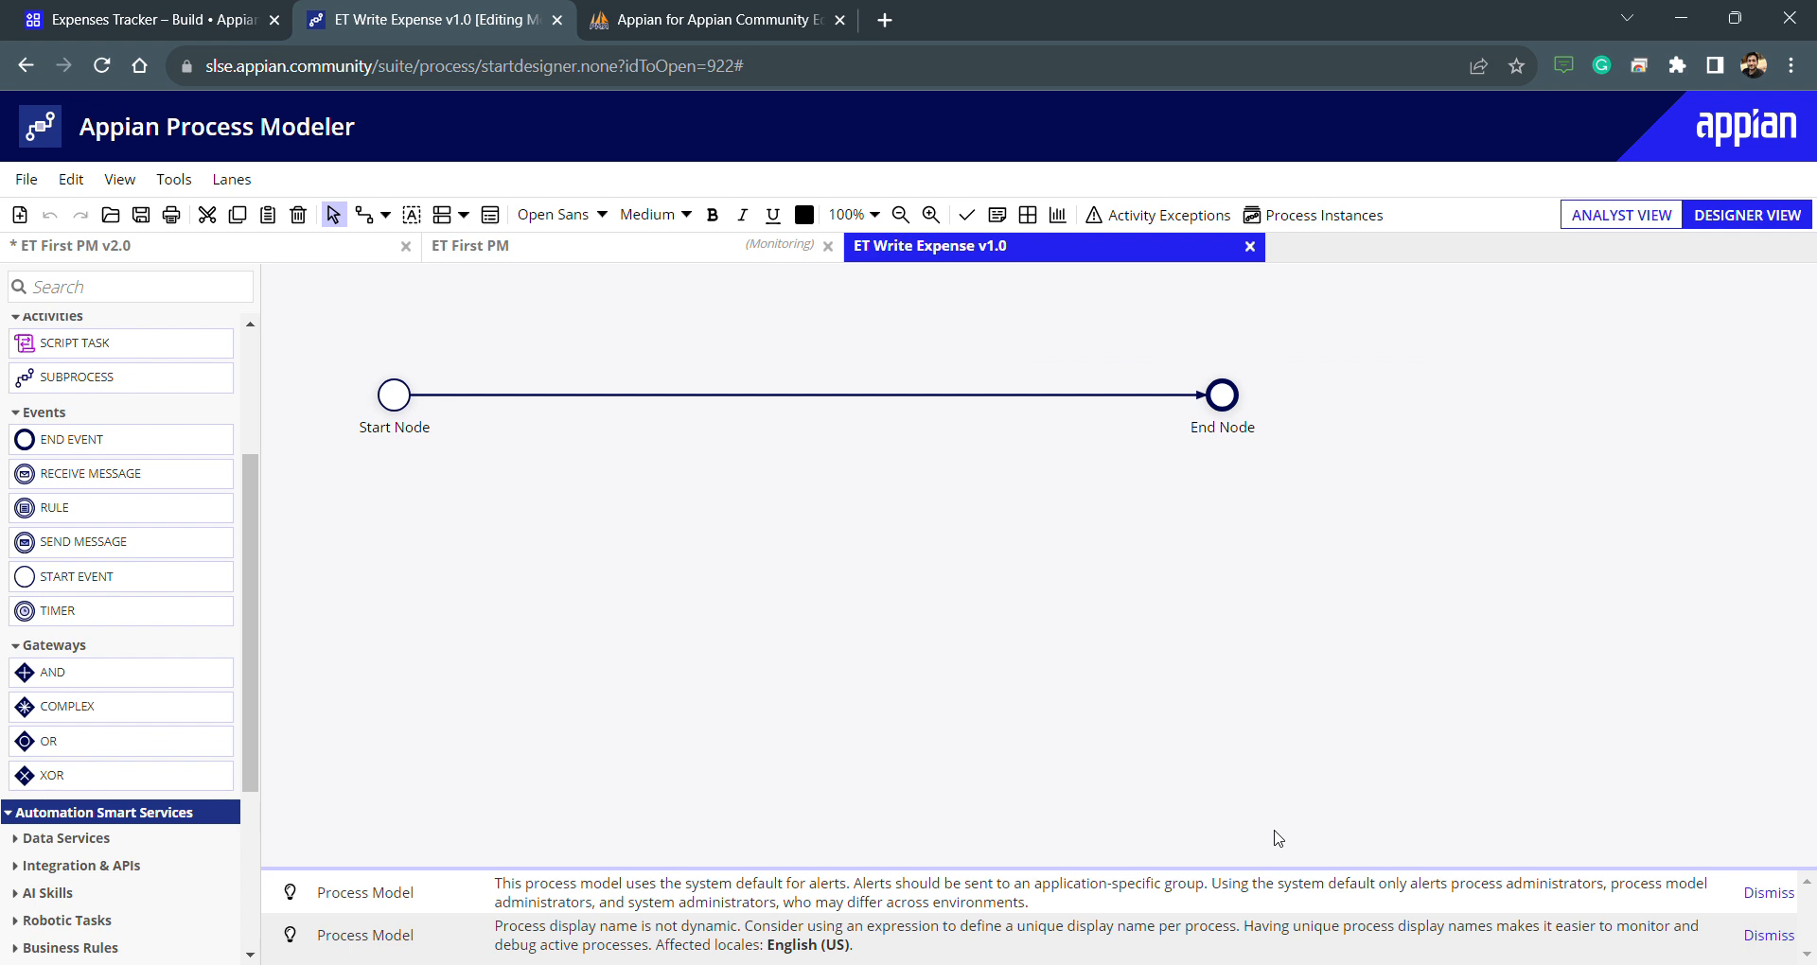
# Close the ET First PM model tab, answering the Save Changes prompt
pyautogui.click(406, 246)
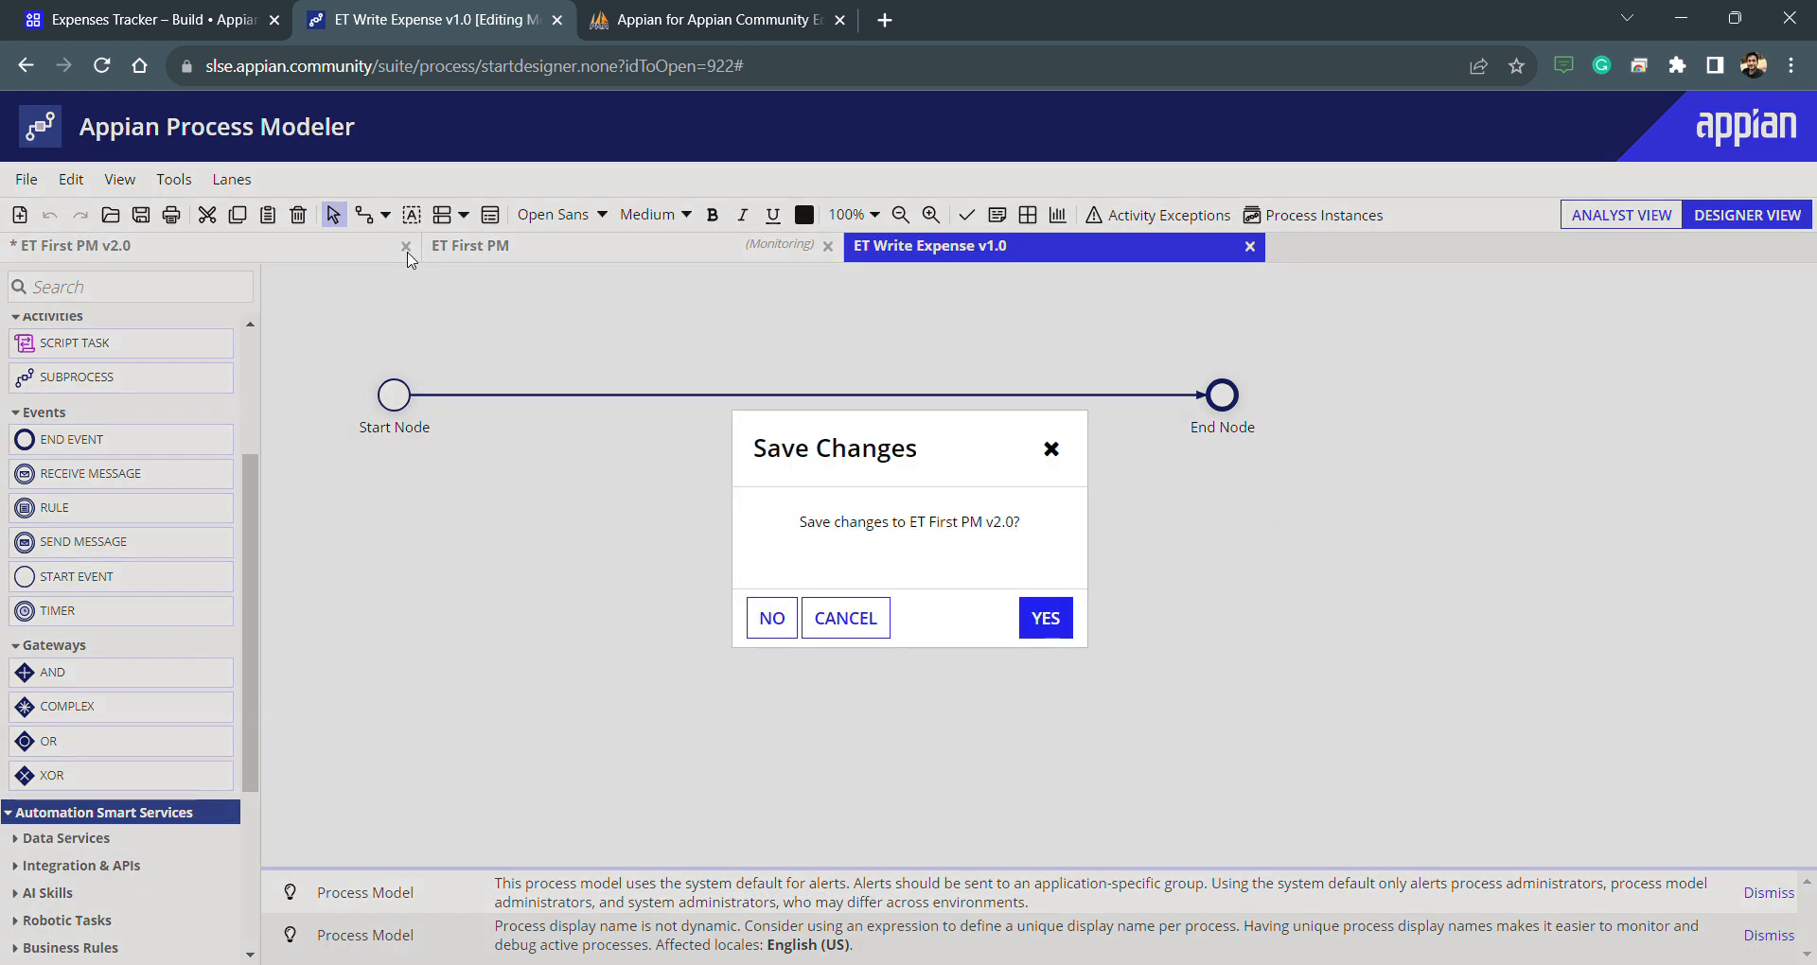
pyautogui.click(770, 616)
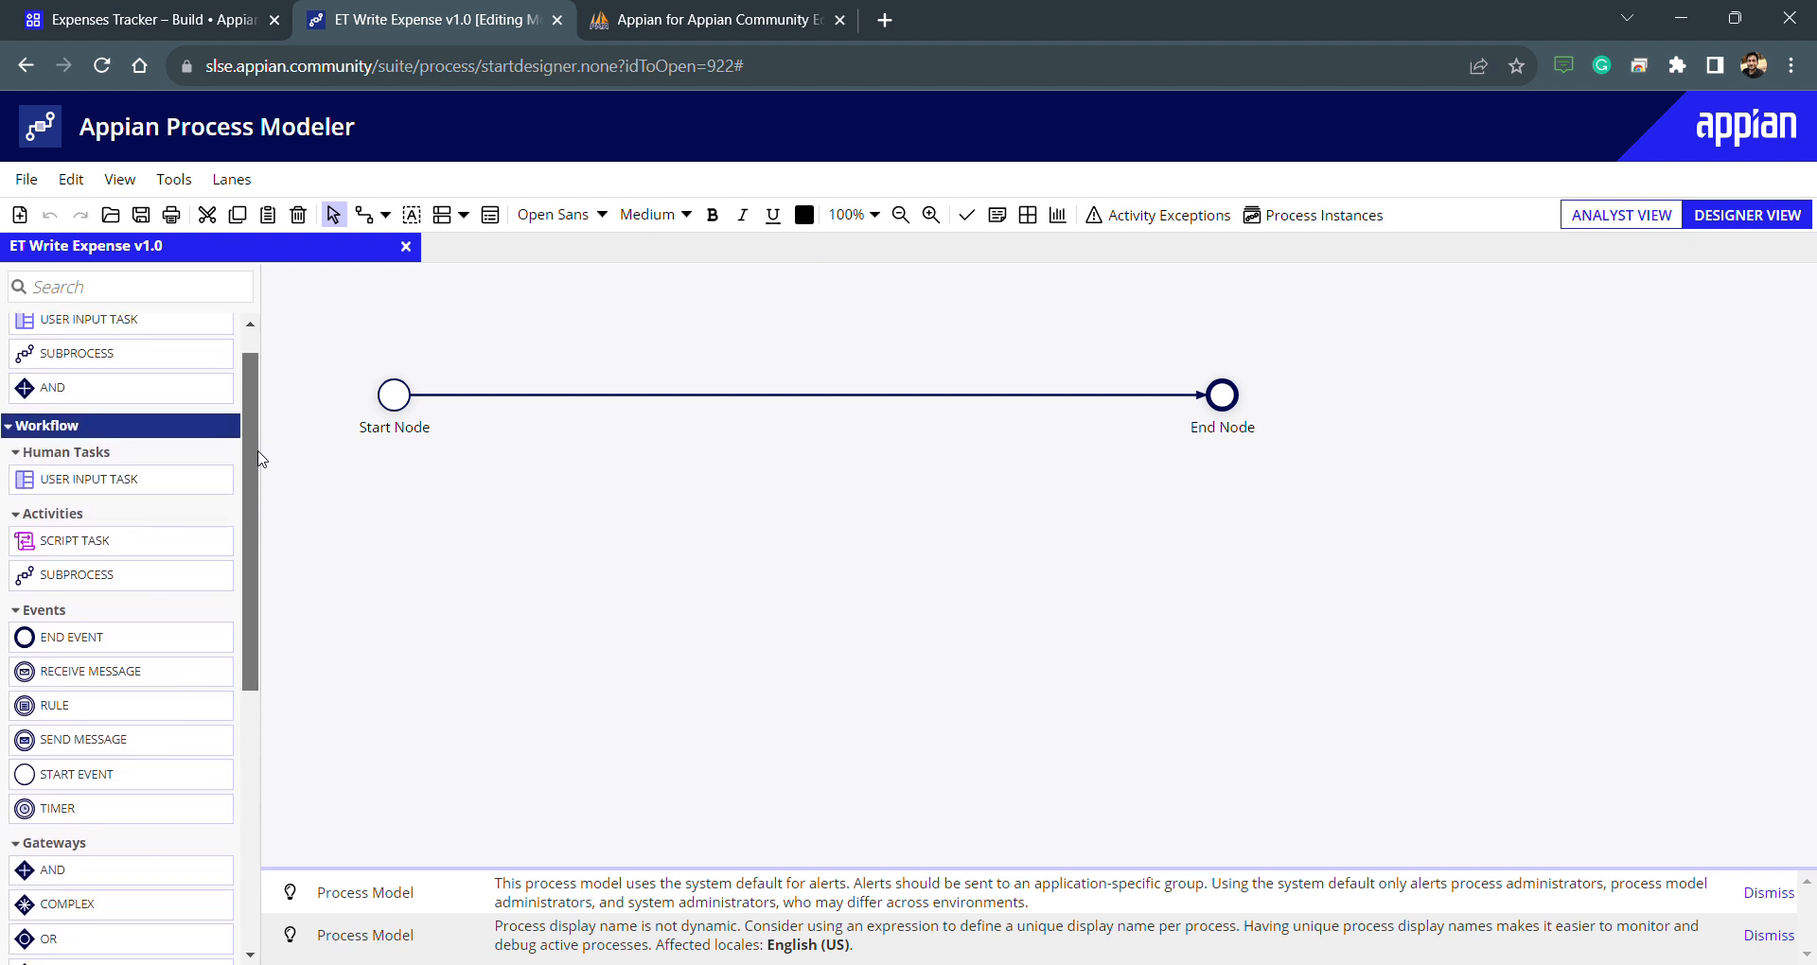
pyautogui.click(129, 286)
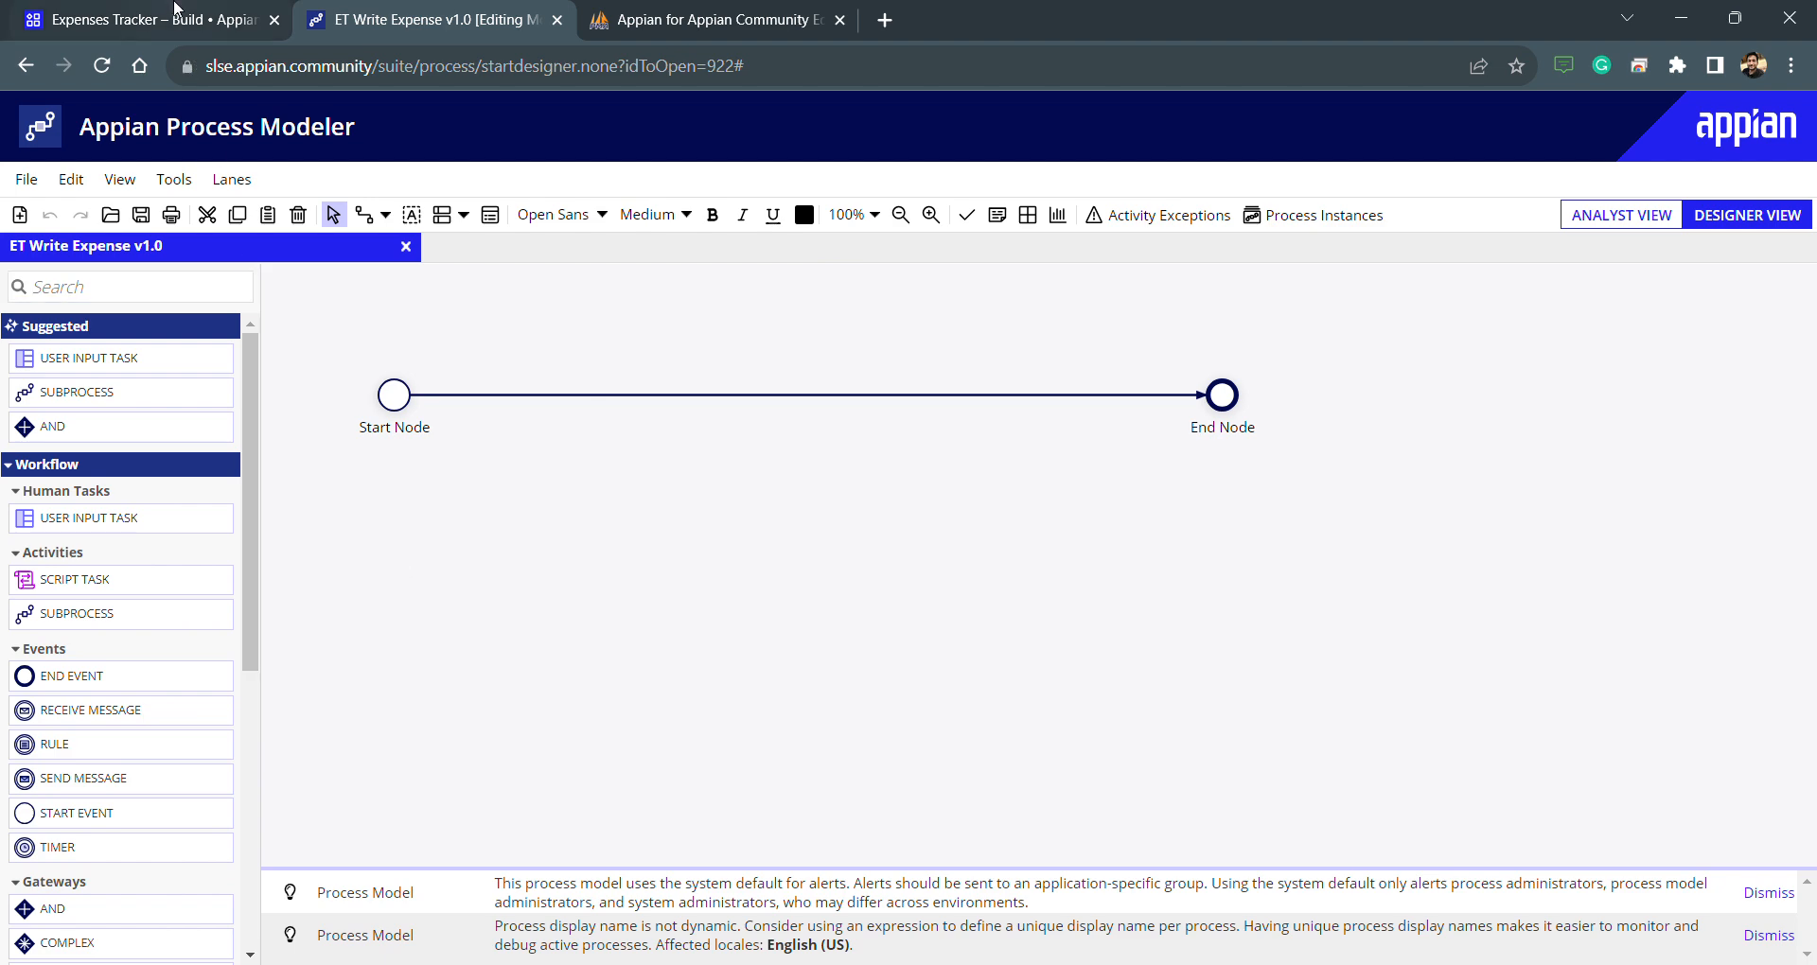
# Open ET_newExpenseForm in a new tab from the Expenses Tracker objects list
pyautogui.click(139, 20)
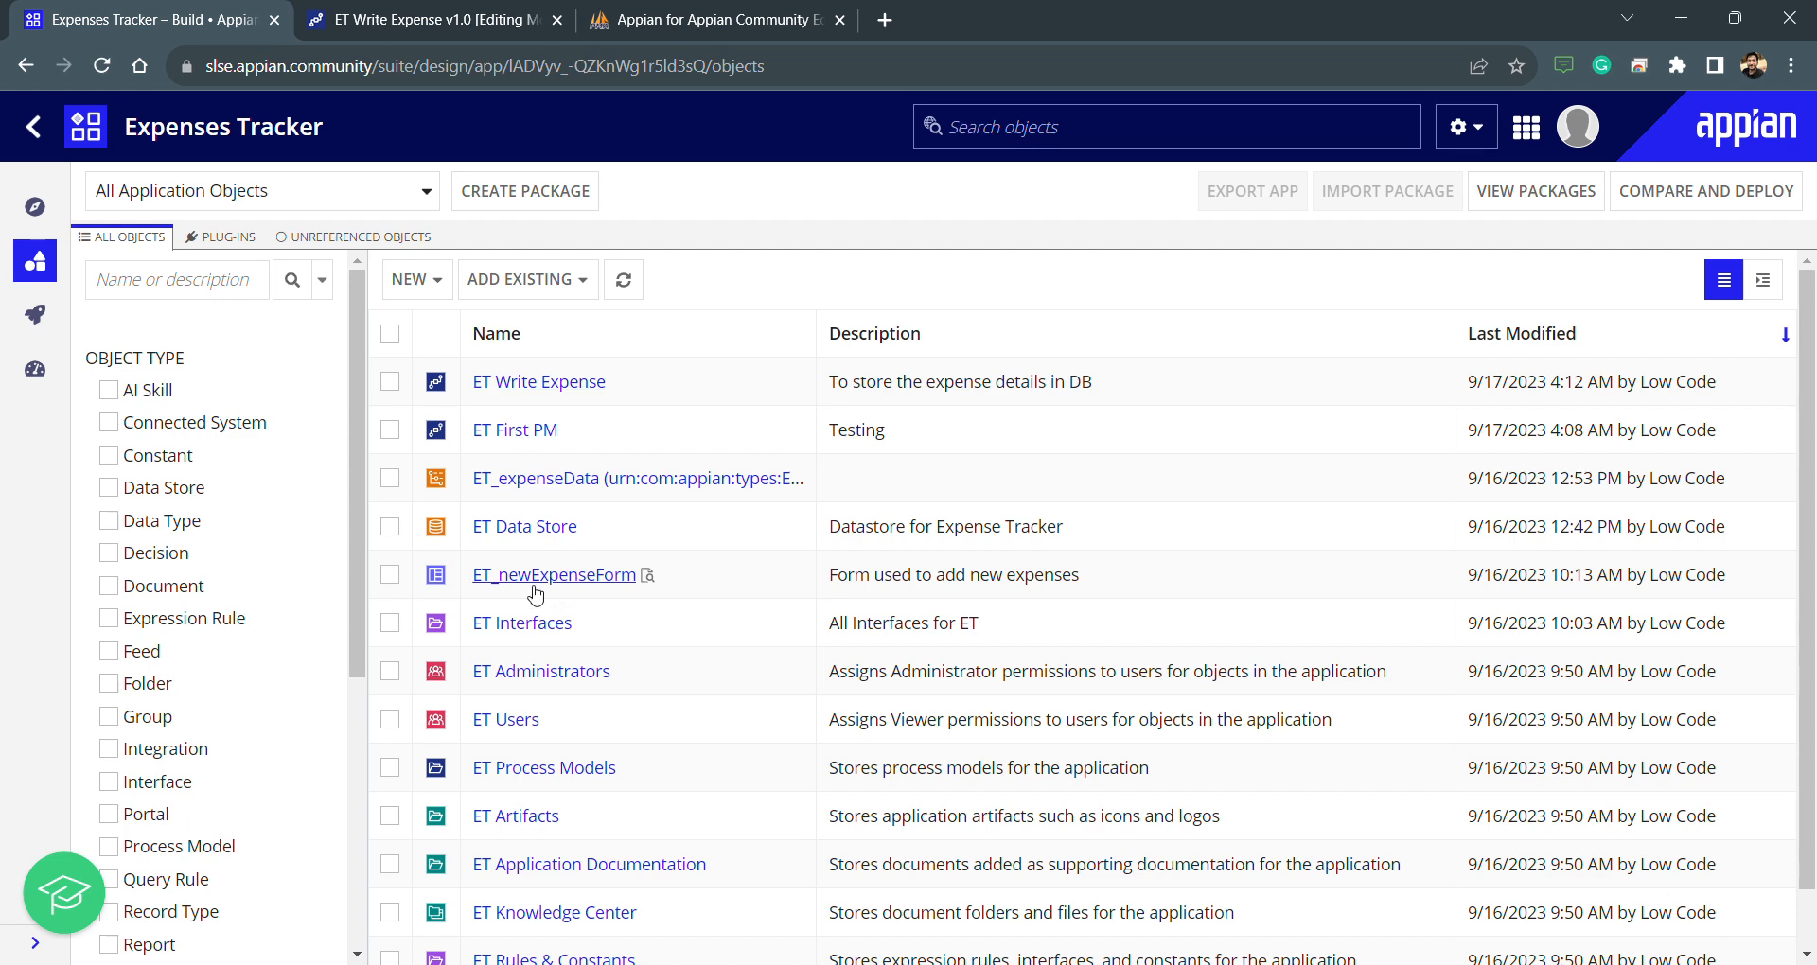
pyautogui.click(553, 573)
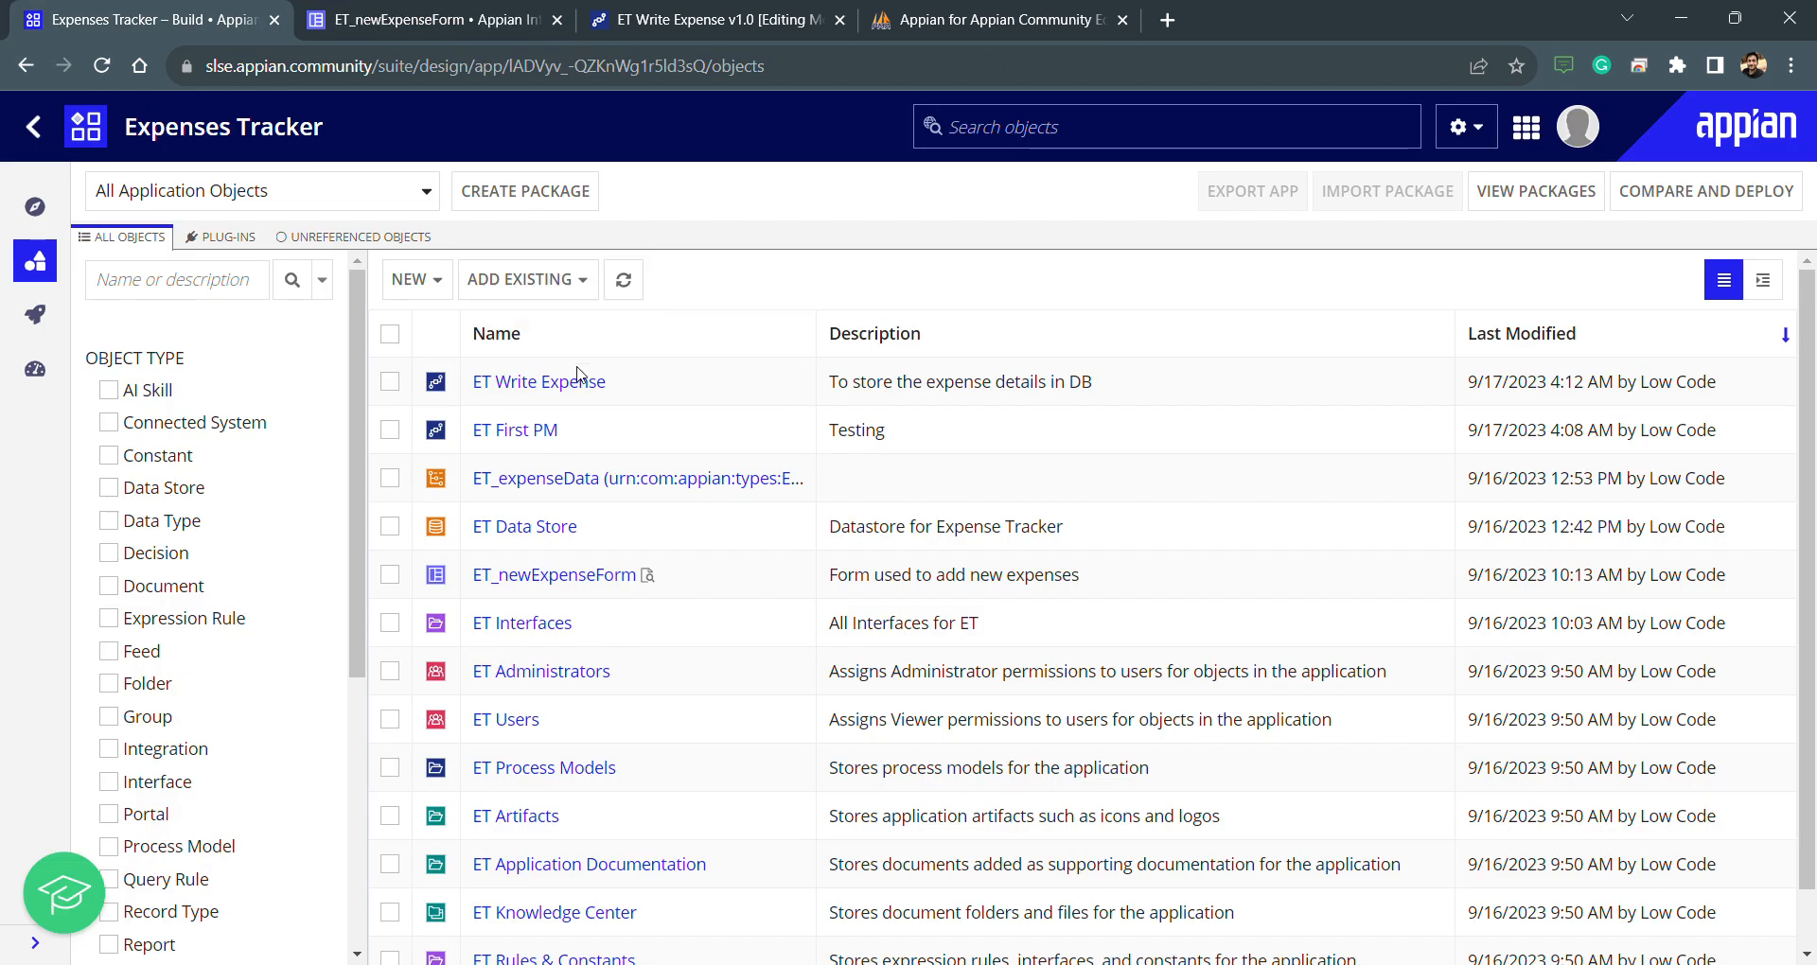
pyautogui.moveTo(718, 278)
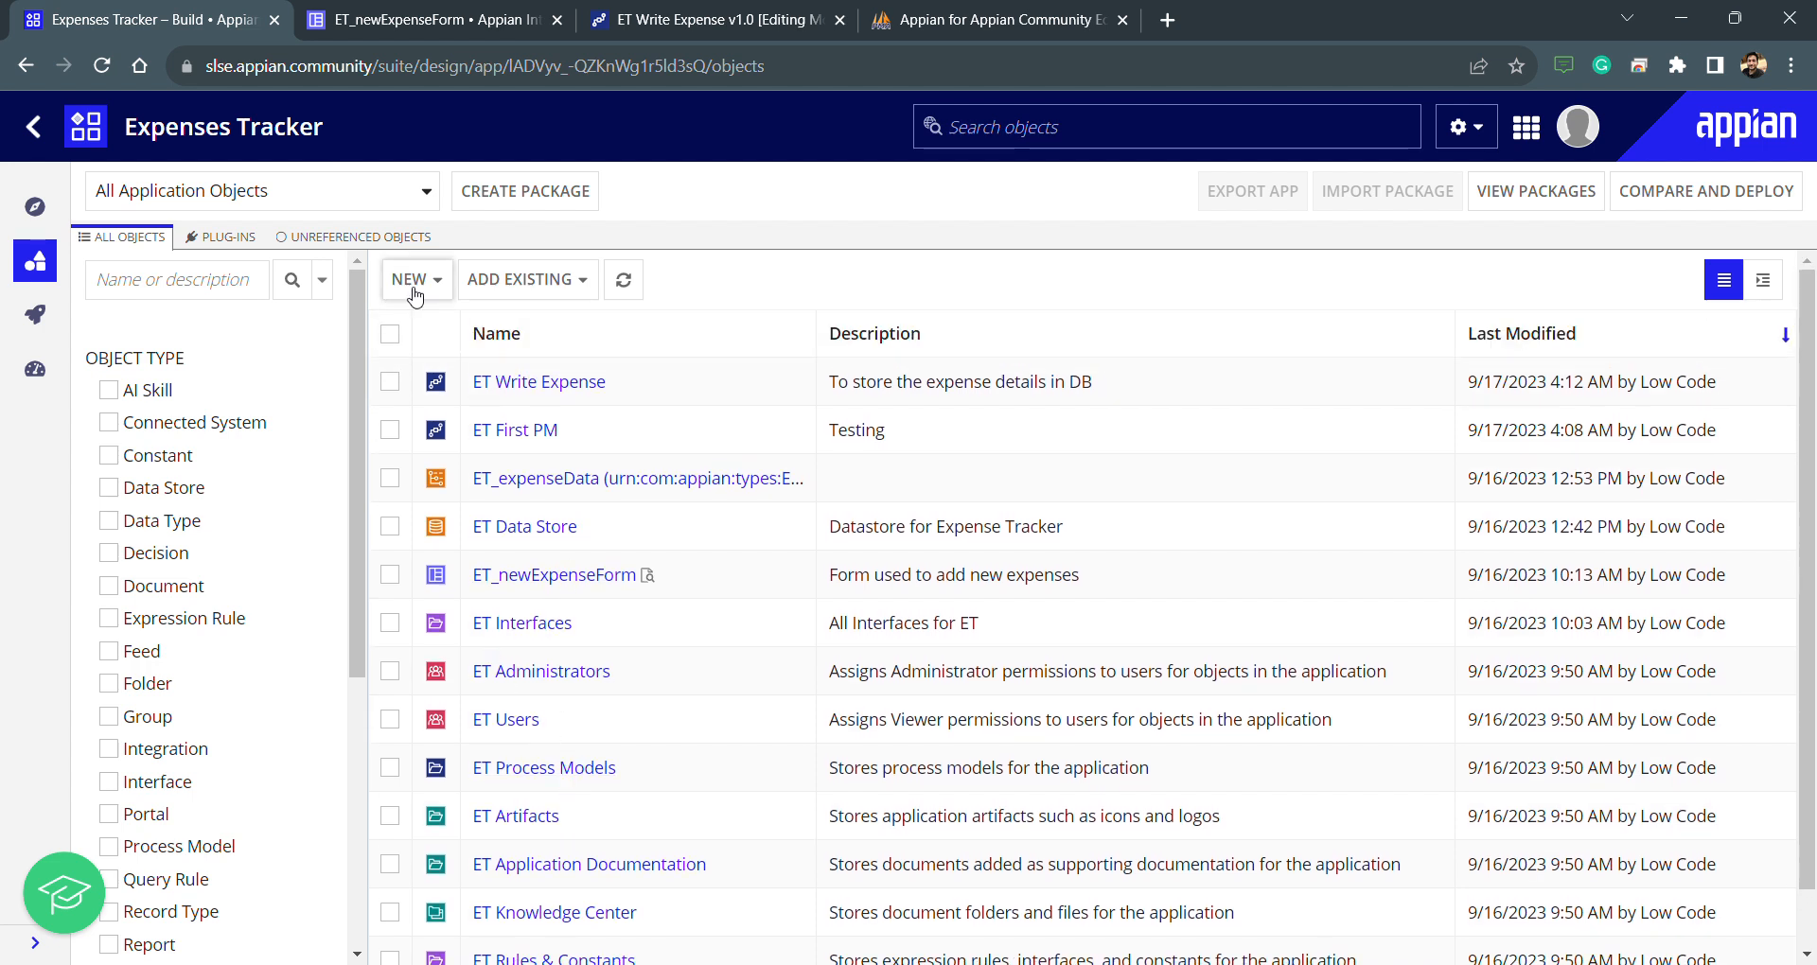
pyautogui.click(408, 280)
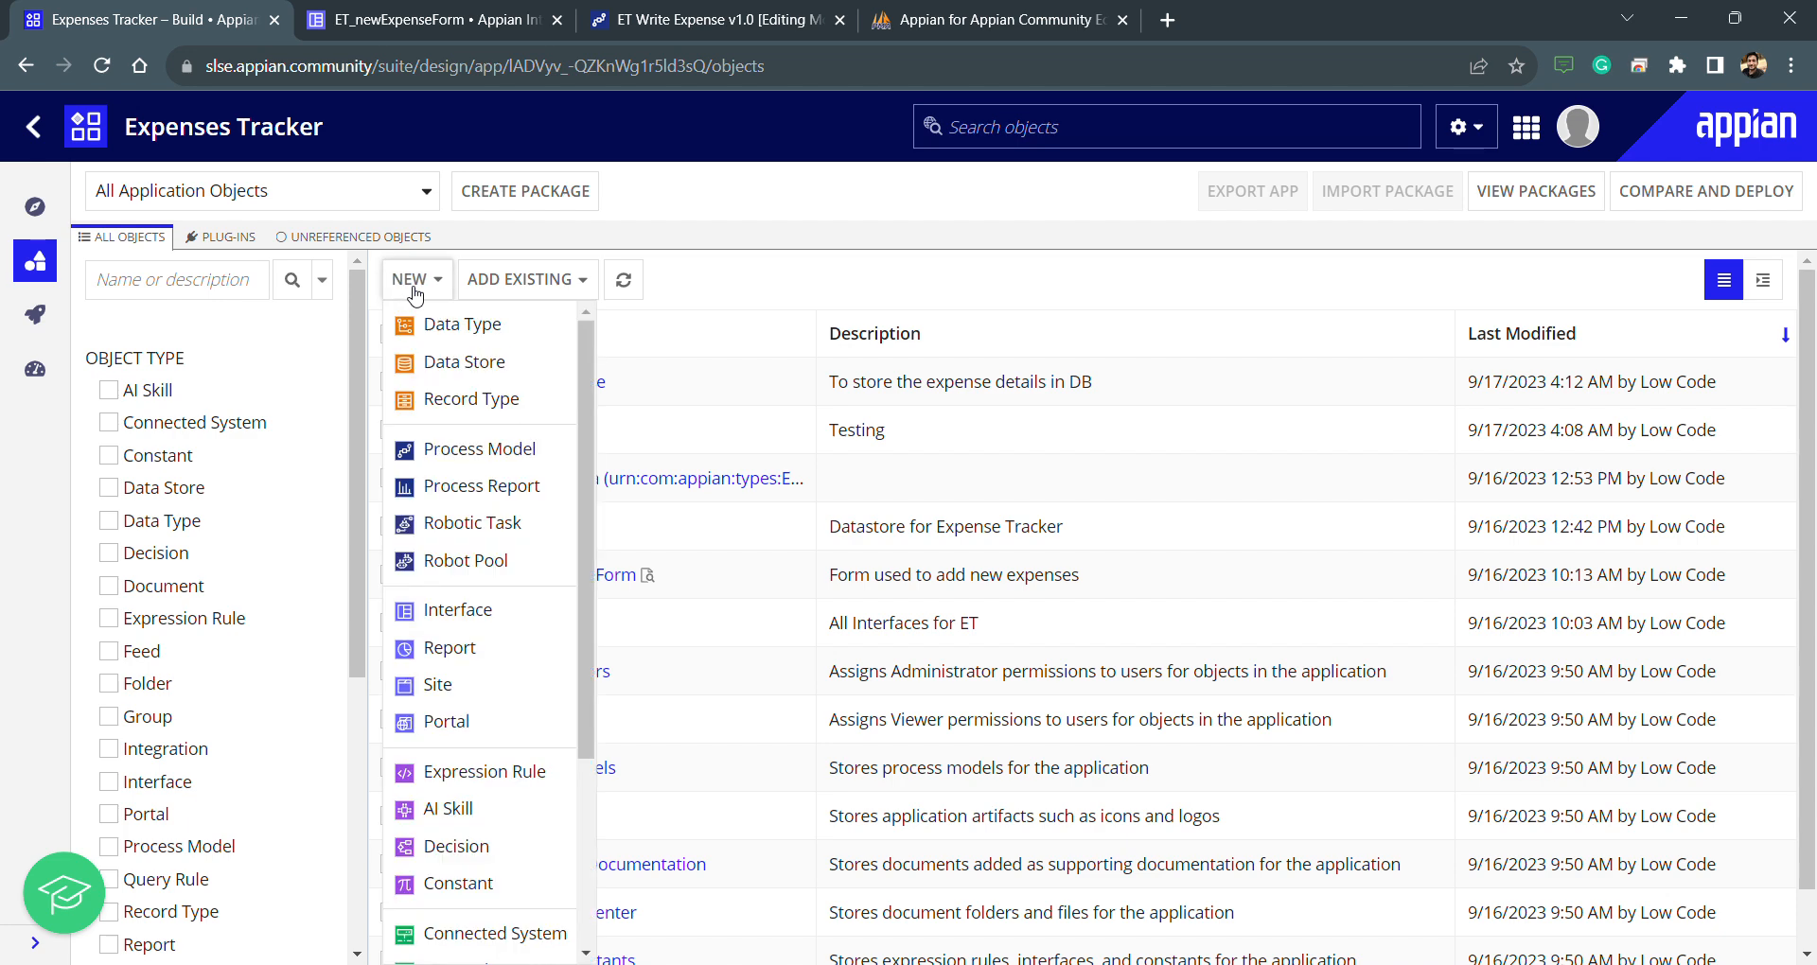
pyautogui.moveTo(445, 721)
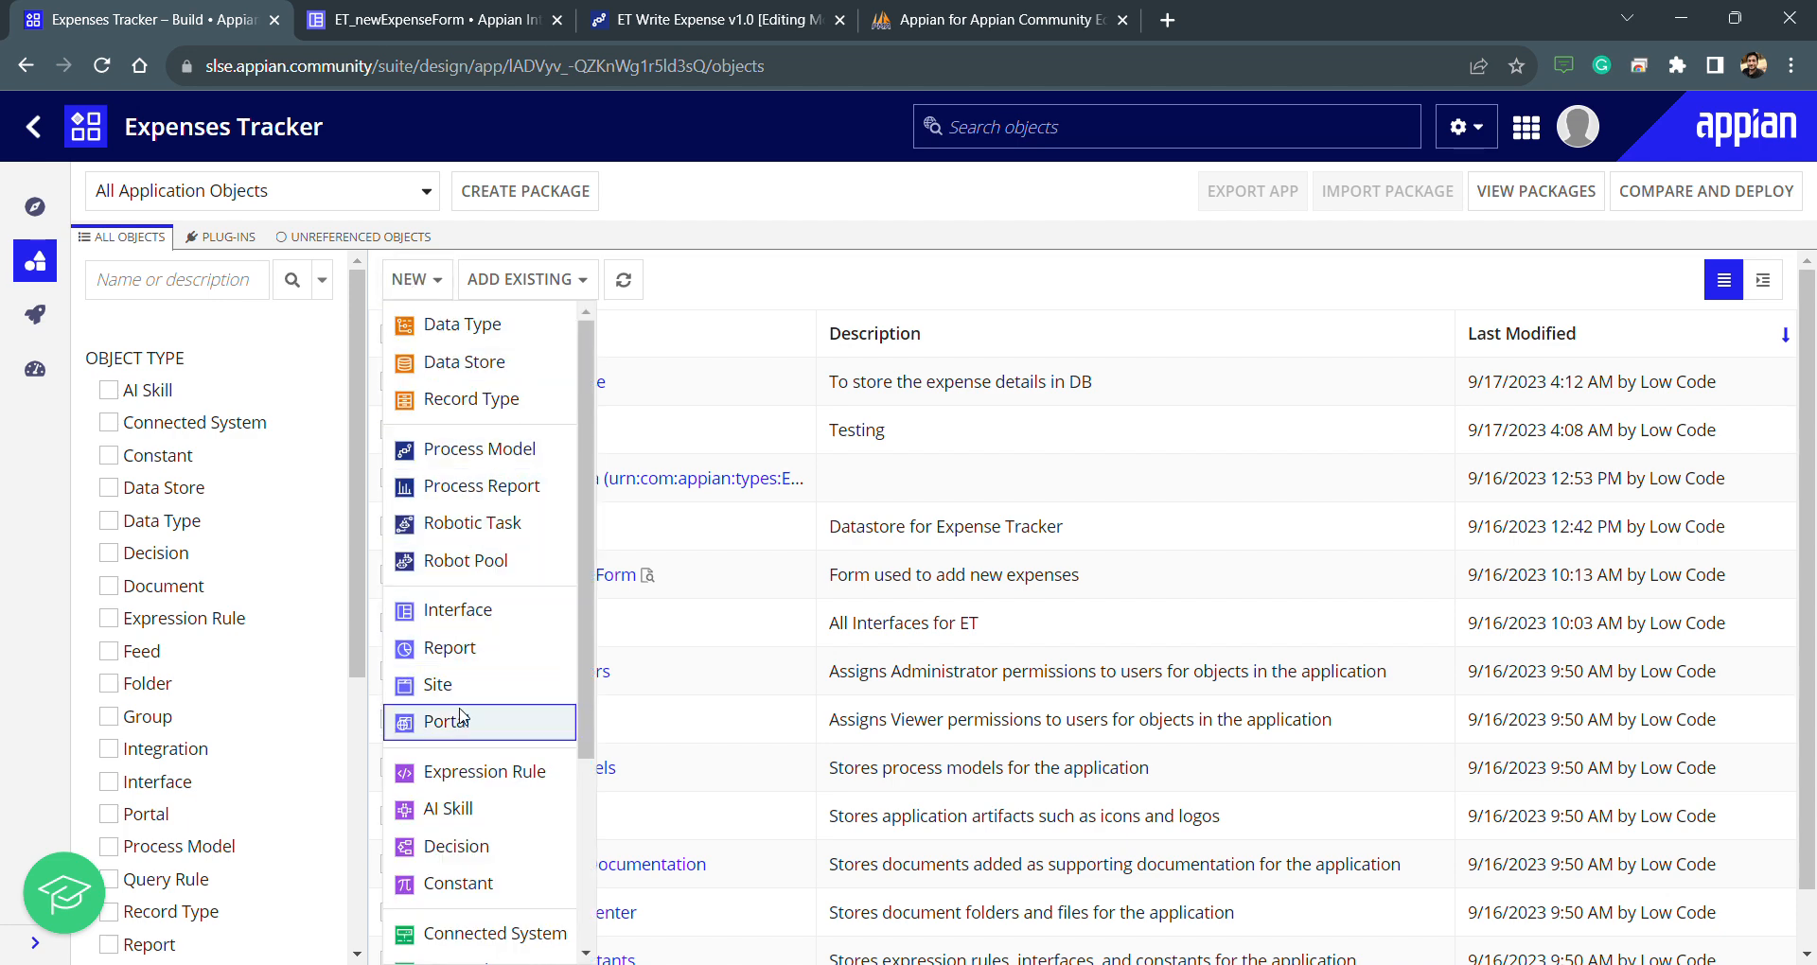
pyautogui.click(804, 279)
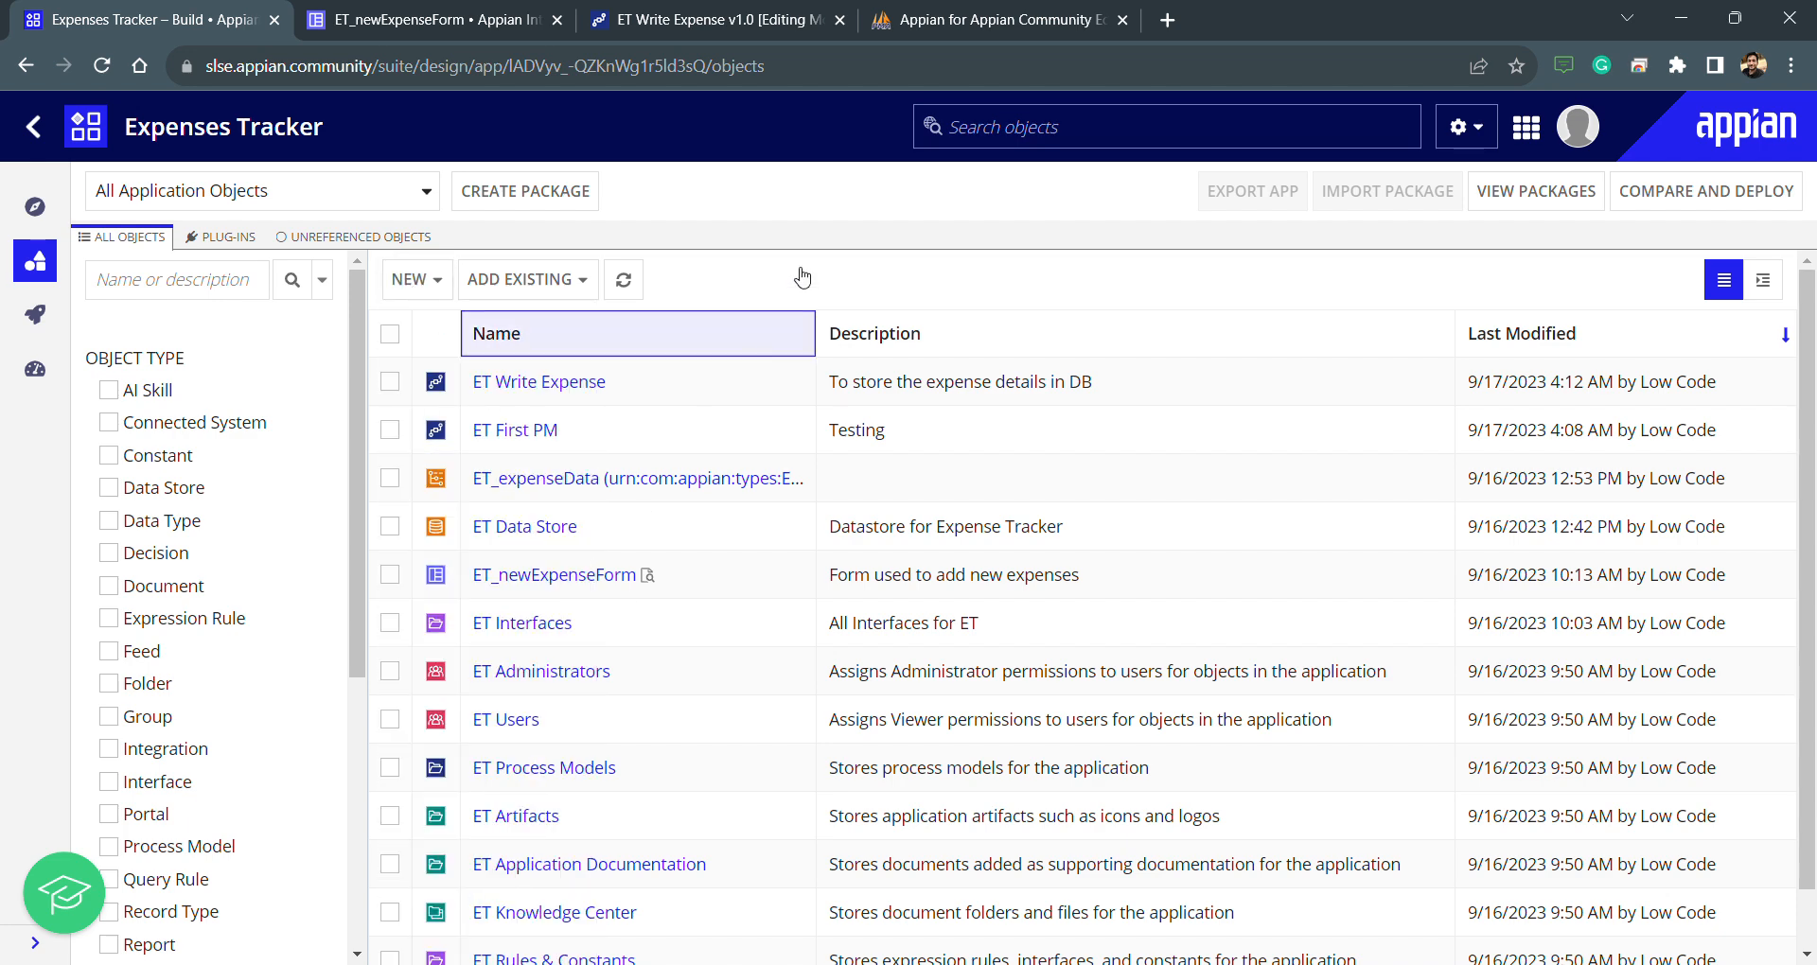
# Begin a new constant named ET_DSE_ and browse the Type options
pyautogui.click(408, 279)
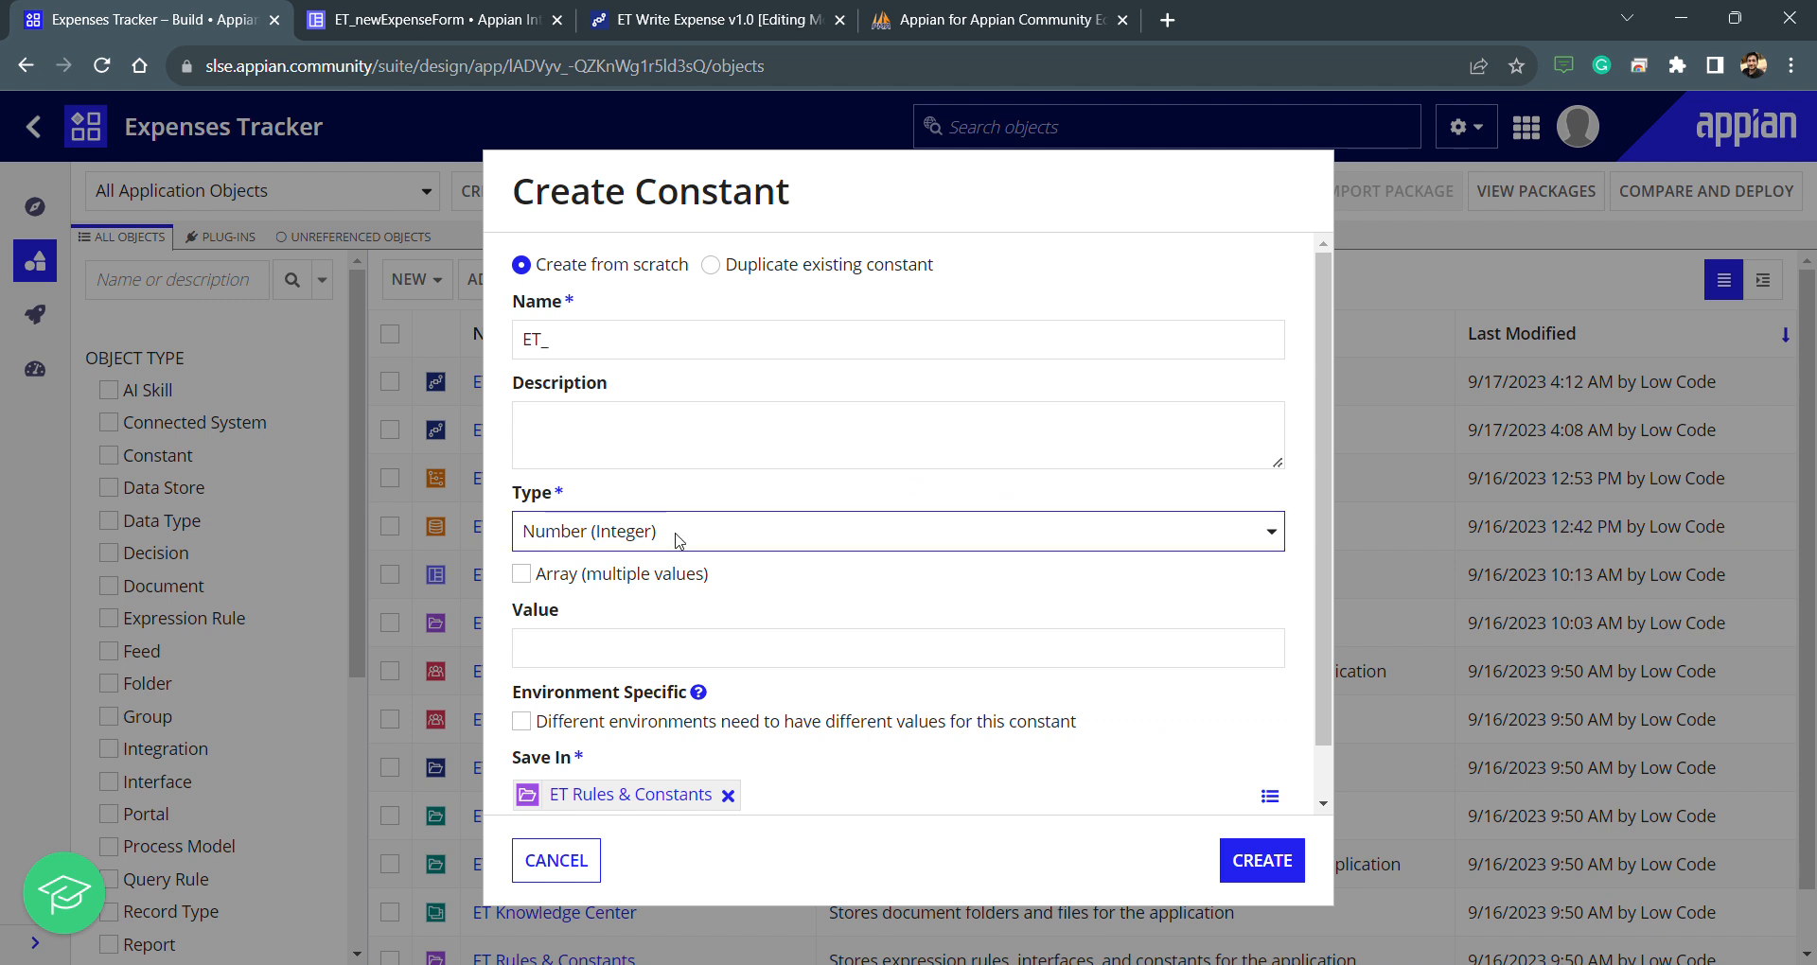
pyautogui.click(897, 531)
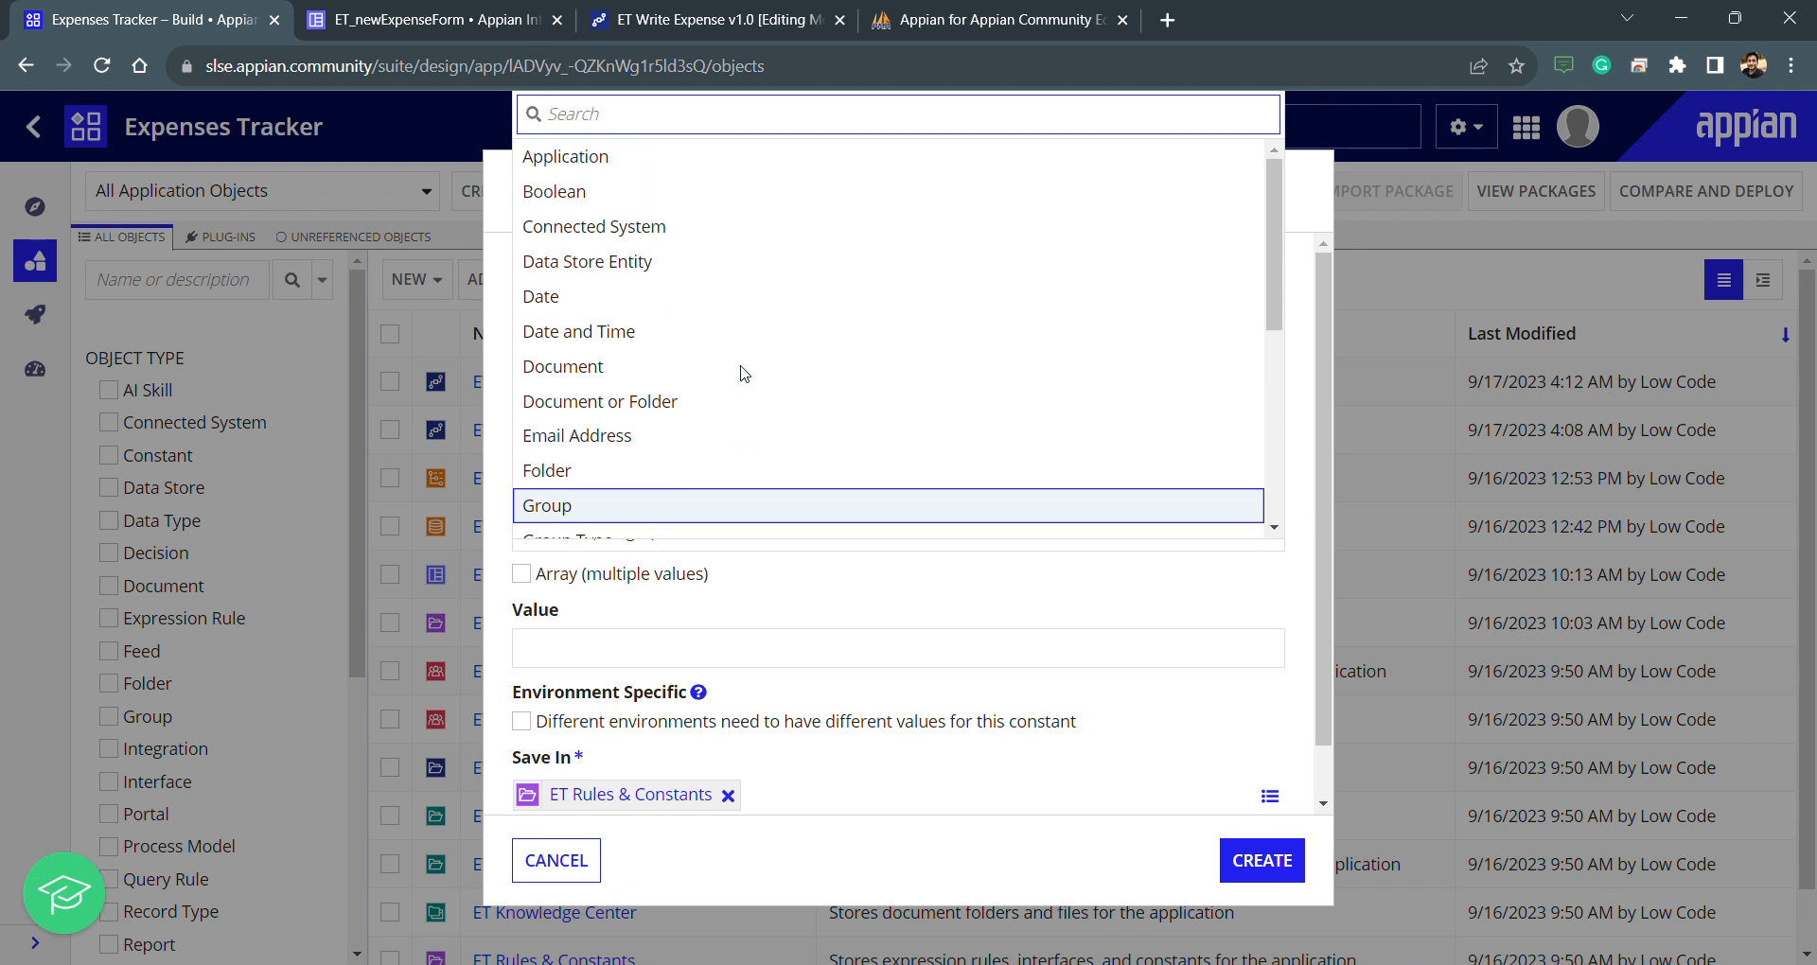
pyautogui.moveTo(603, 337)
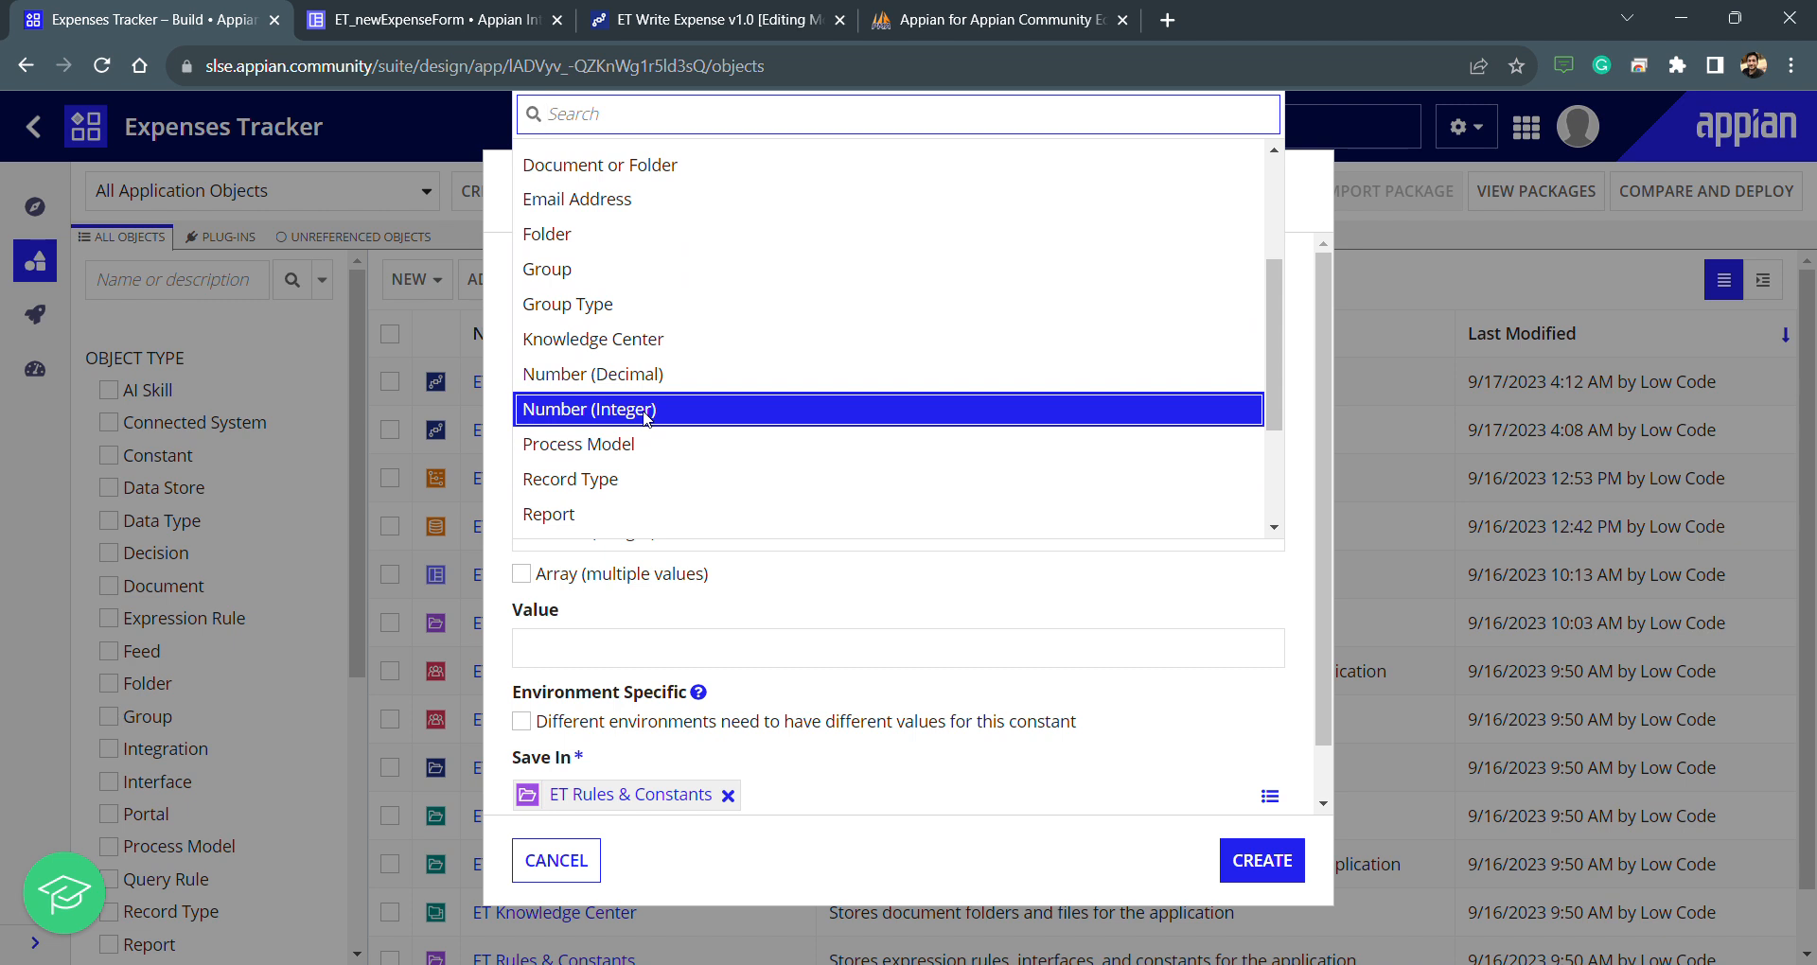
pyautogui.scroll(-3)
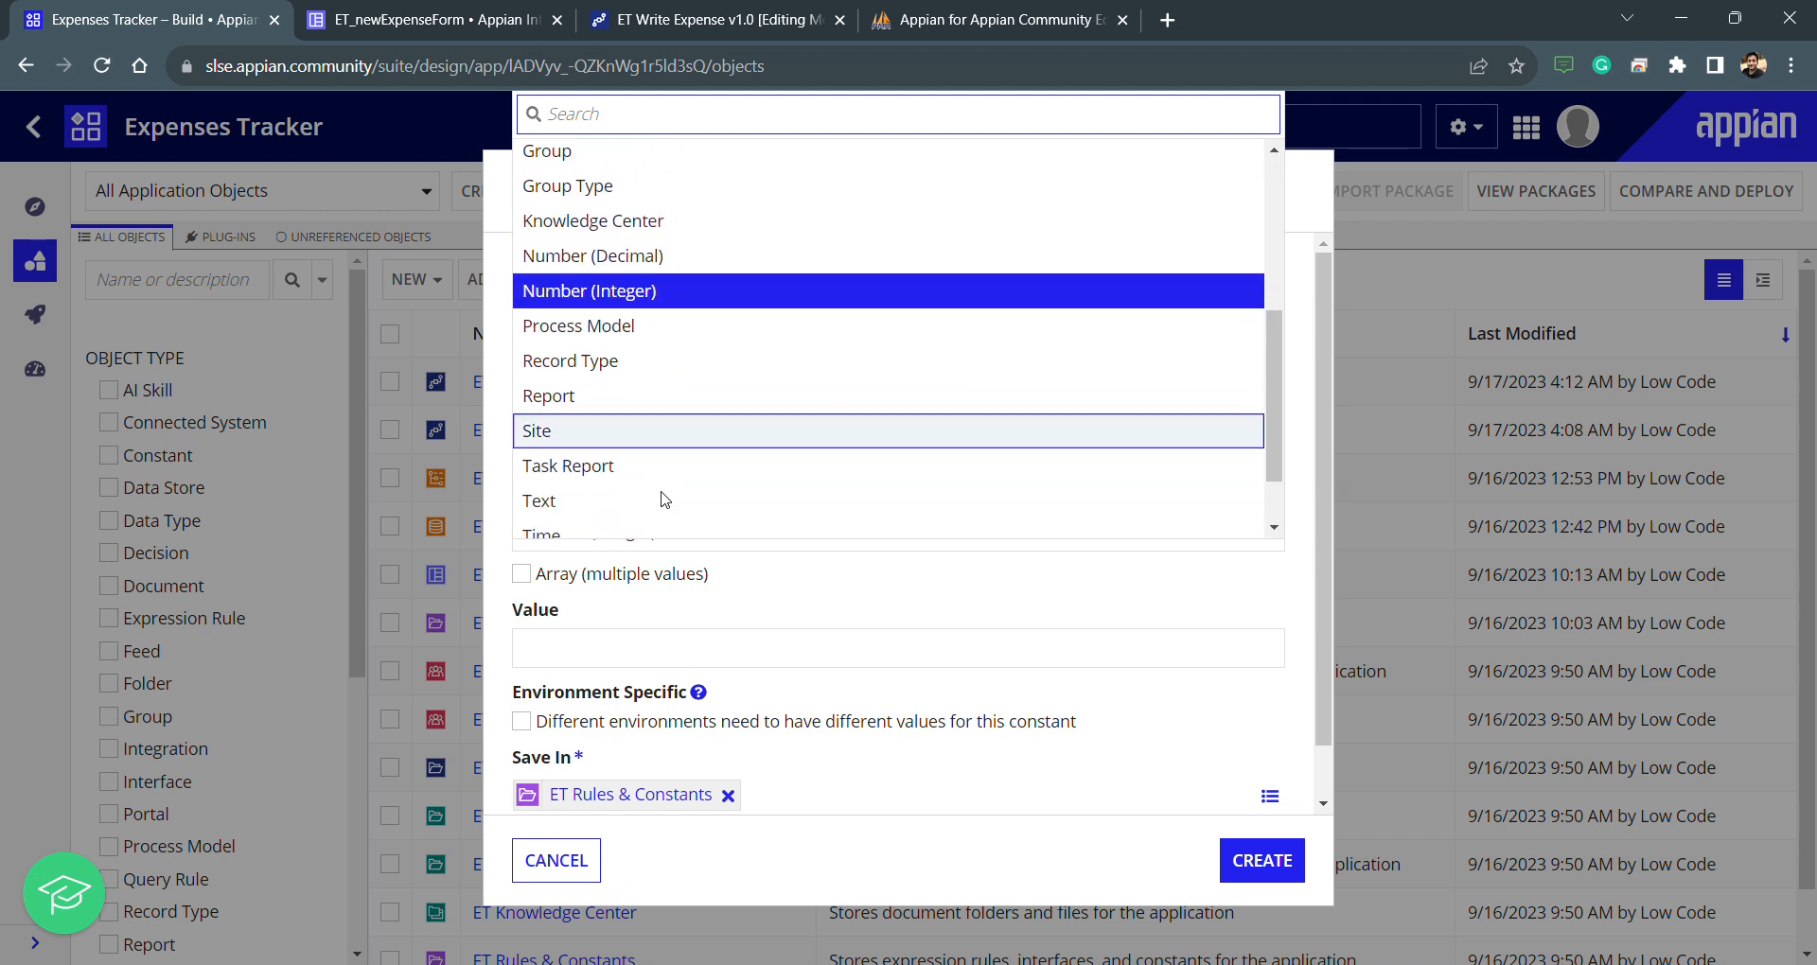
pyautogui.scroll(-3)
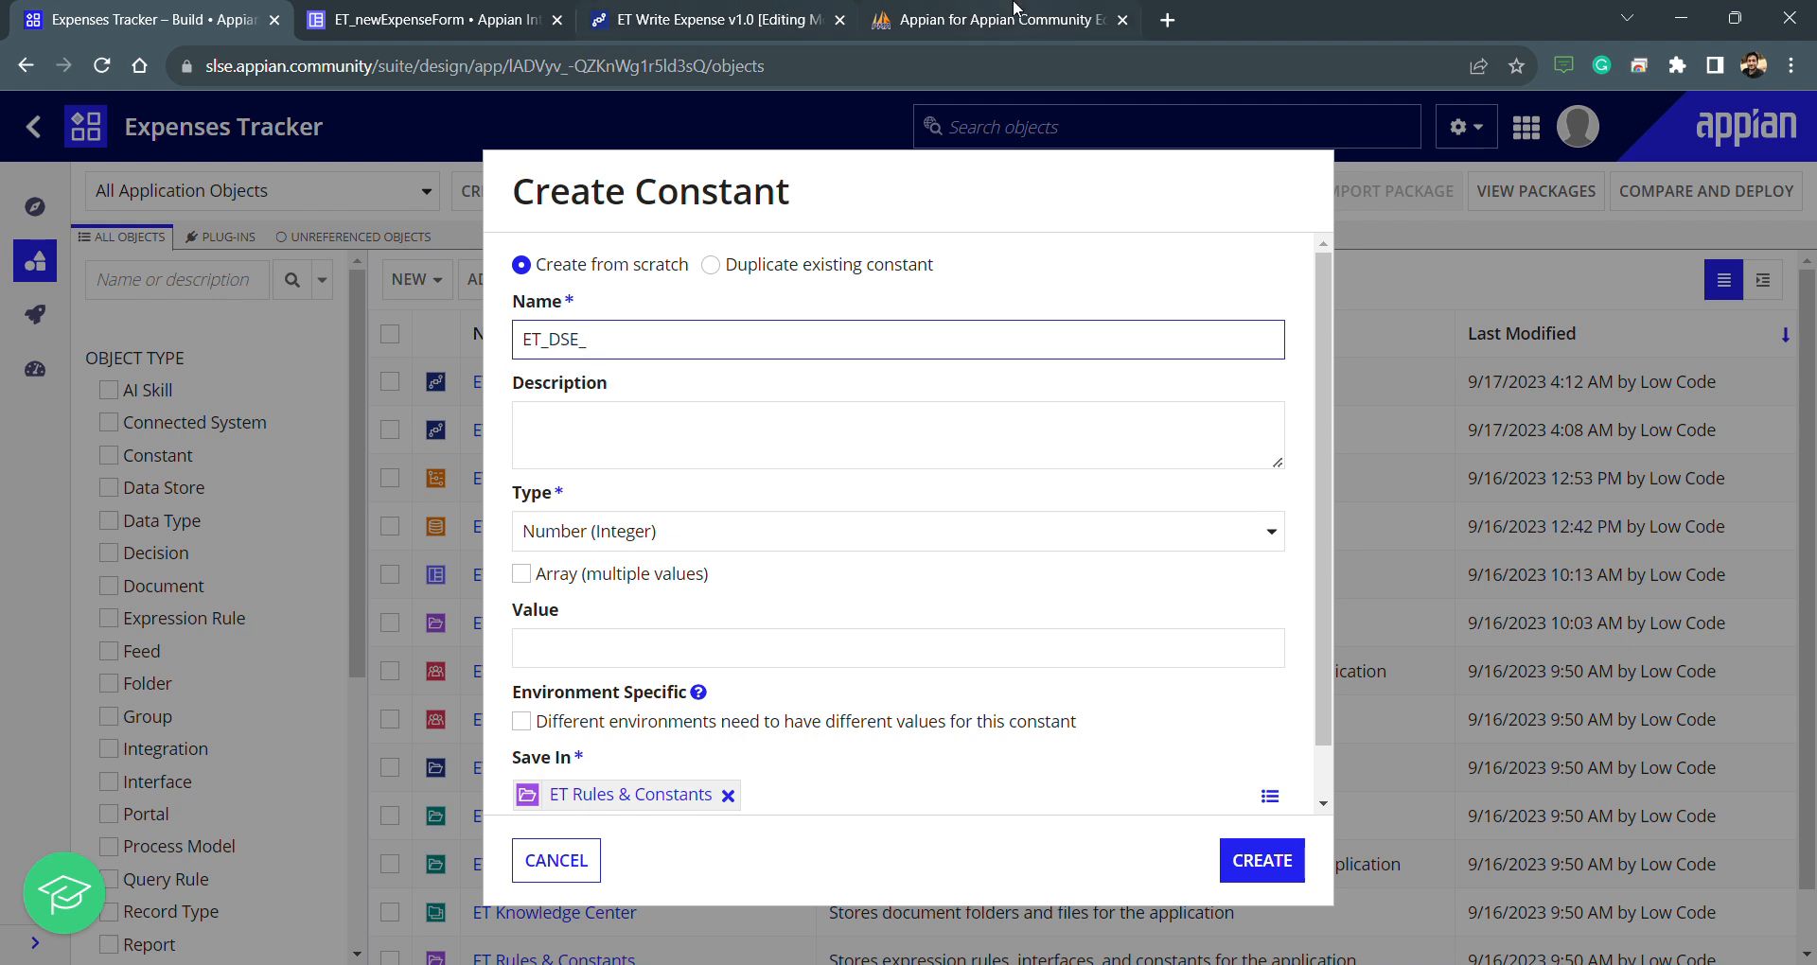
# Filter phpMyAdmin tables by 'ET' to find ET_expenseData, then extend the name to ET_DSE_EXPENSE_
pyautogui.click(996, 20)
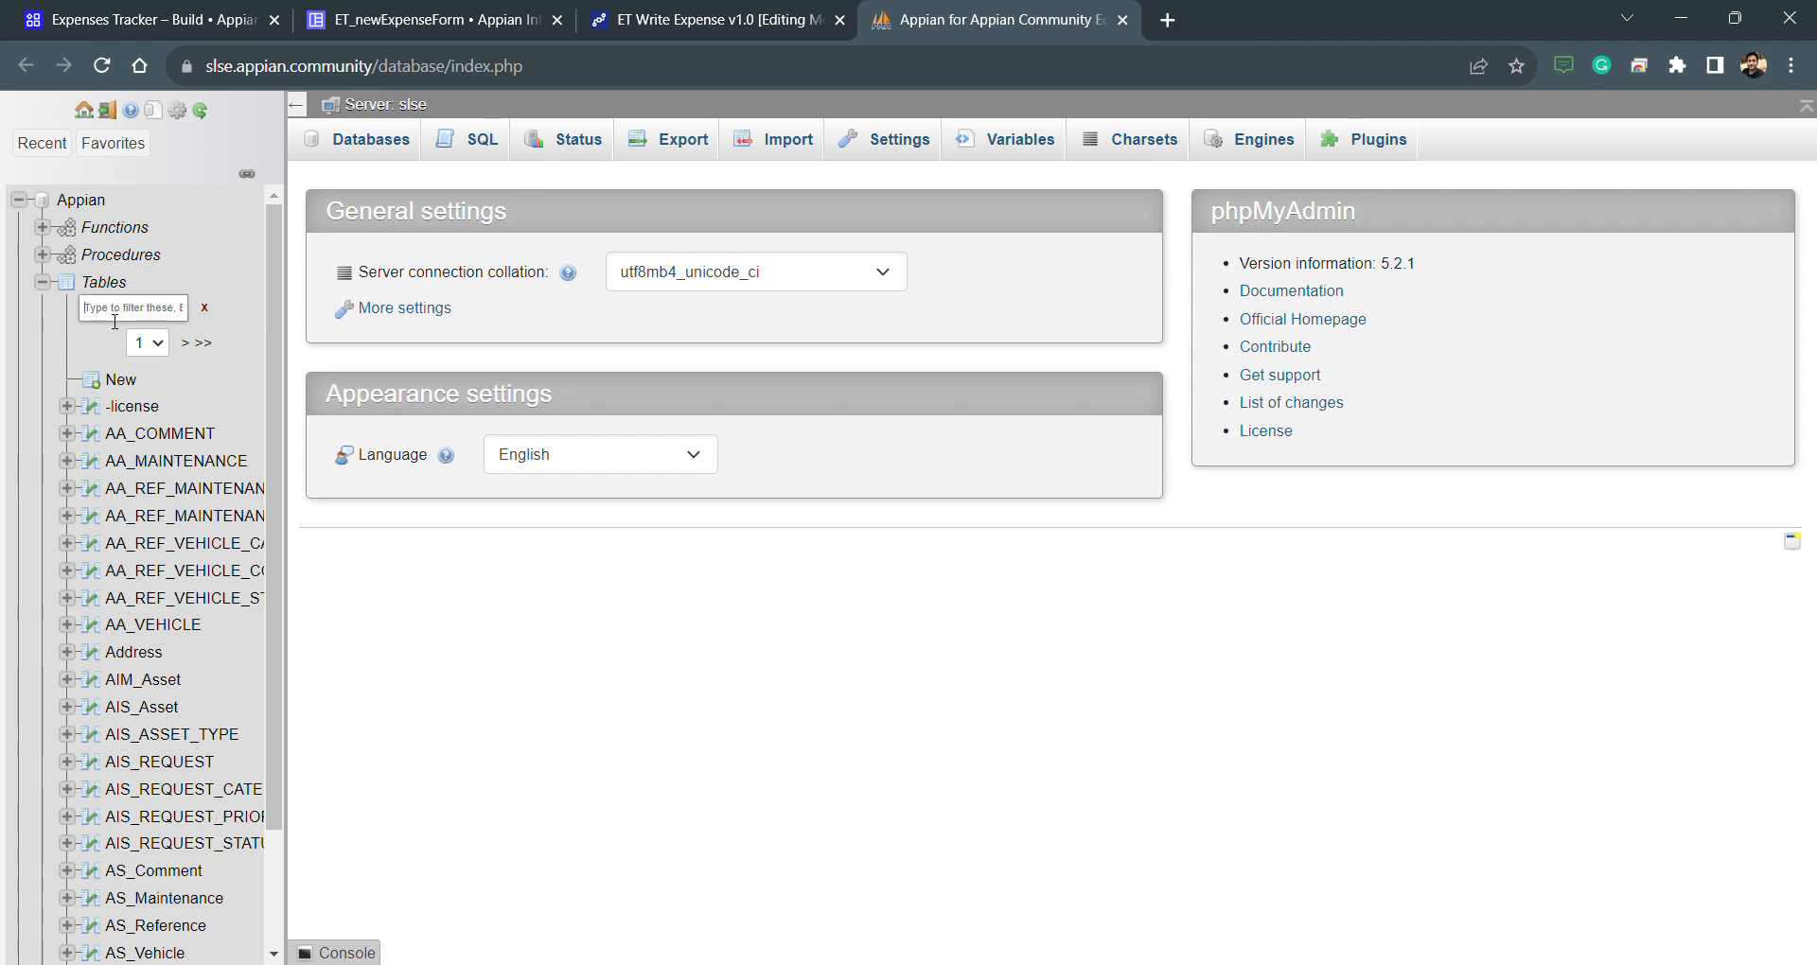
pyautogui.write('ET')
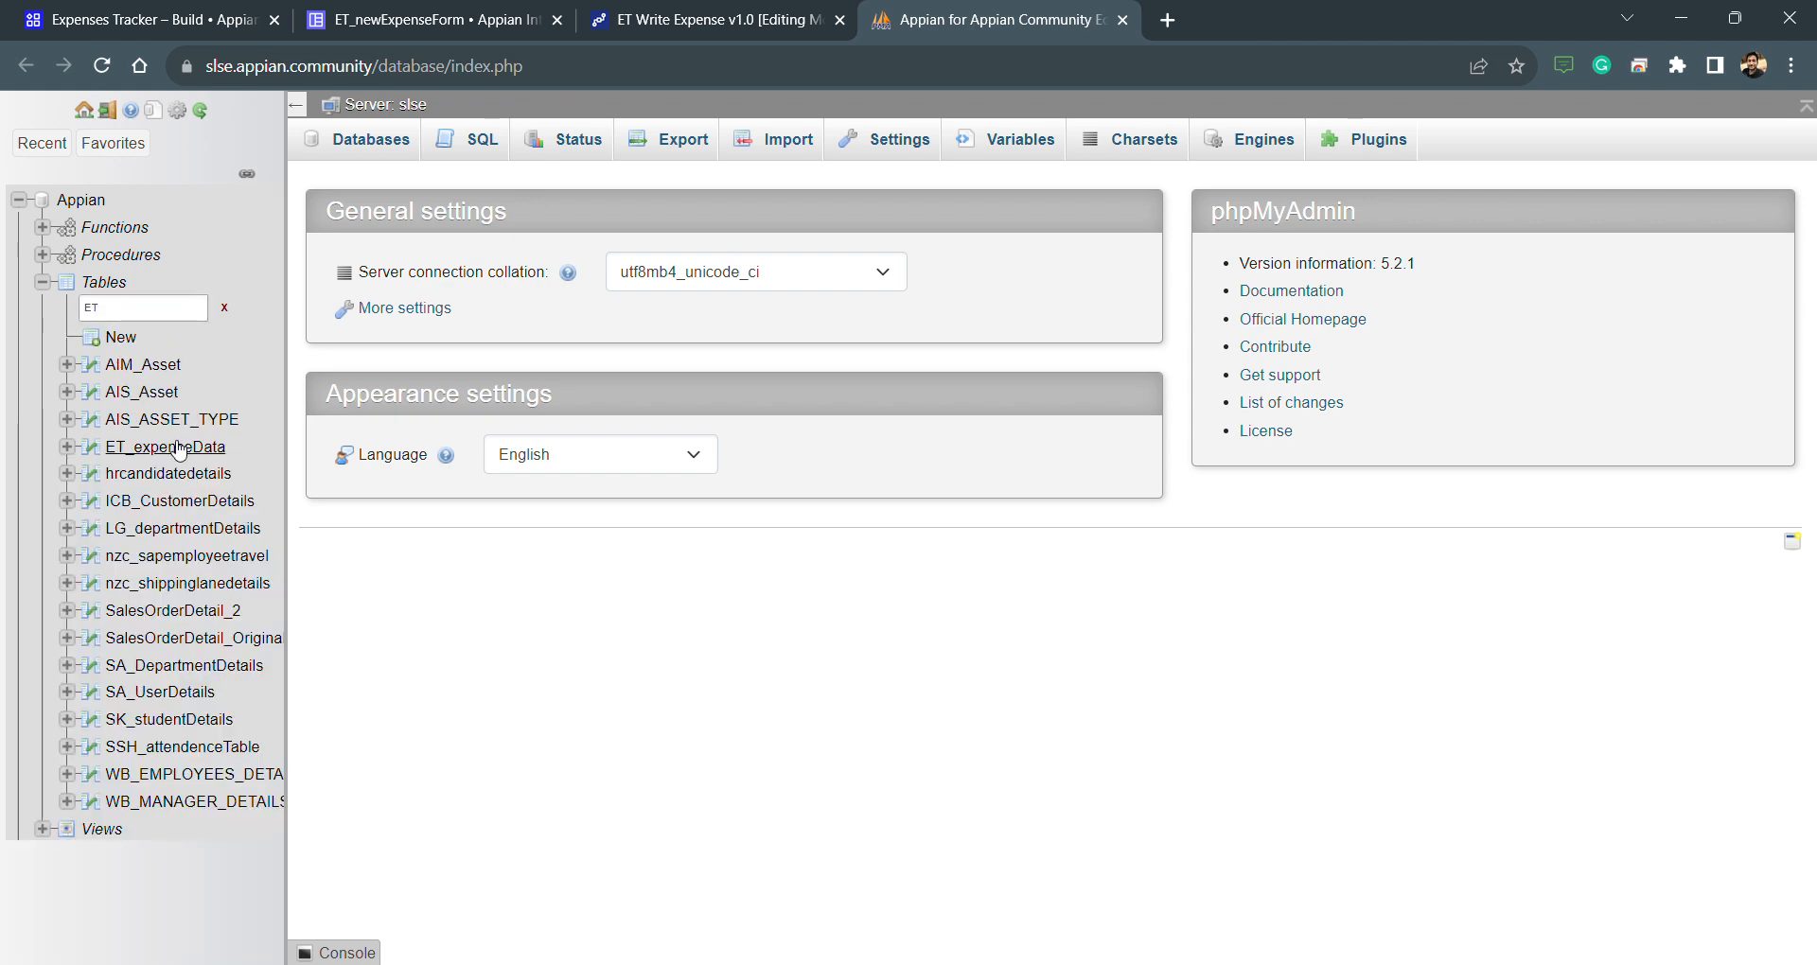
pyautogui.click(139, 20)
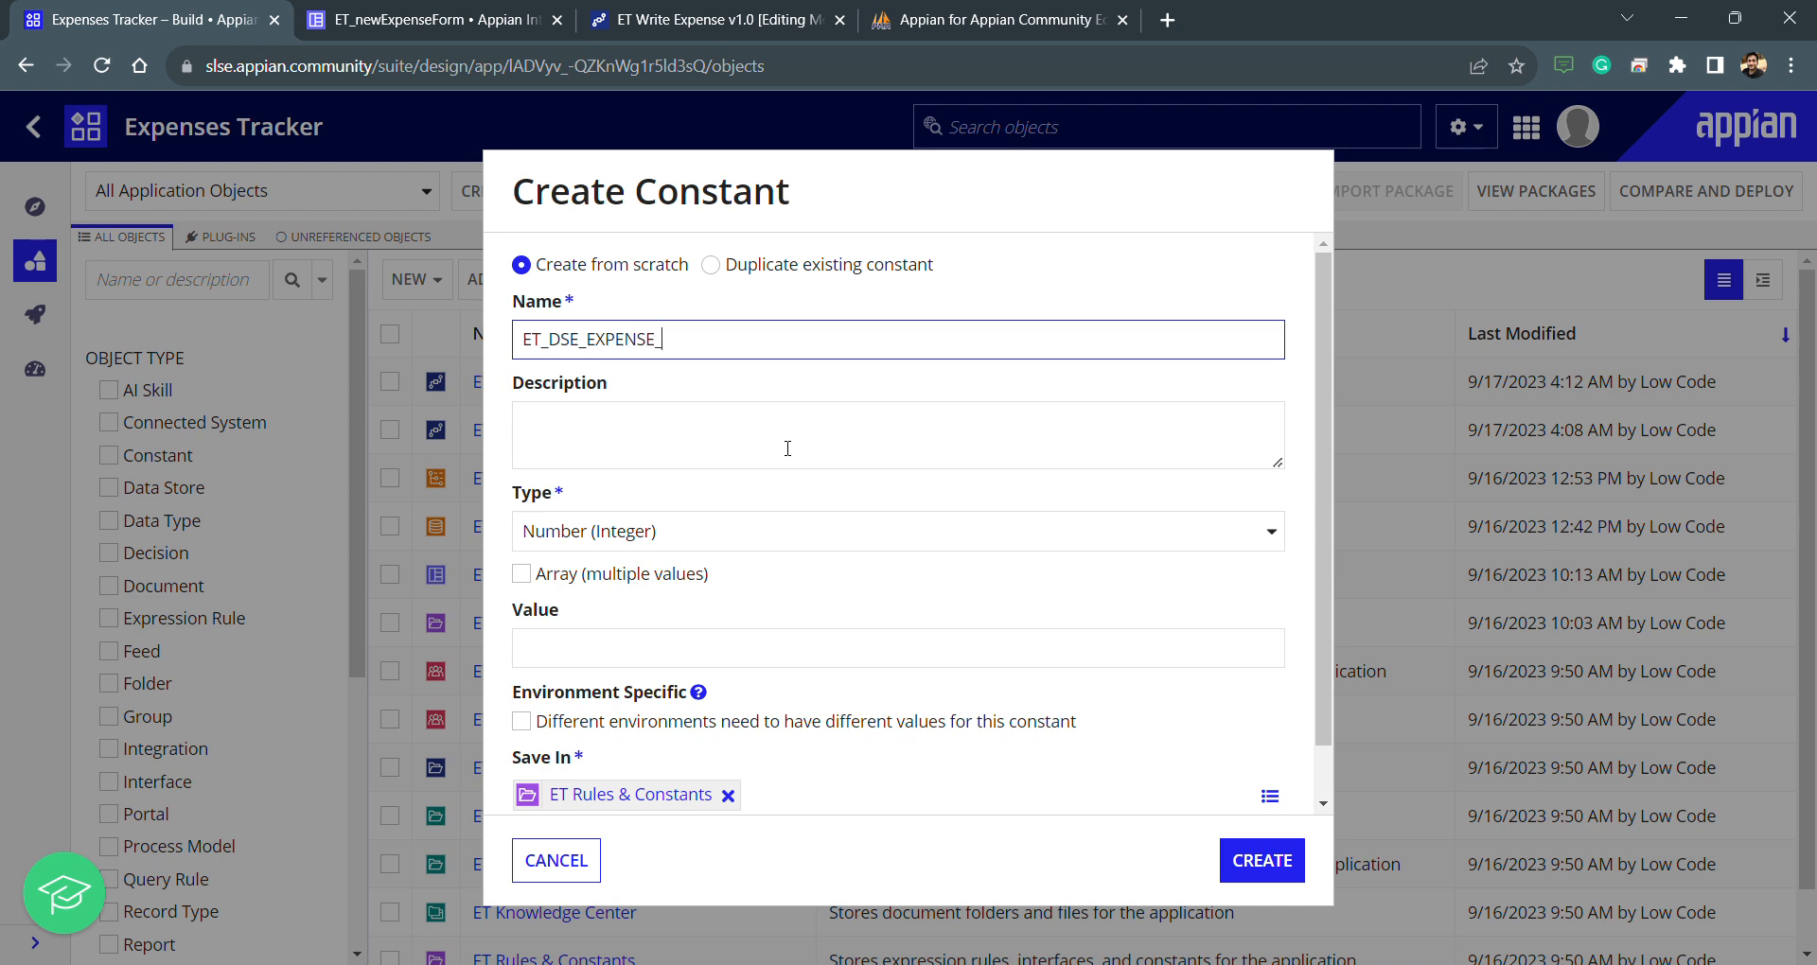
# Name the constant ET_DSE_EXPENSE_DATA_TABLE with description 'Points to "ET_expenseData"'
pyautogui.write('DATA_TABLE')
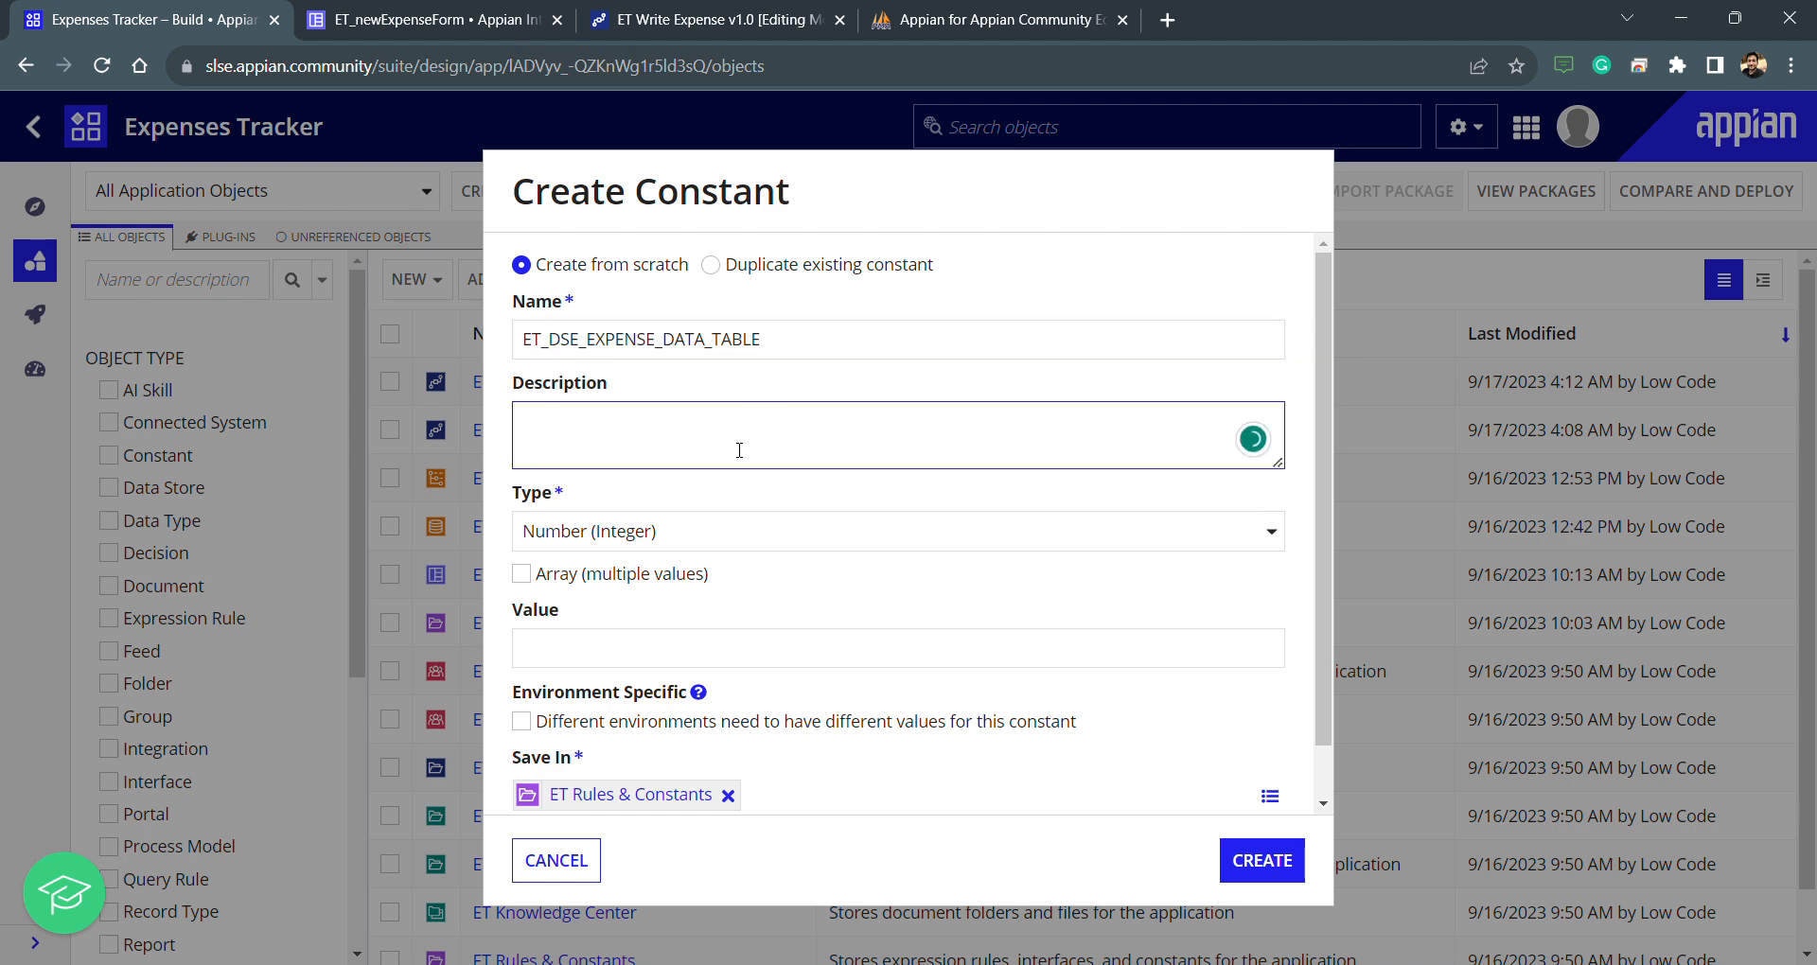
pyautogui.click(997, 20)
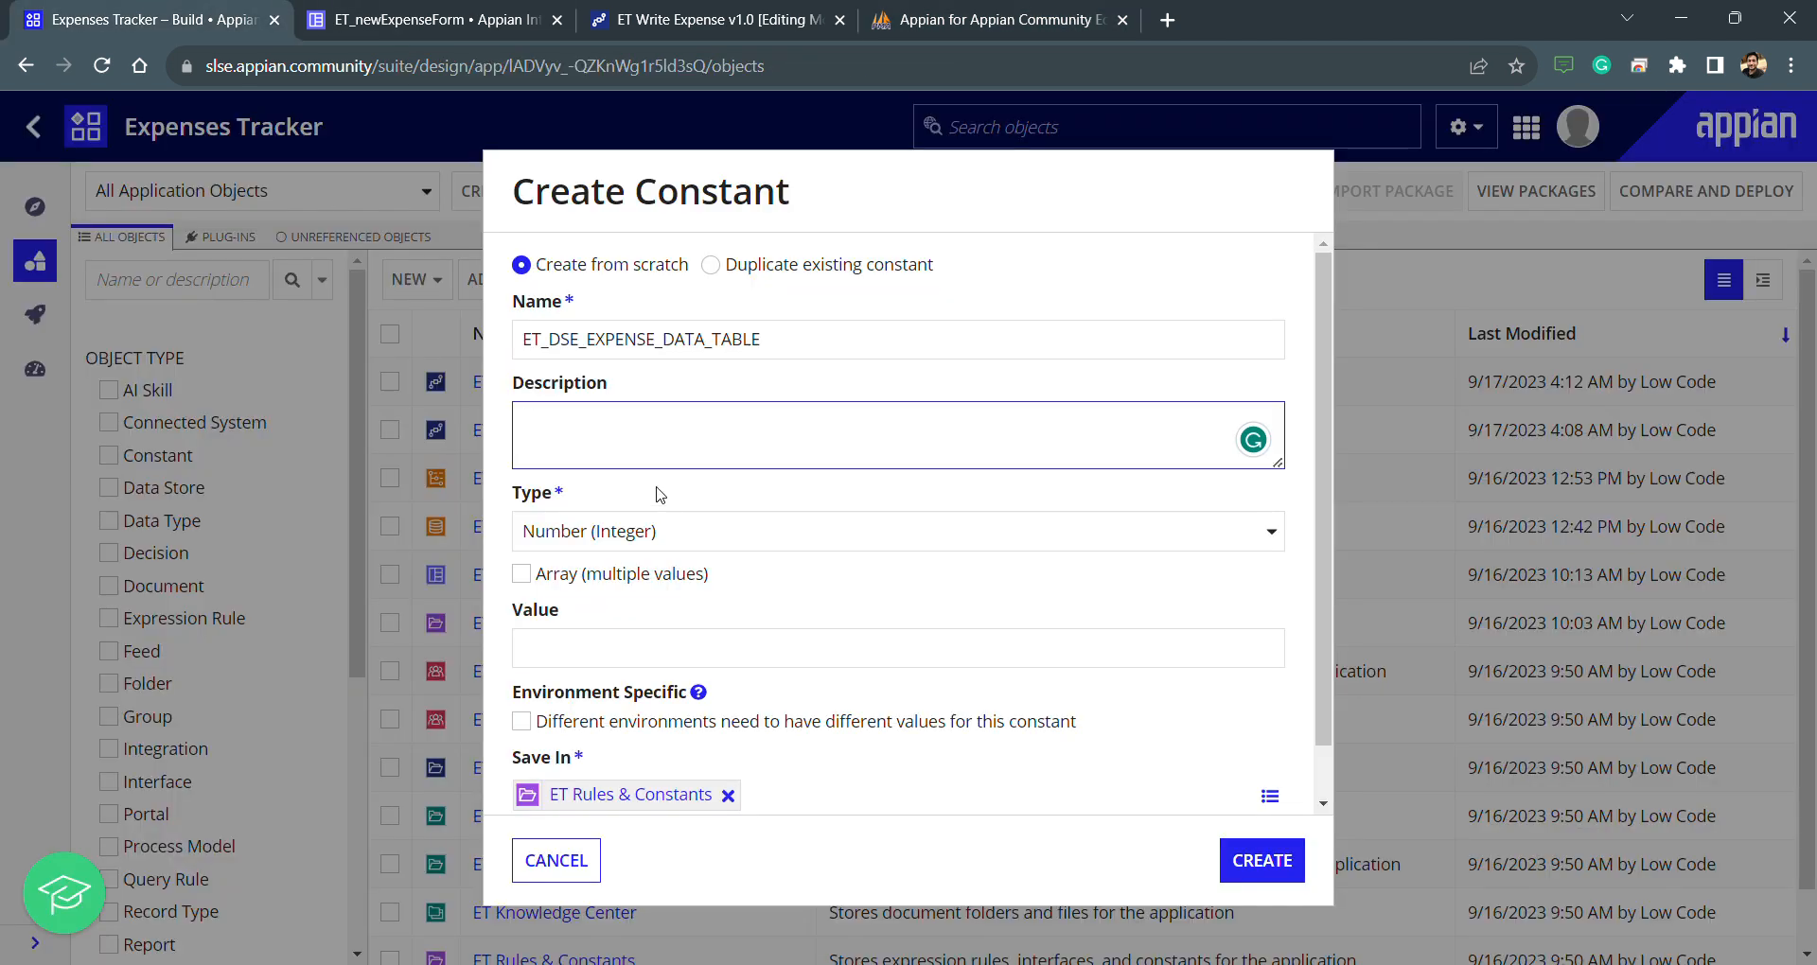
pyautogui.write('Points to')
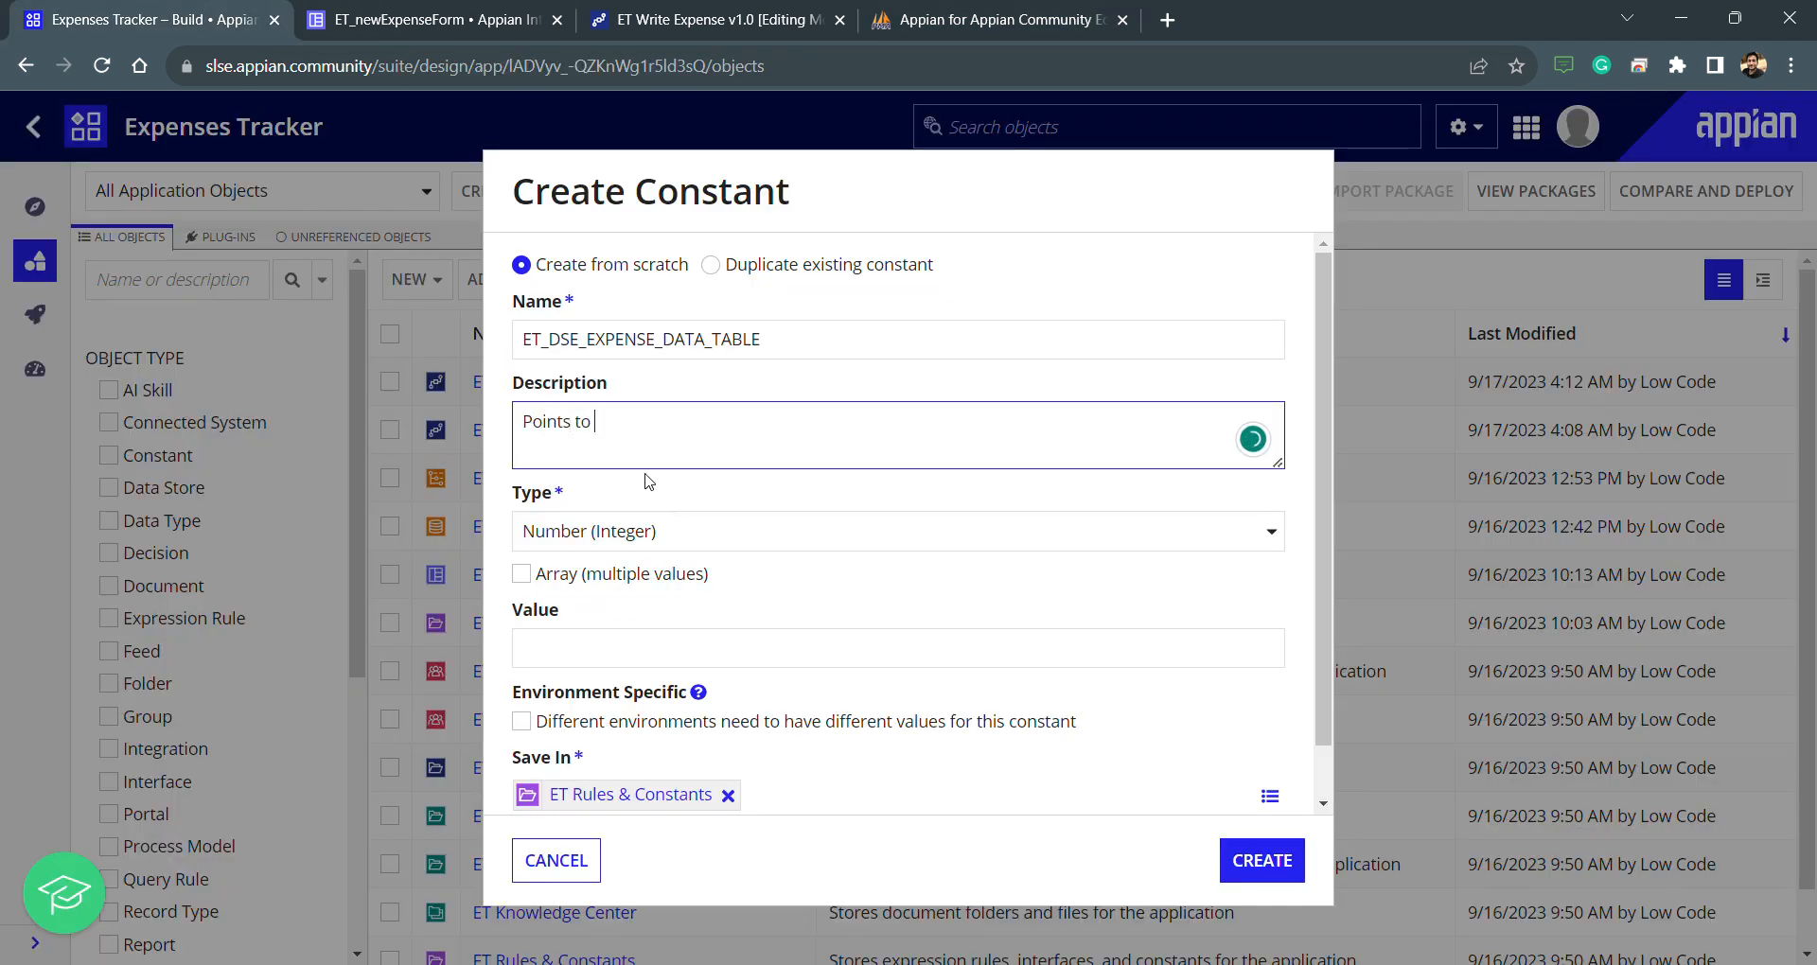
pyautogui.write('"ET_expenseData"')
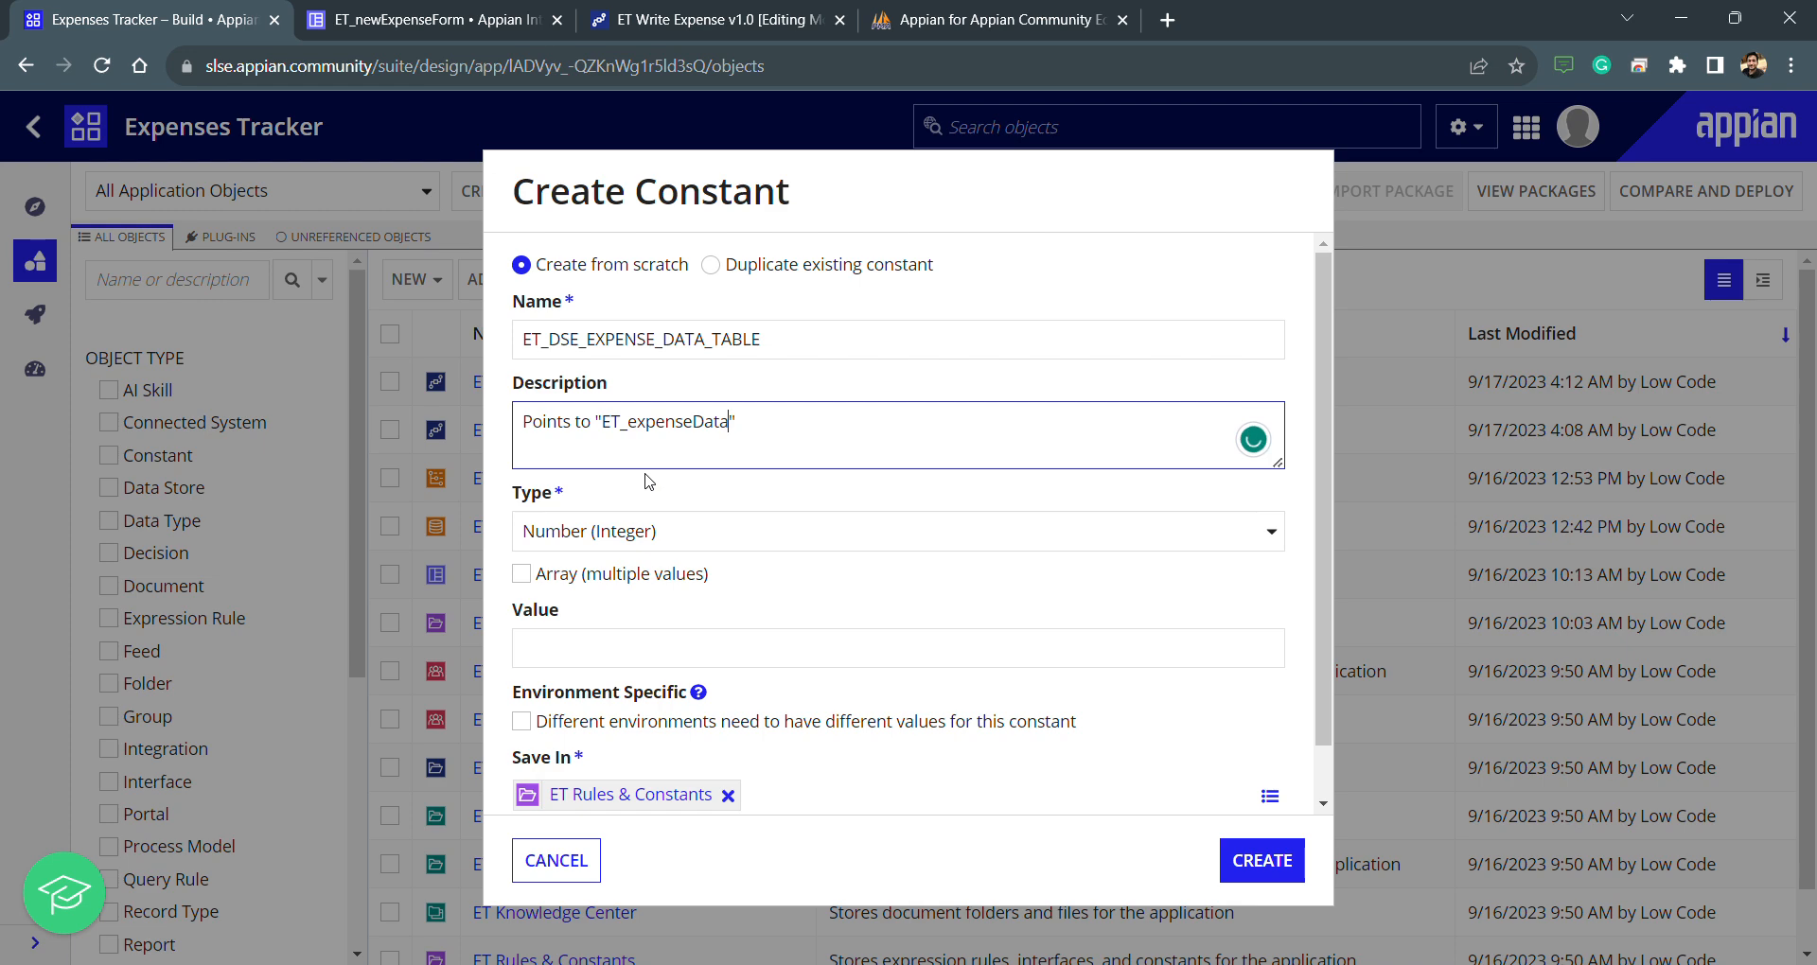
# Set type Data Store Entity, ET Data Store, entity ET_expenseData, and create the constant
pyautogui.click(898, 531)
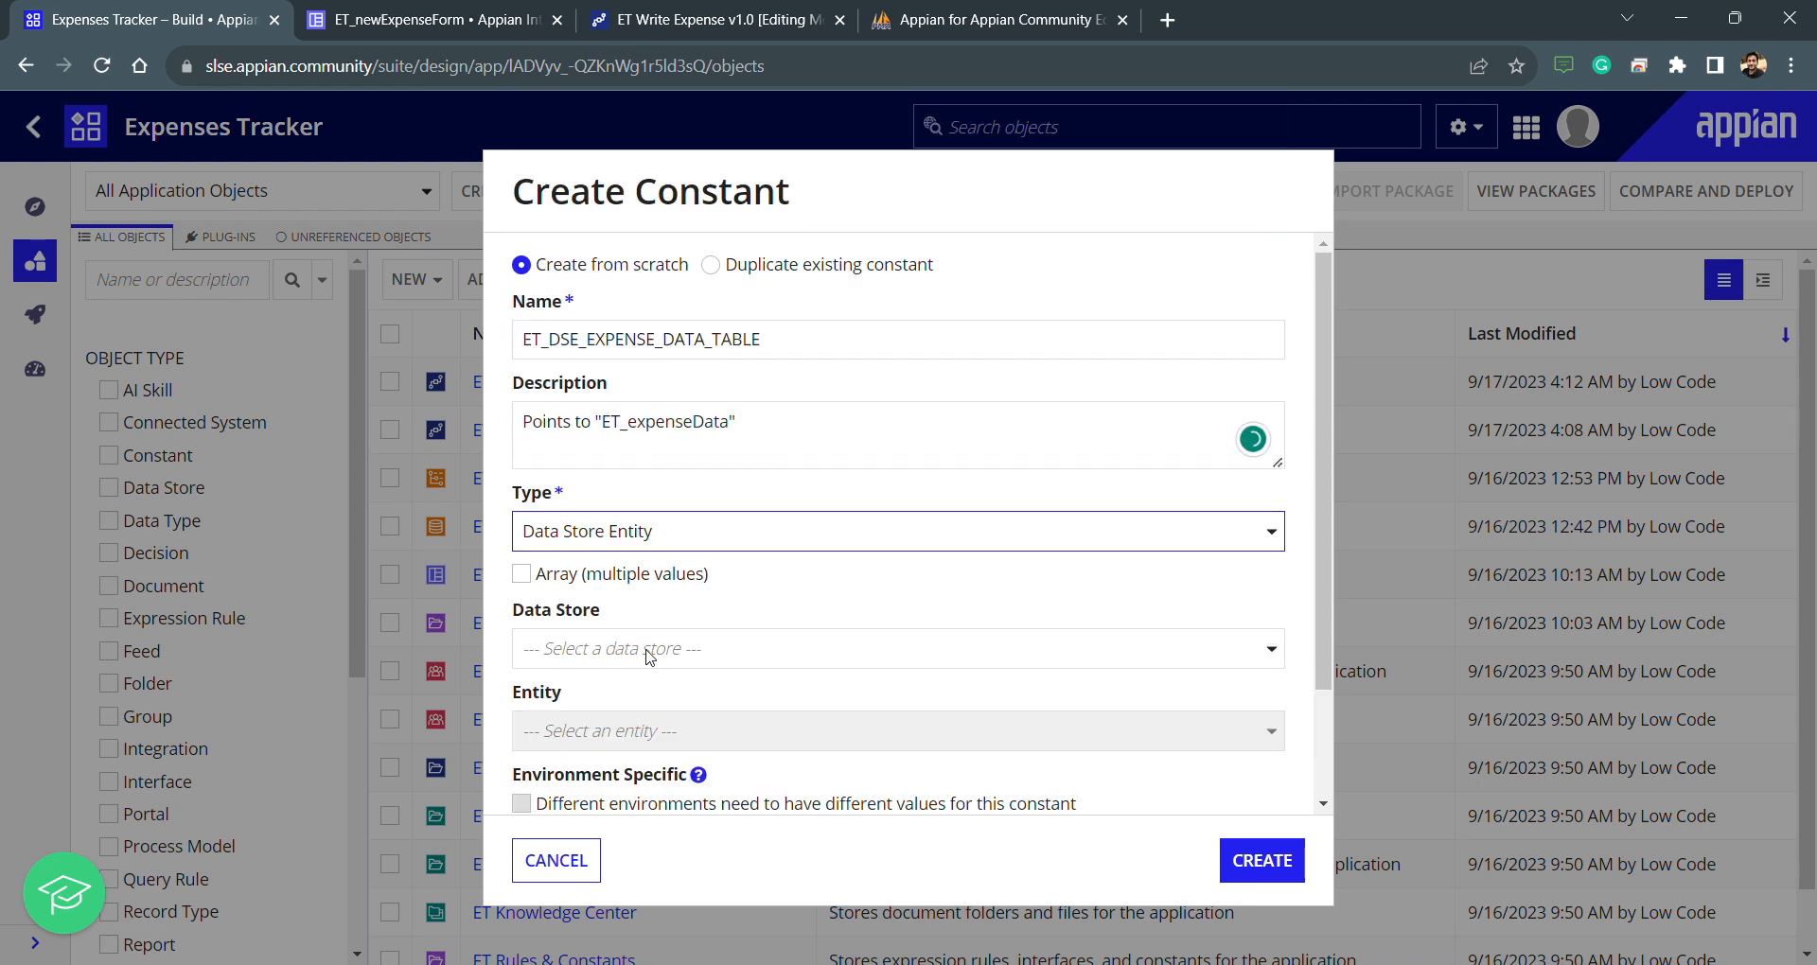
pyautogui.click(896, 647)
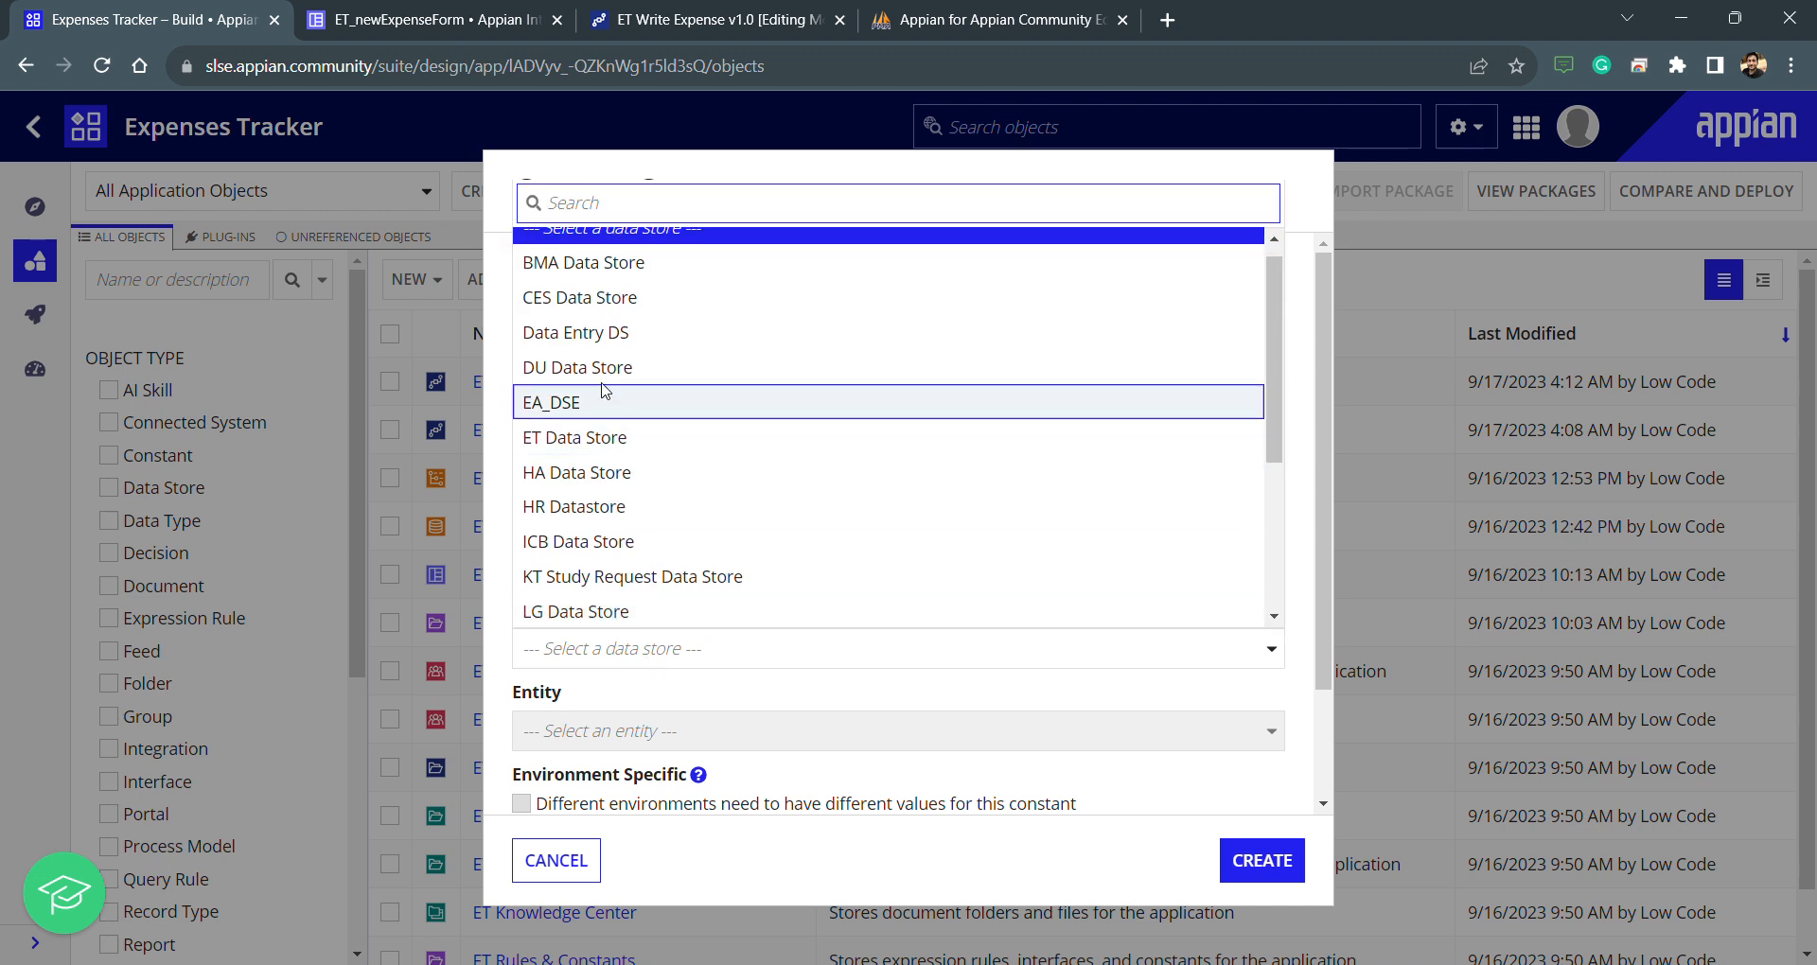
pyautogui.click(573, 437)
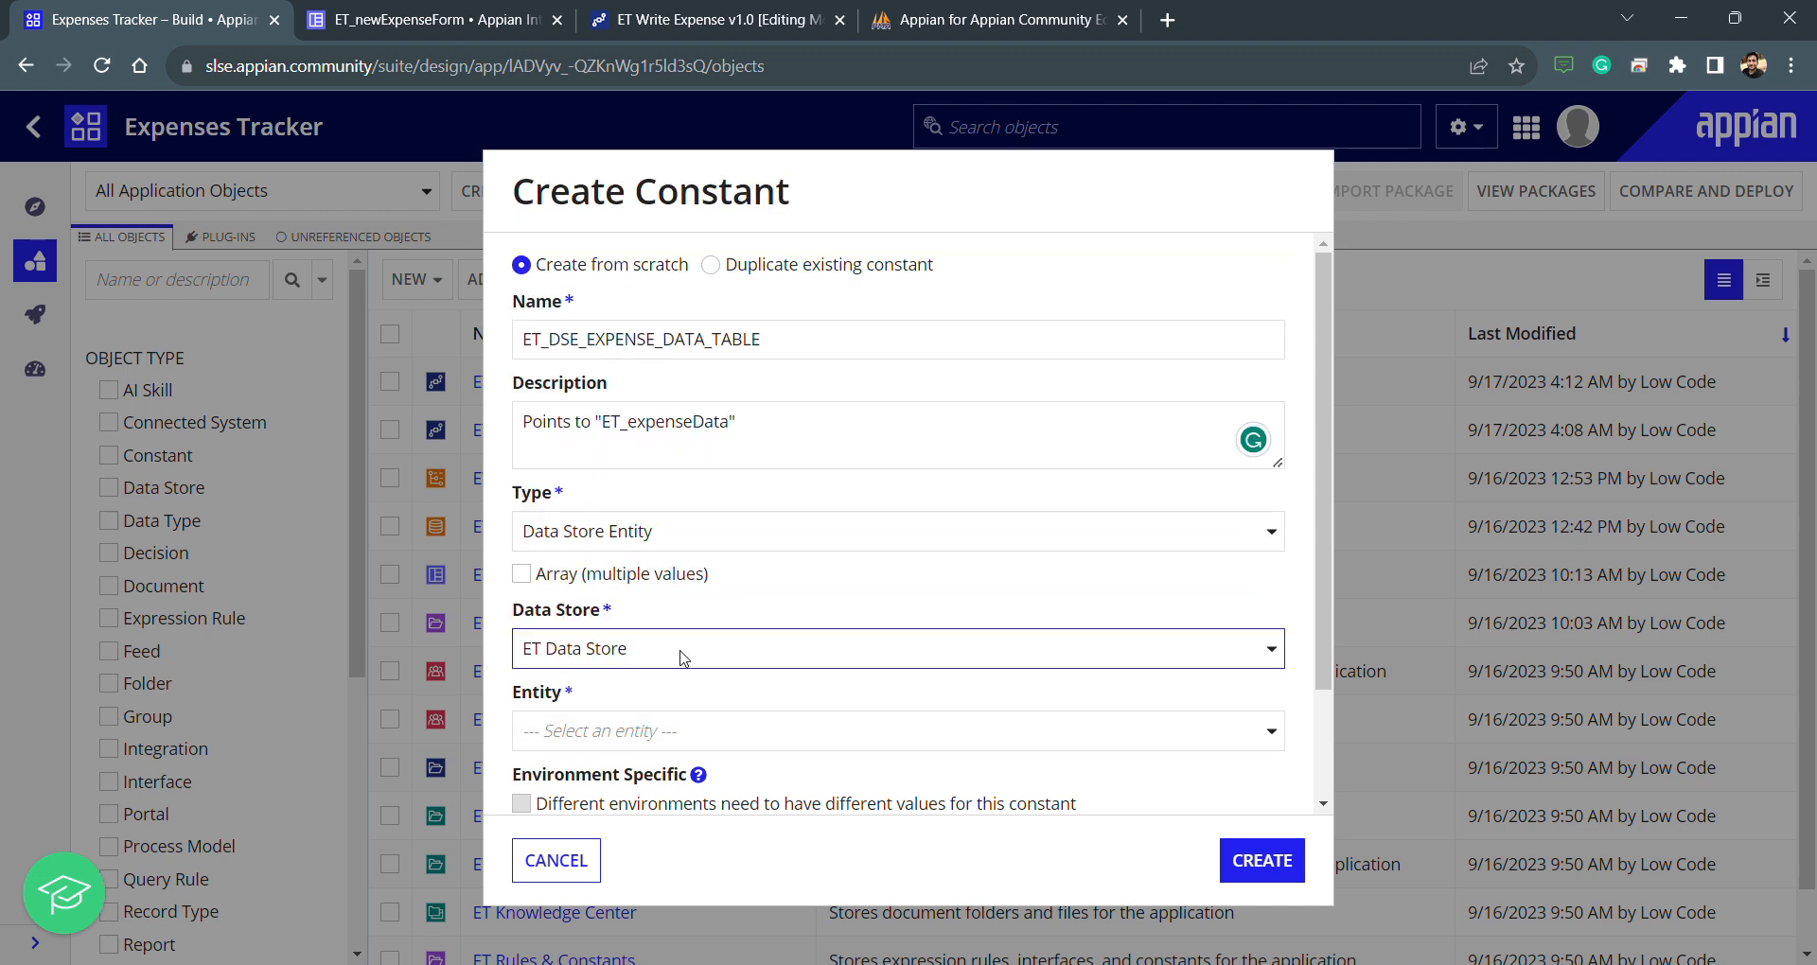
pyautogui.click(897, 732)
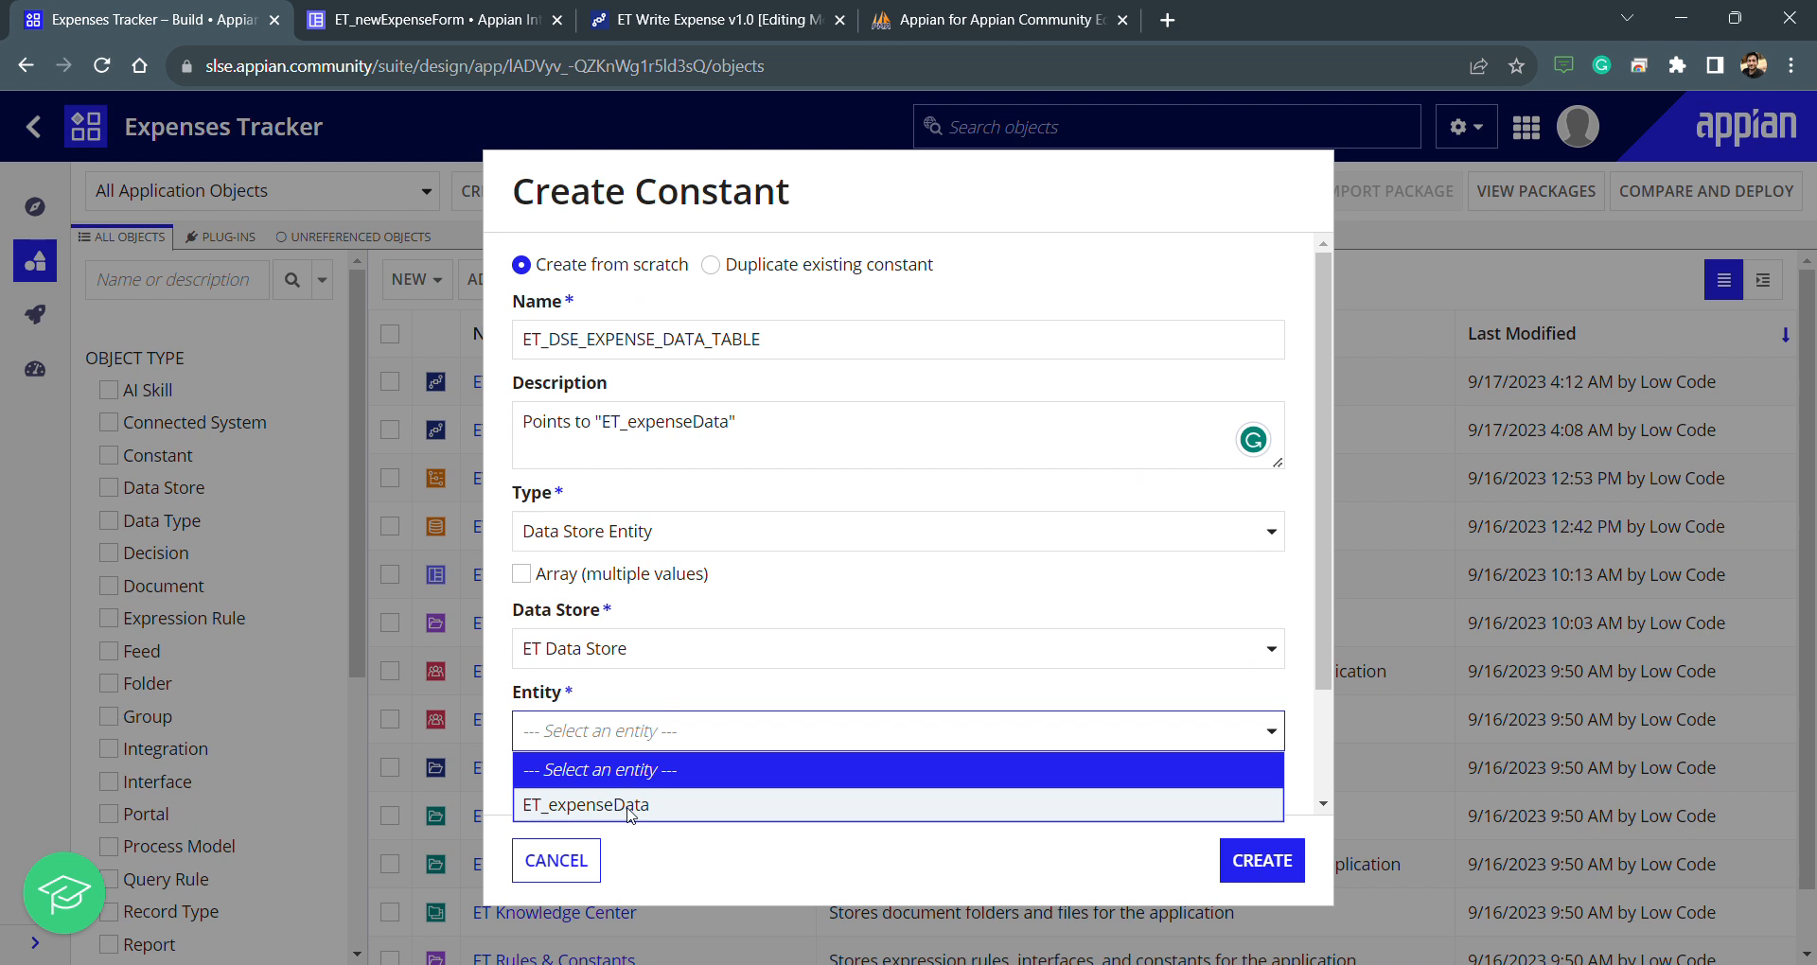
pyautogui.click(583, 804)
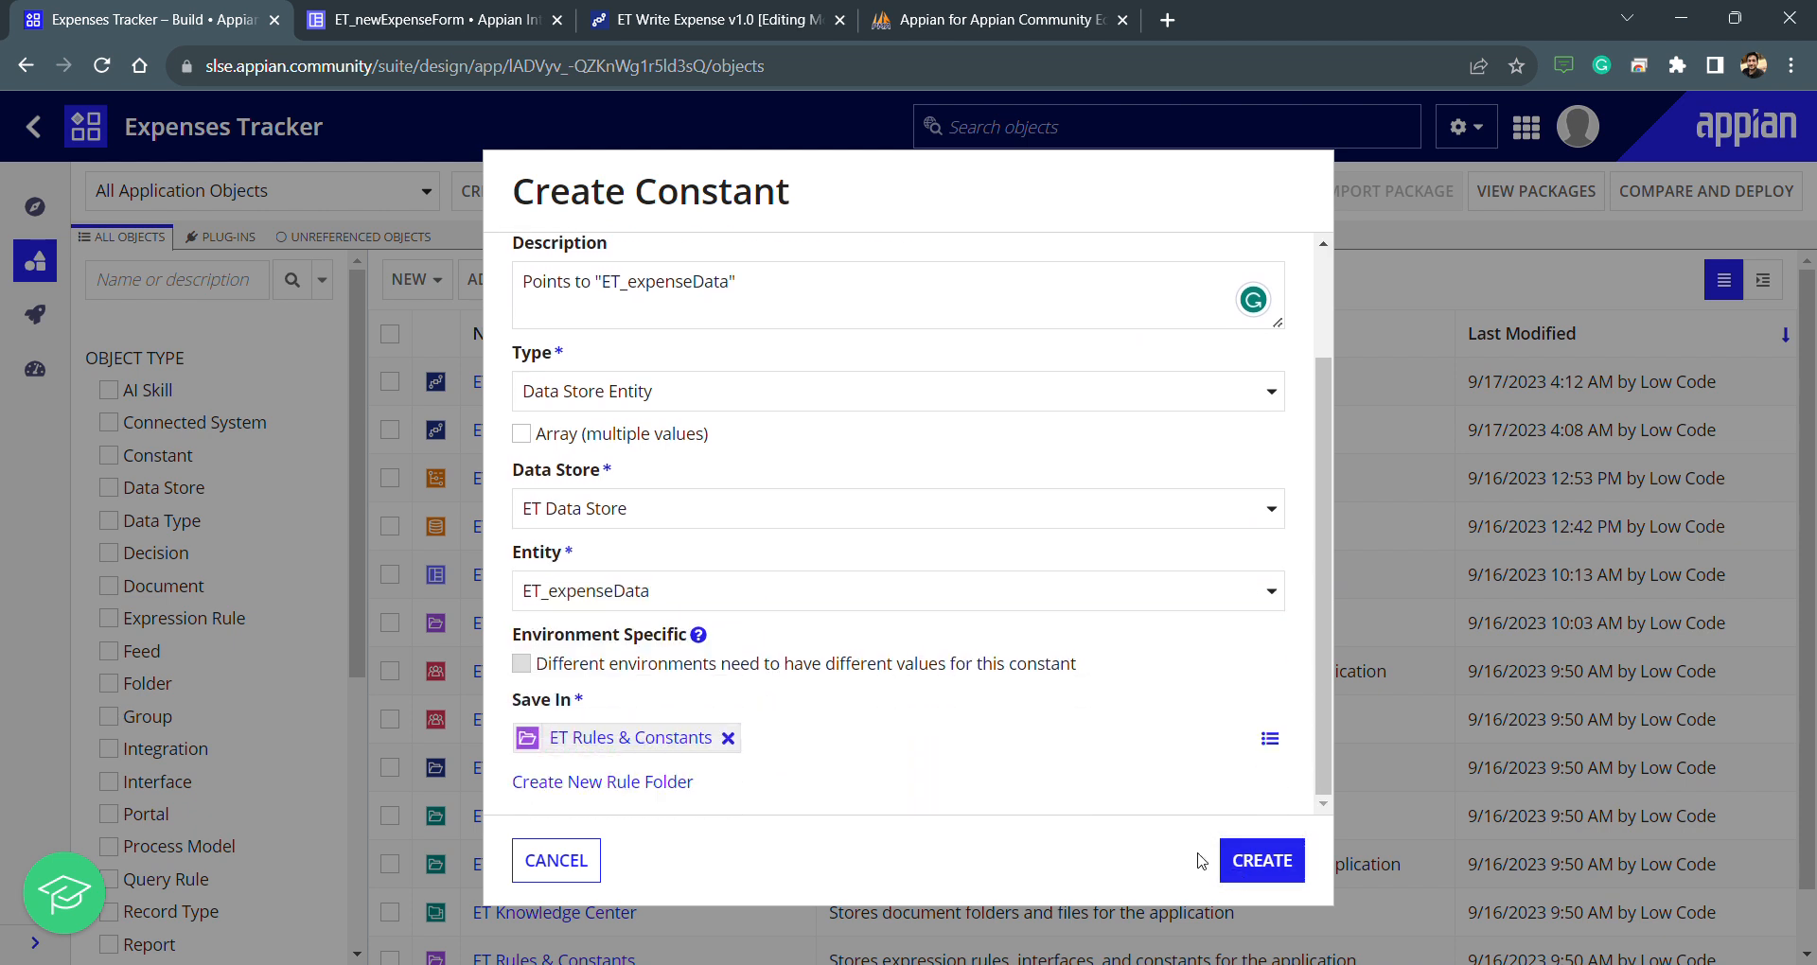
pyautogui.click(1261, 860)
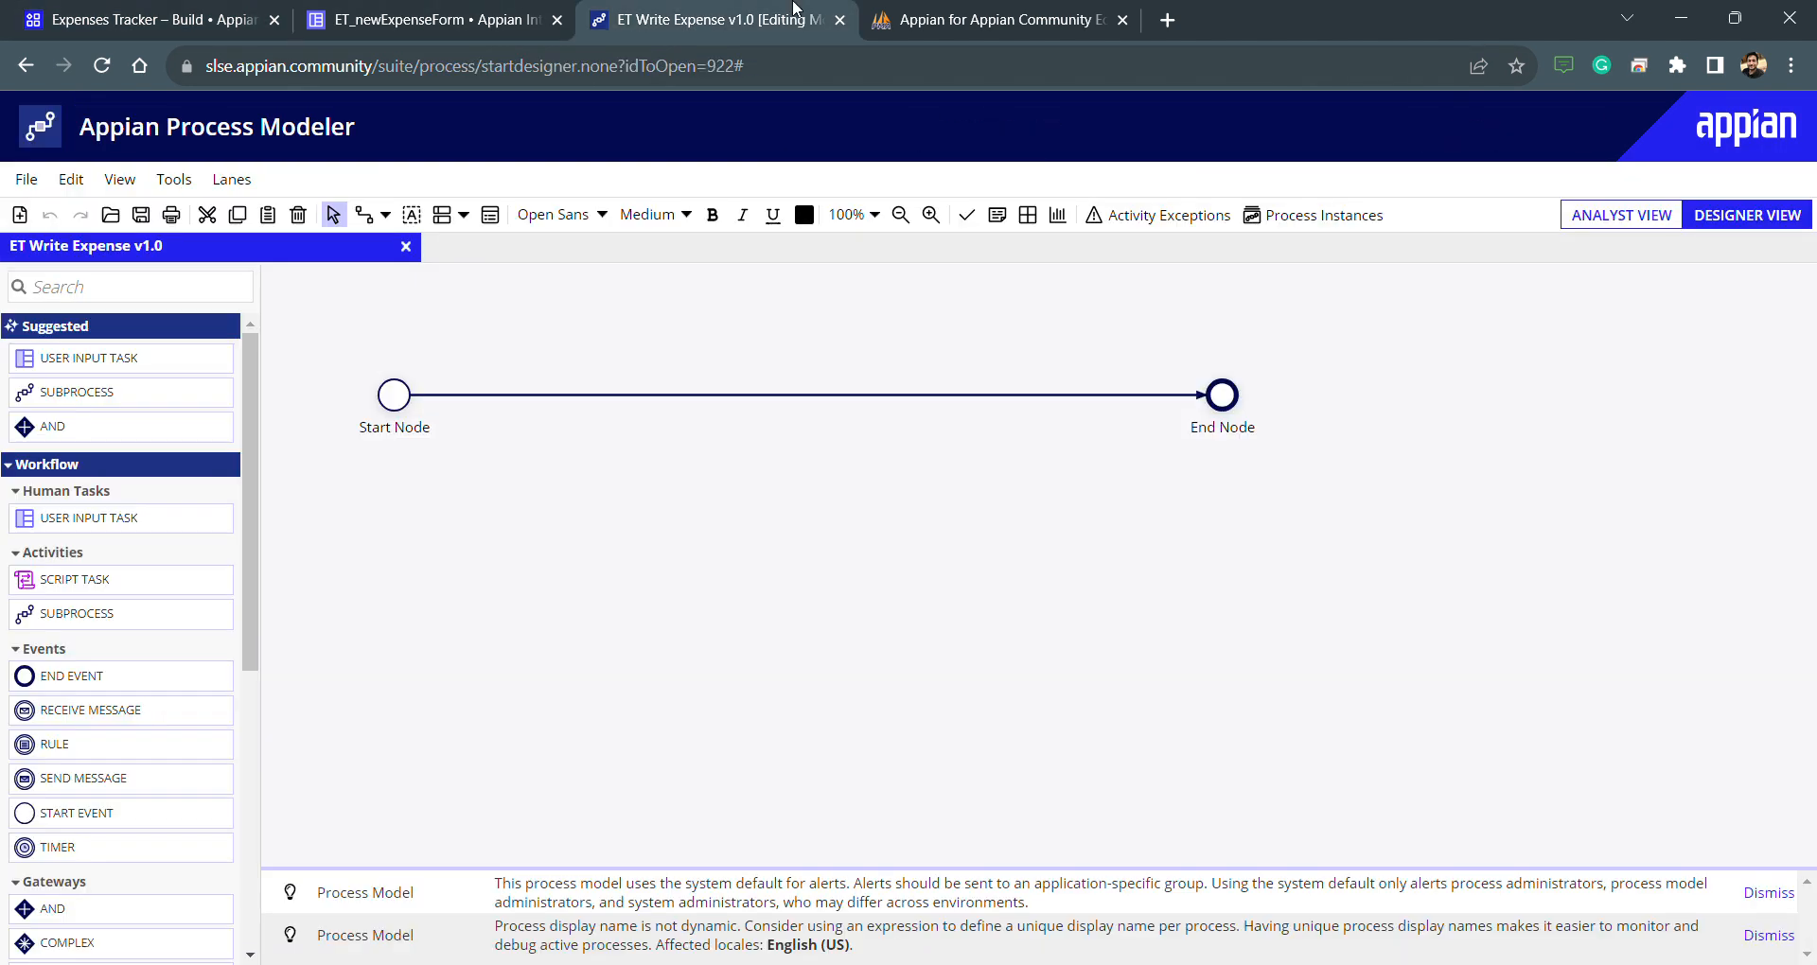
pyautogui.moveTo(537, 356)
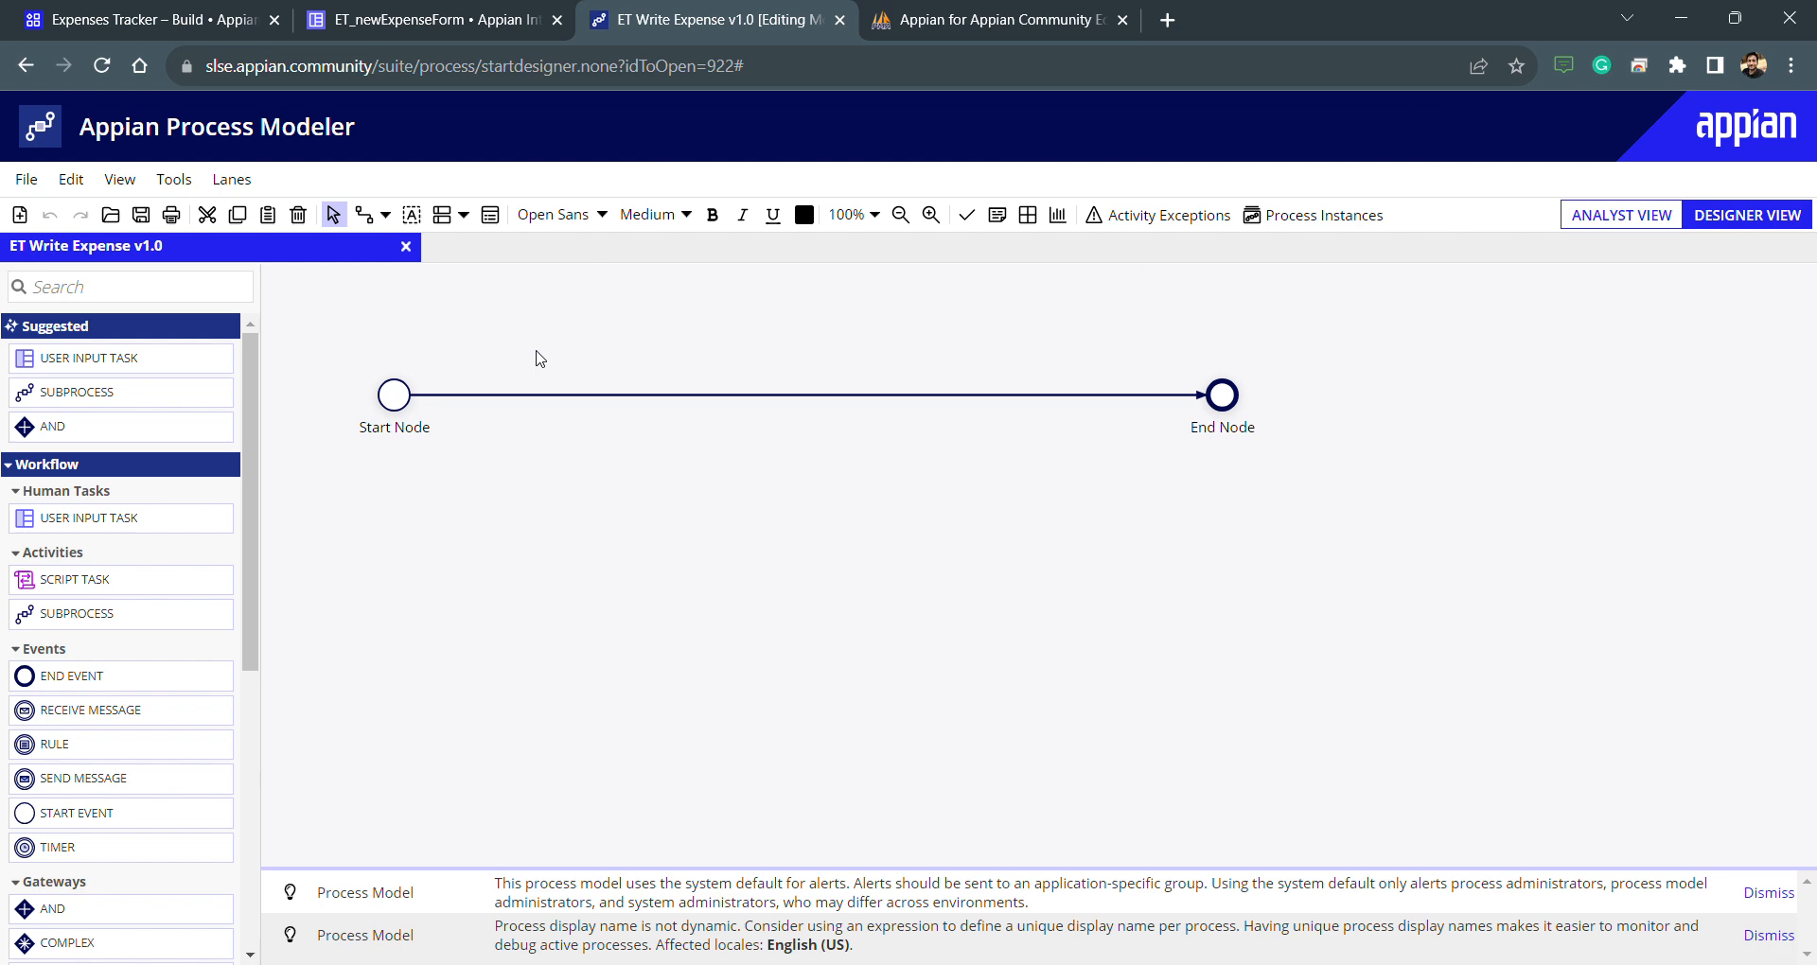
pyautogui.click(429, 20)
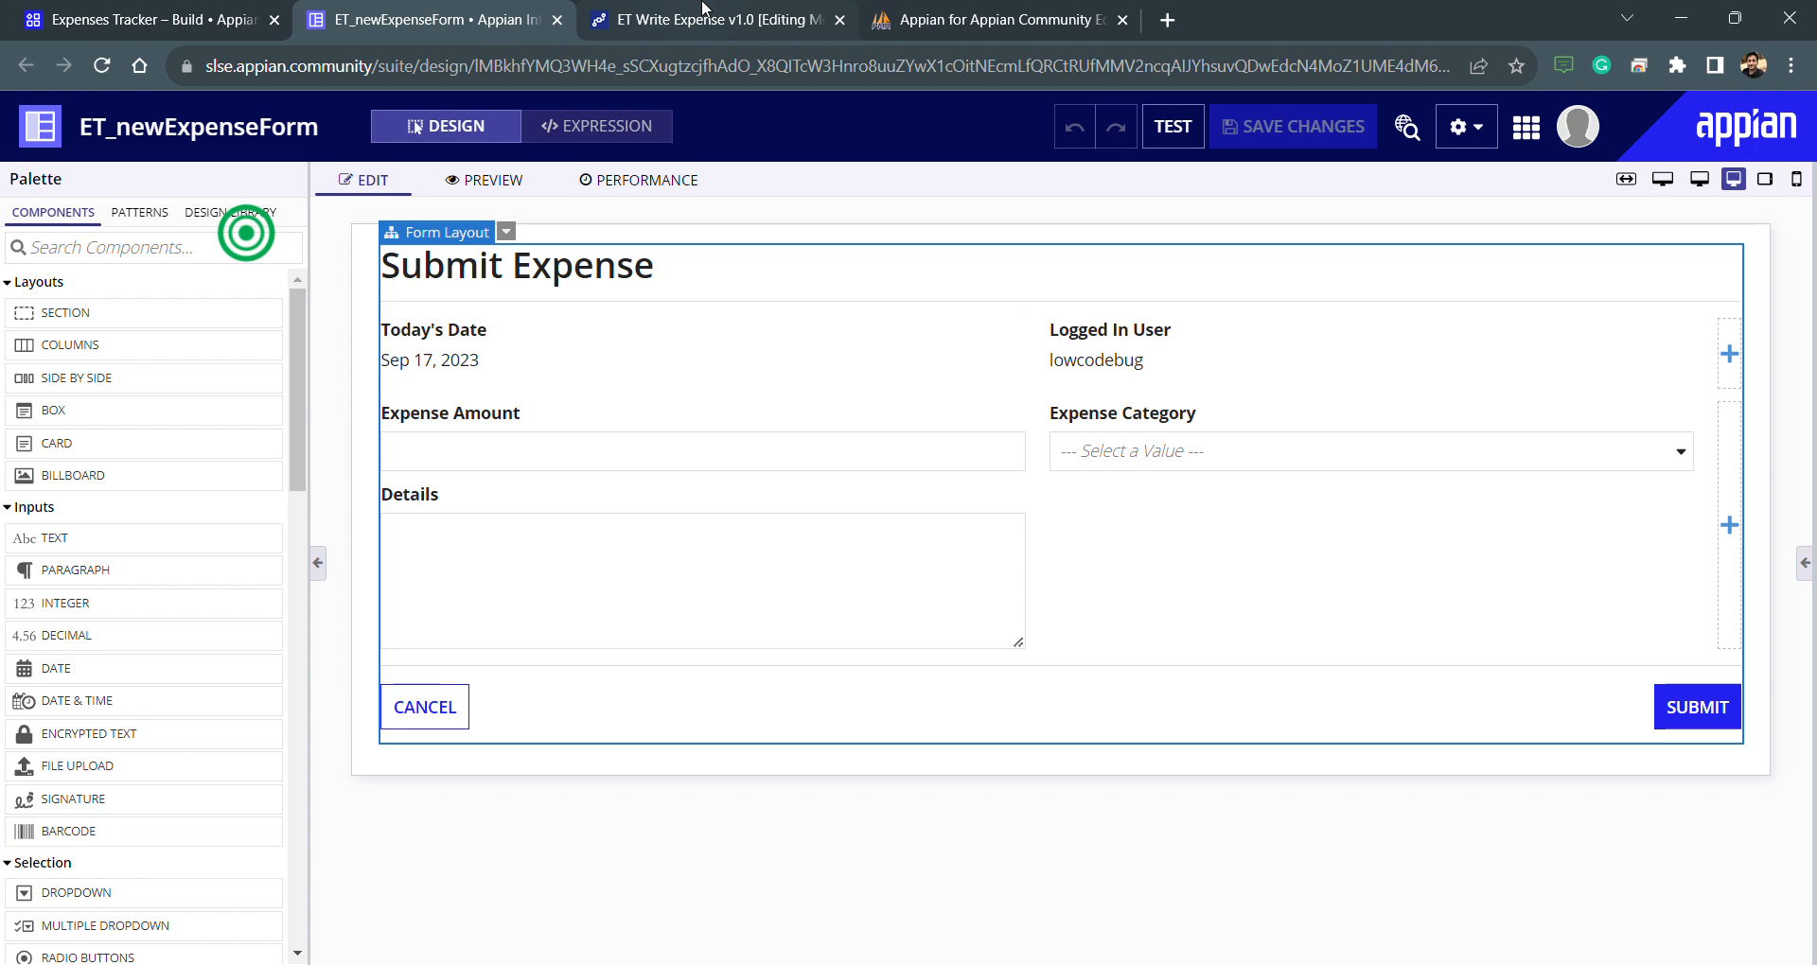
pyautogui.moveTo(712, 9)
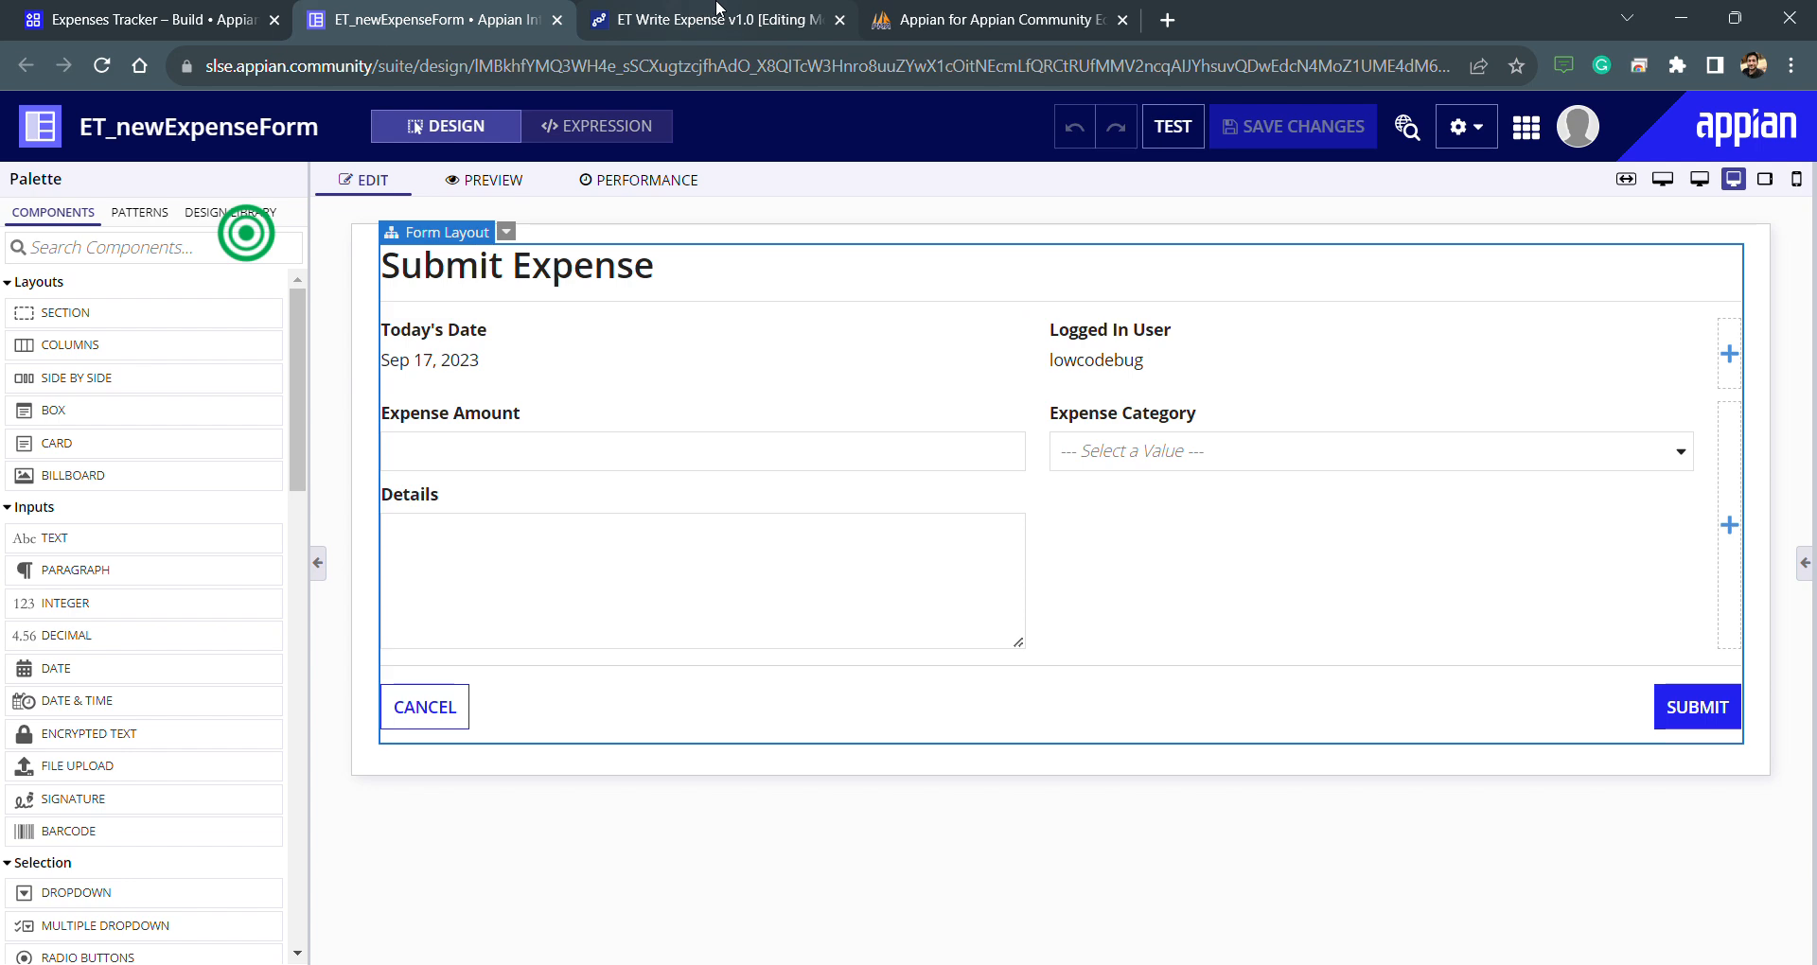
pyautogui.click(707, 20)
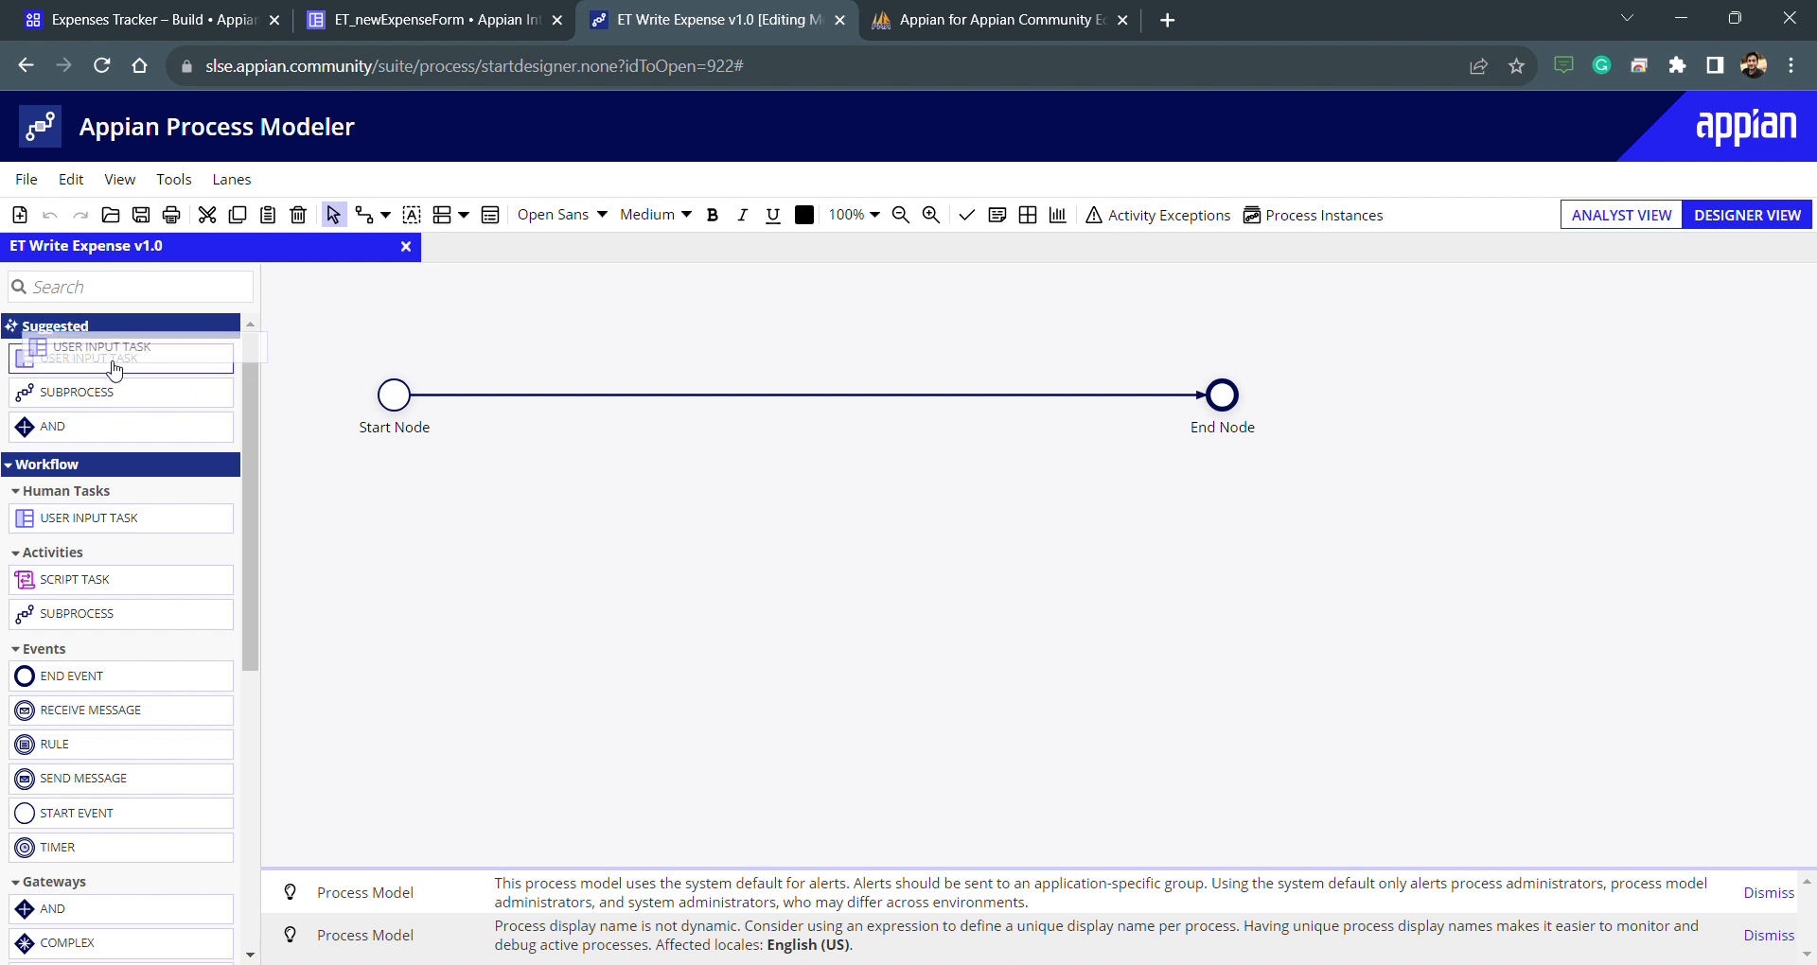
# Drop a User Input Task between Start Node and End Node and open its configuration
pyautogui.moveTo(110, 353); pyautogui.dragTo(695, 382)
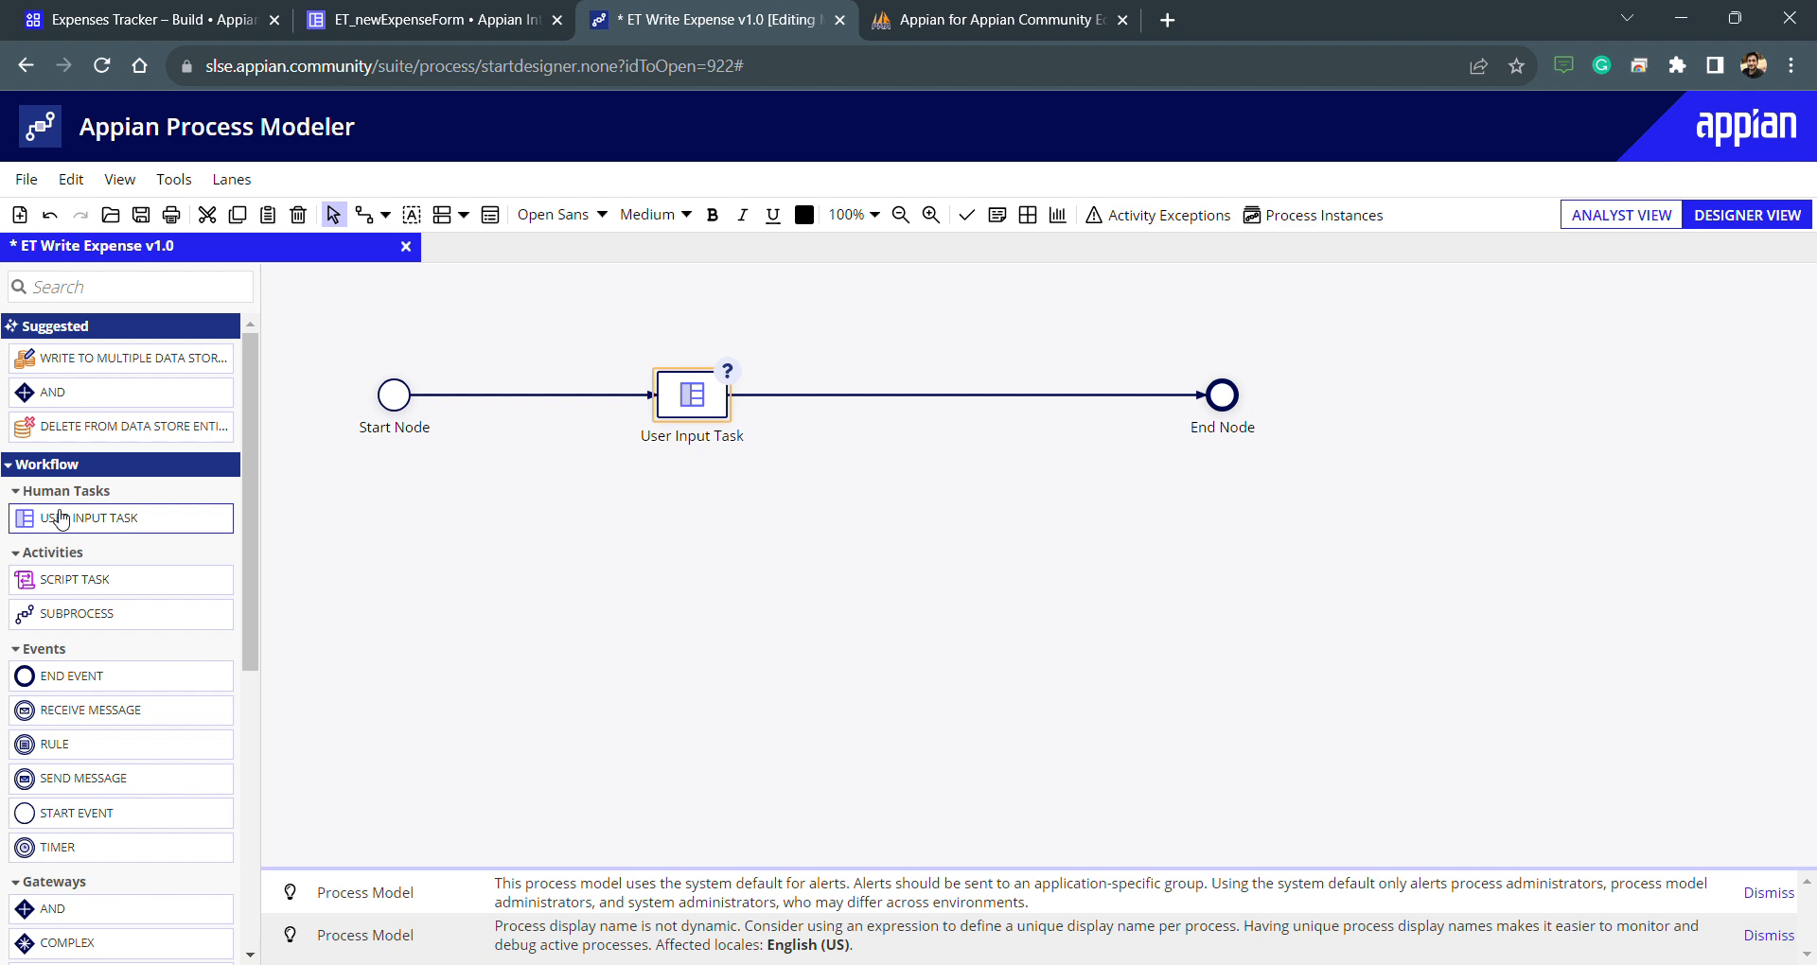
pyautogui.moveTo(58, 536)
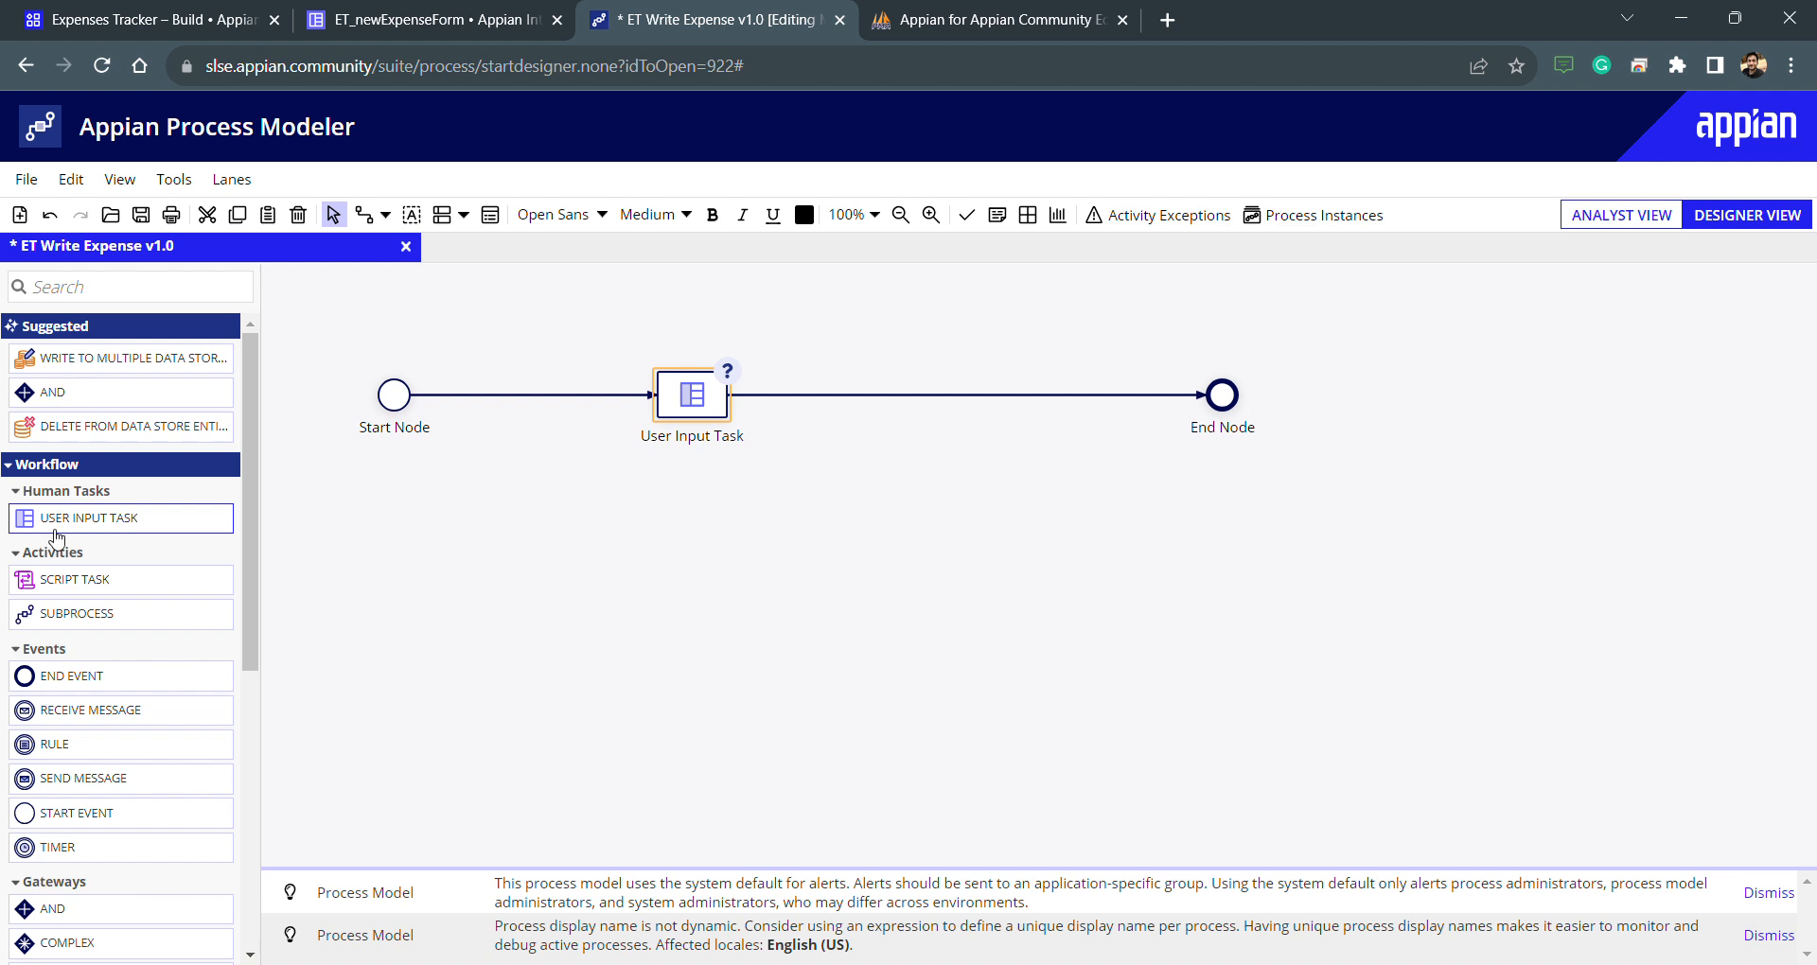
pyautogui.doubleClick(690, 394)
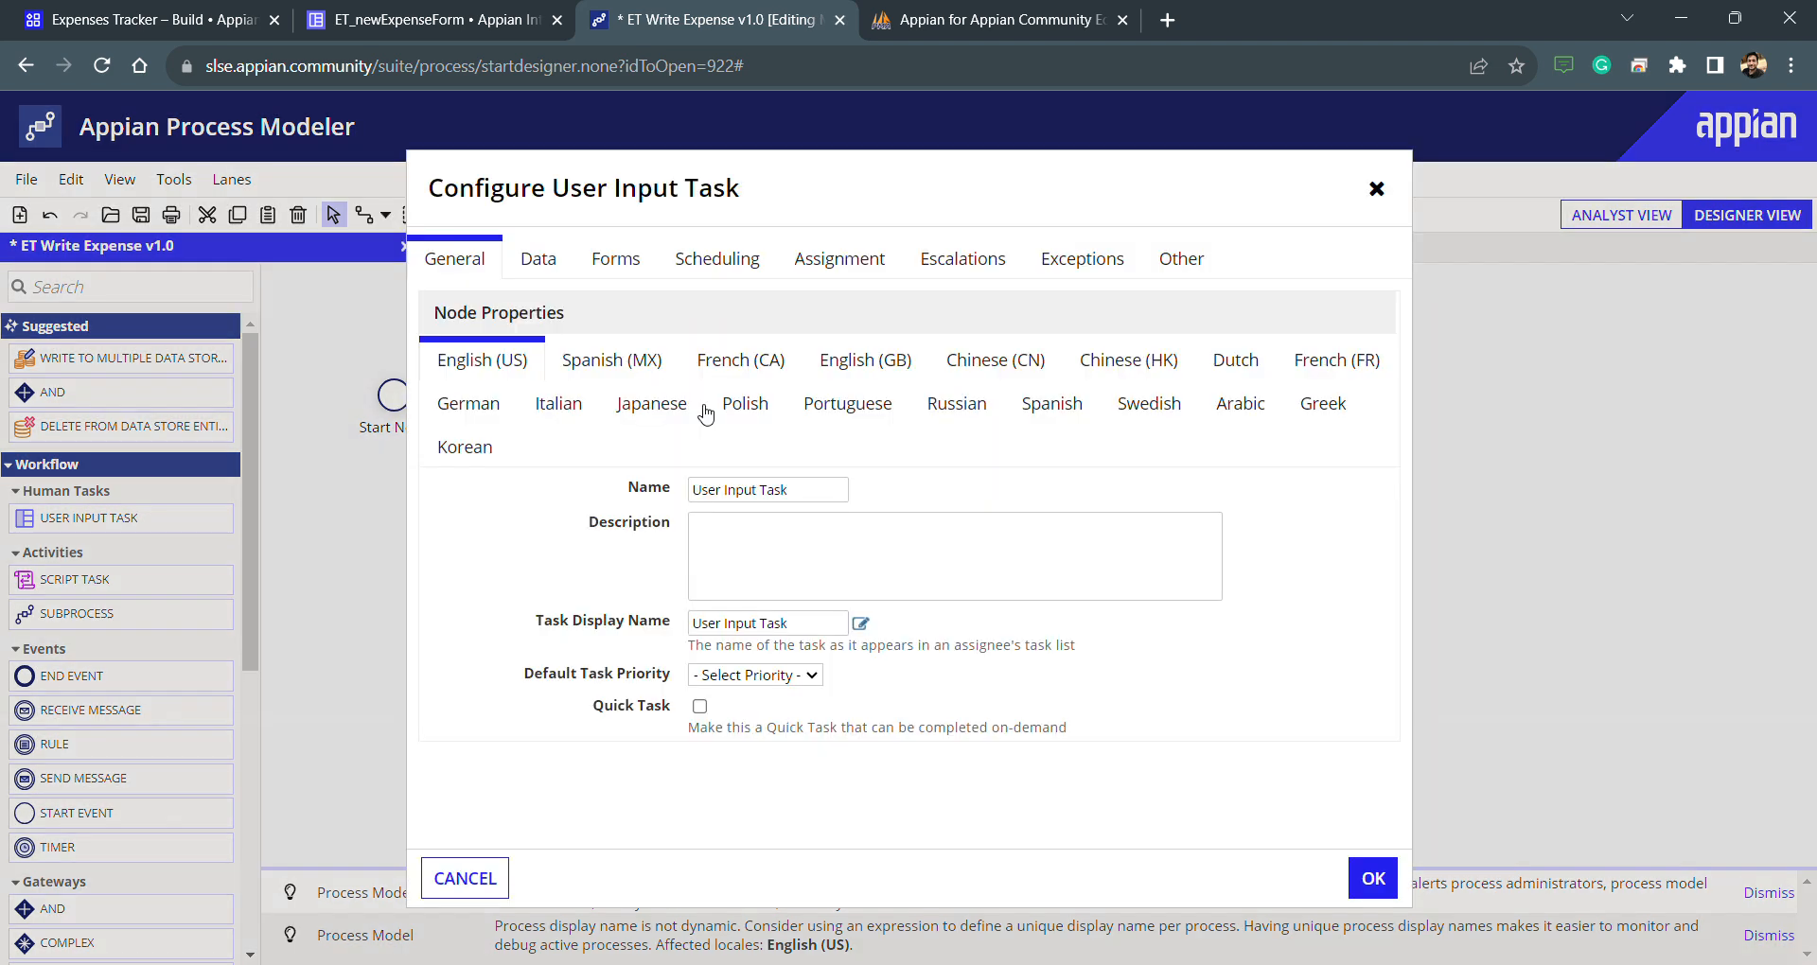
# Set the task's interface to ET_newExpenseForm and auto-create its node inputs
pyautogui.click(615, 258)
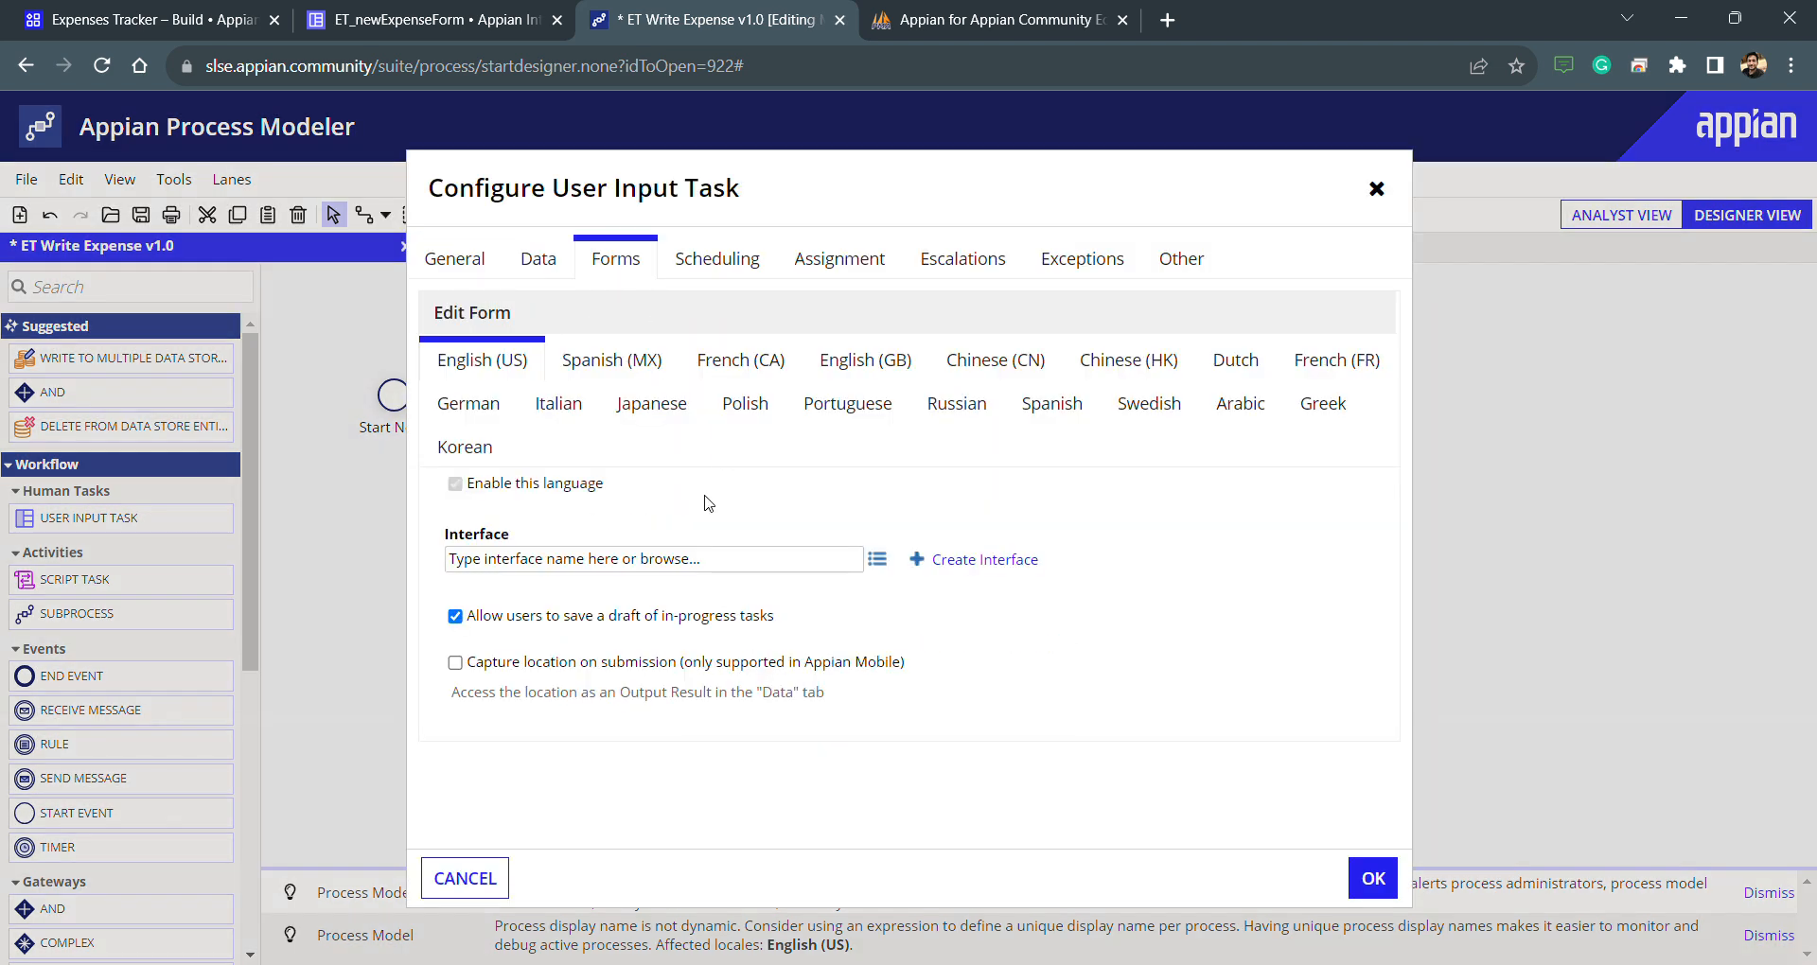
pyautogui.click(652, 558)
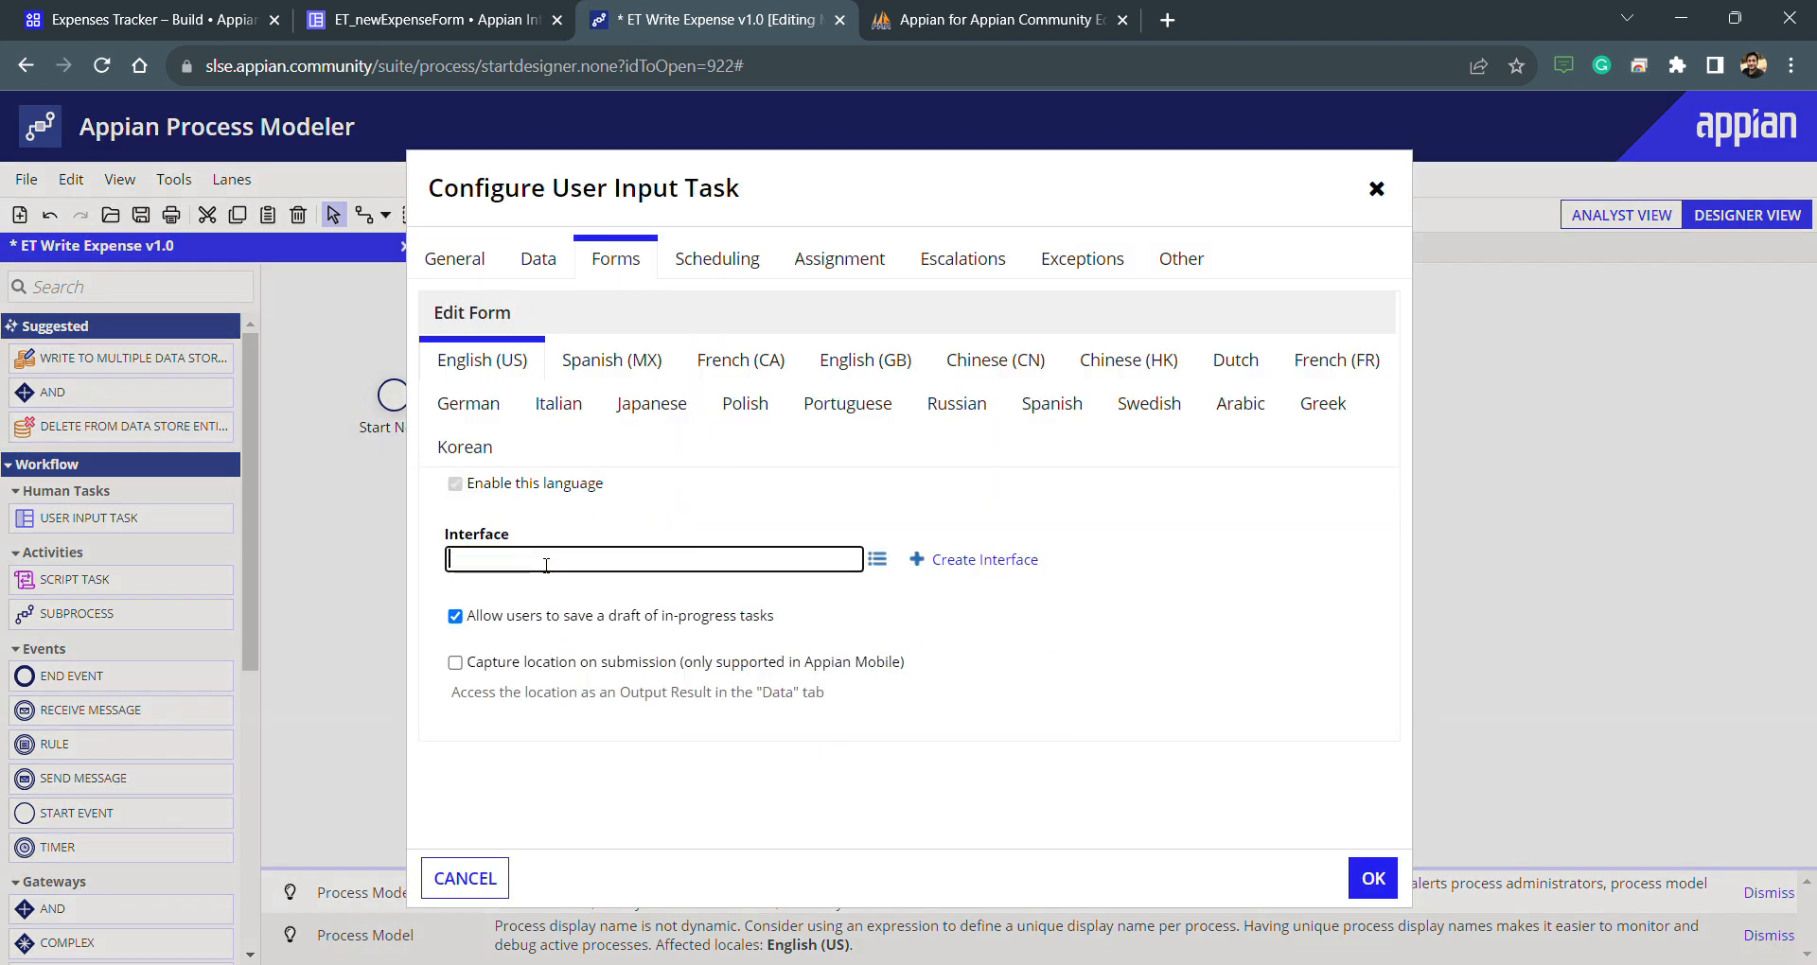
pyautogui.write('et')
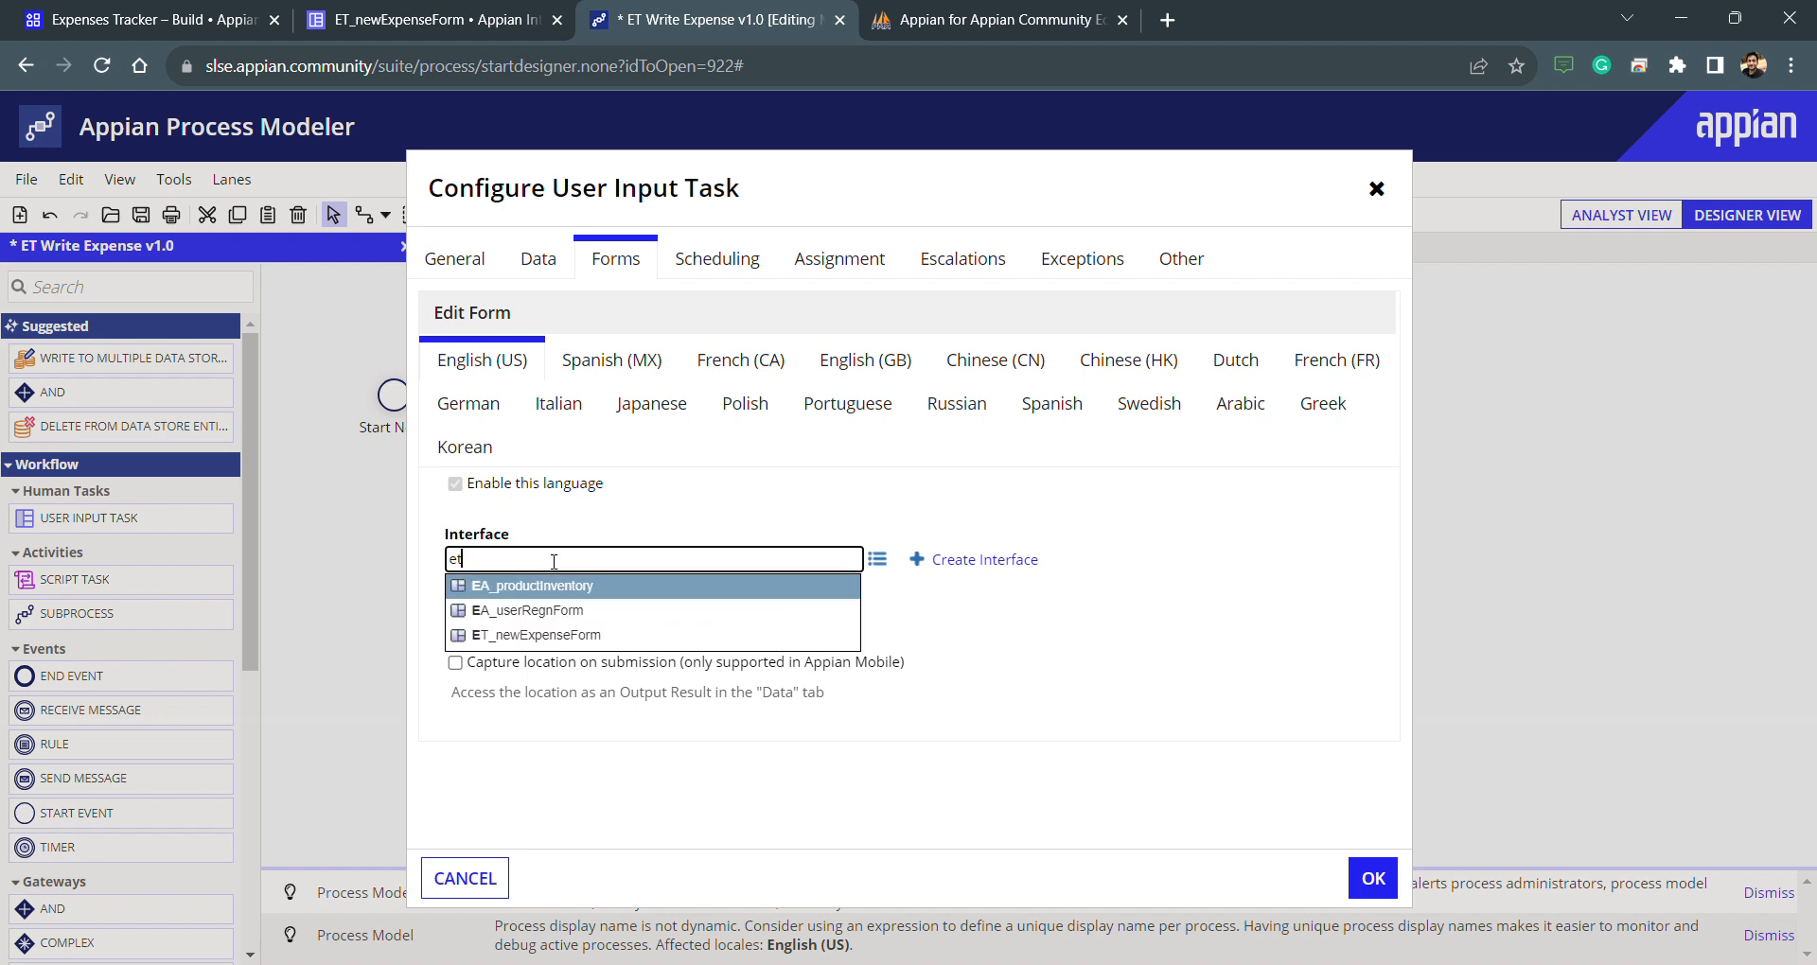
pyautogui.click(548, 634)
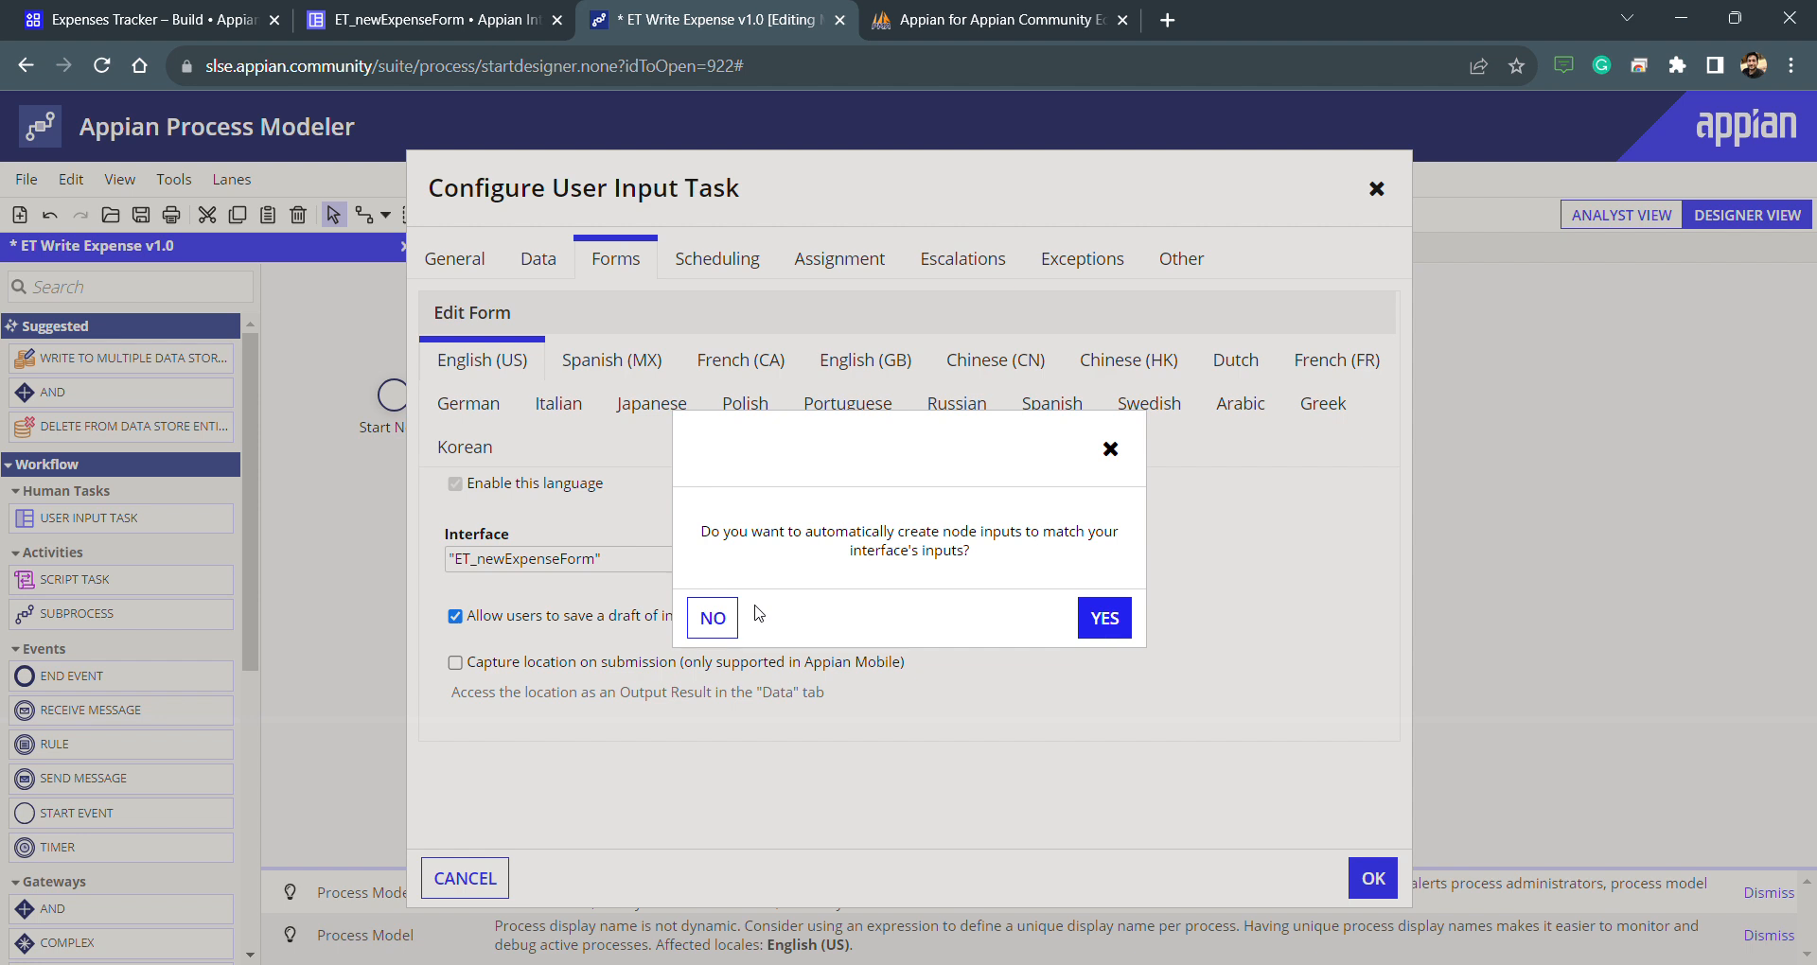
pyautogui.moveTo(1102, 616)
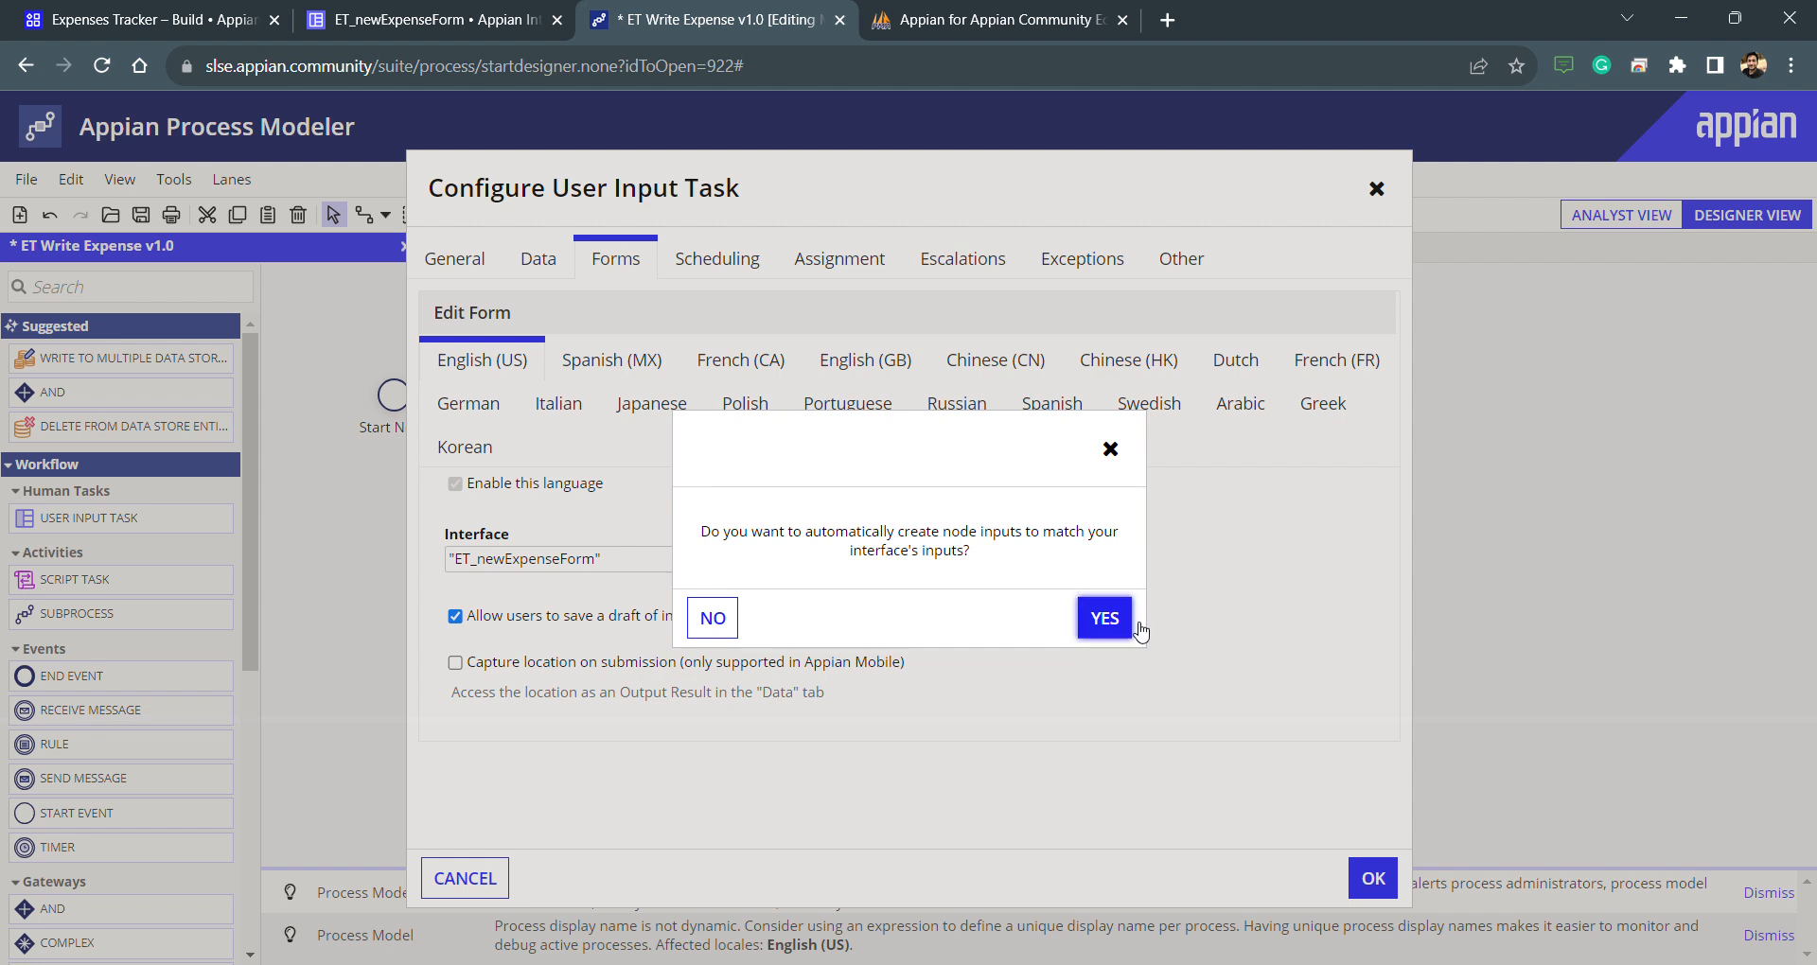
pyautogui.moveTo(1102, 616)
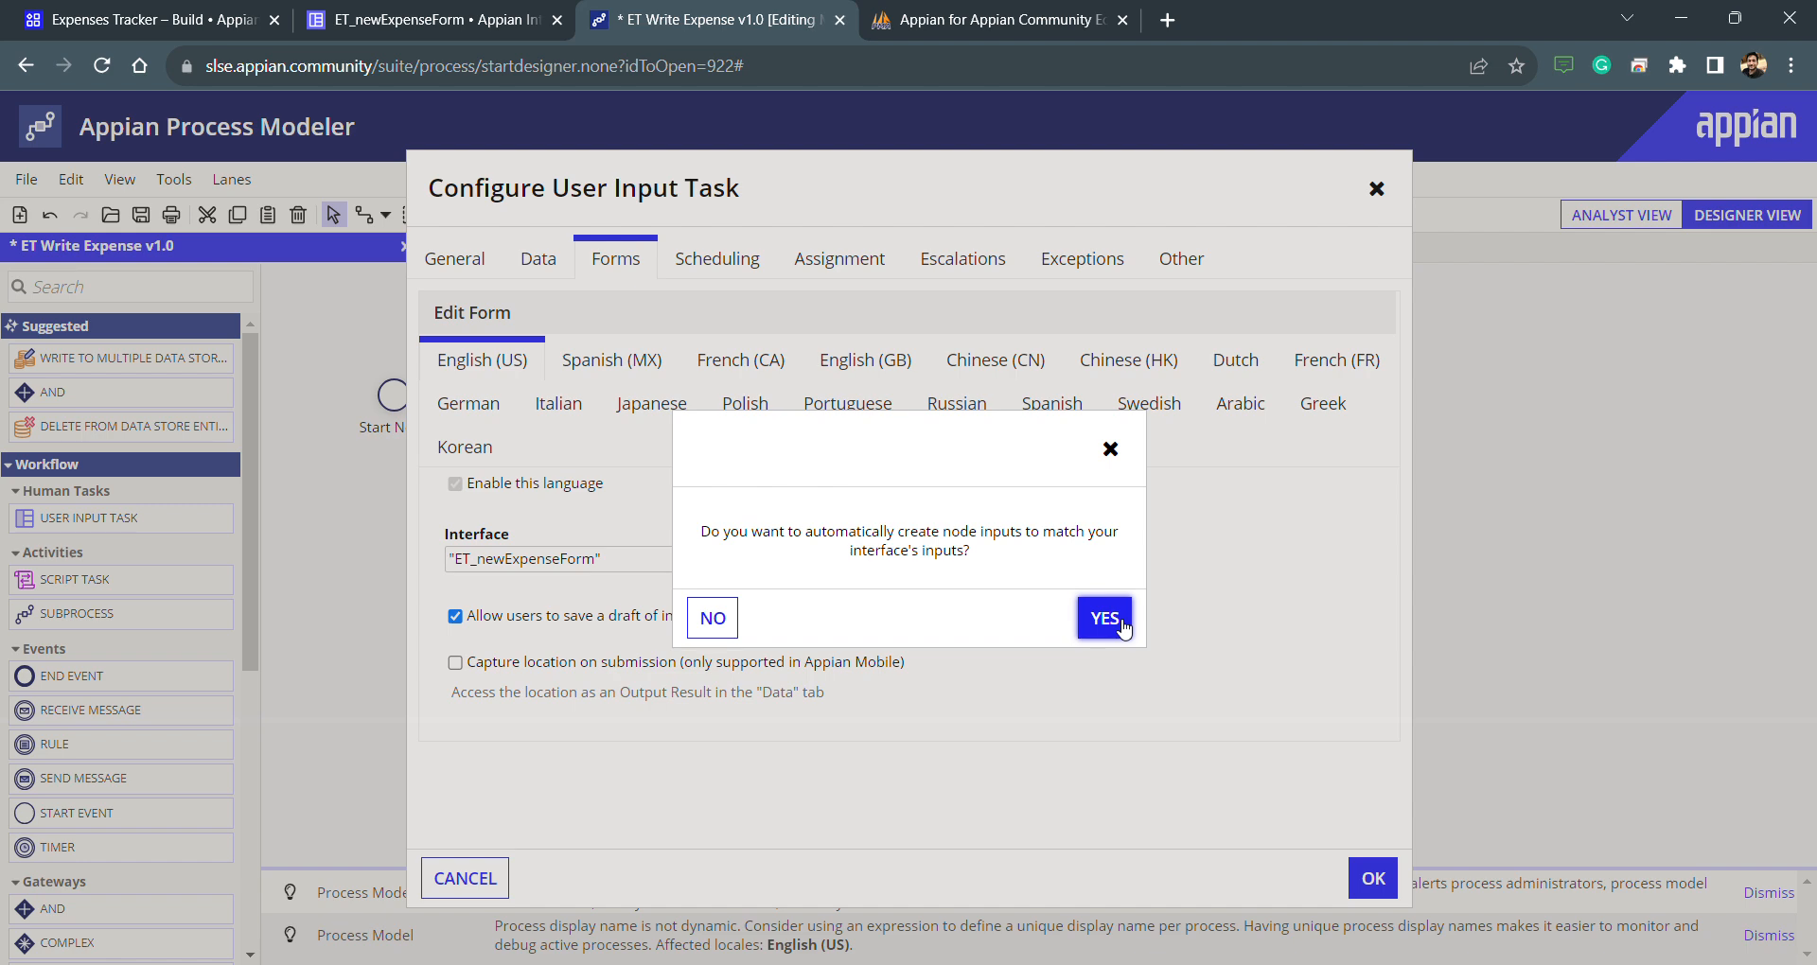
pyautogui.click(1100, 616)
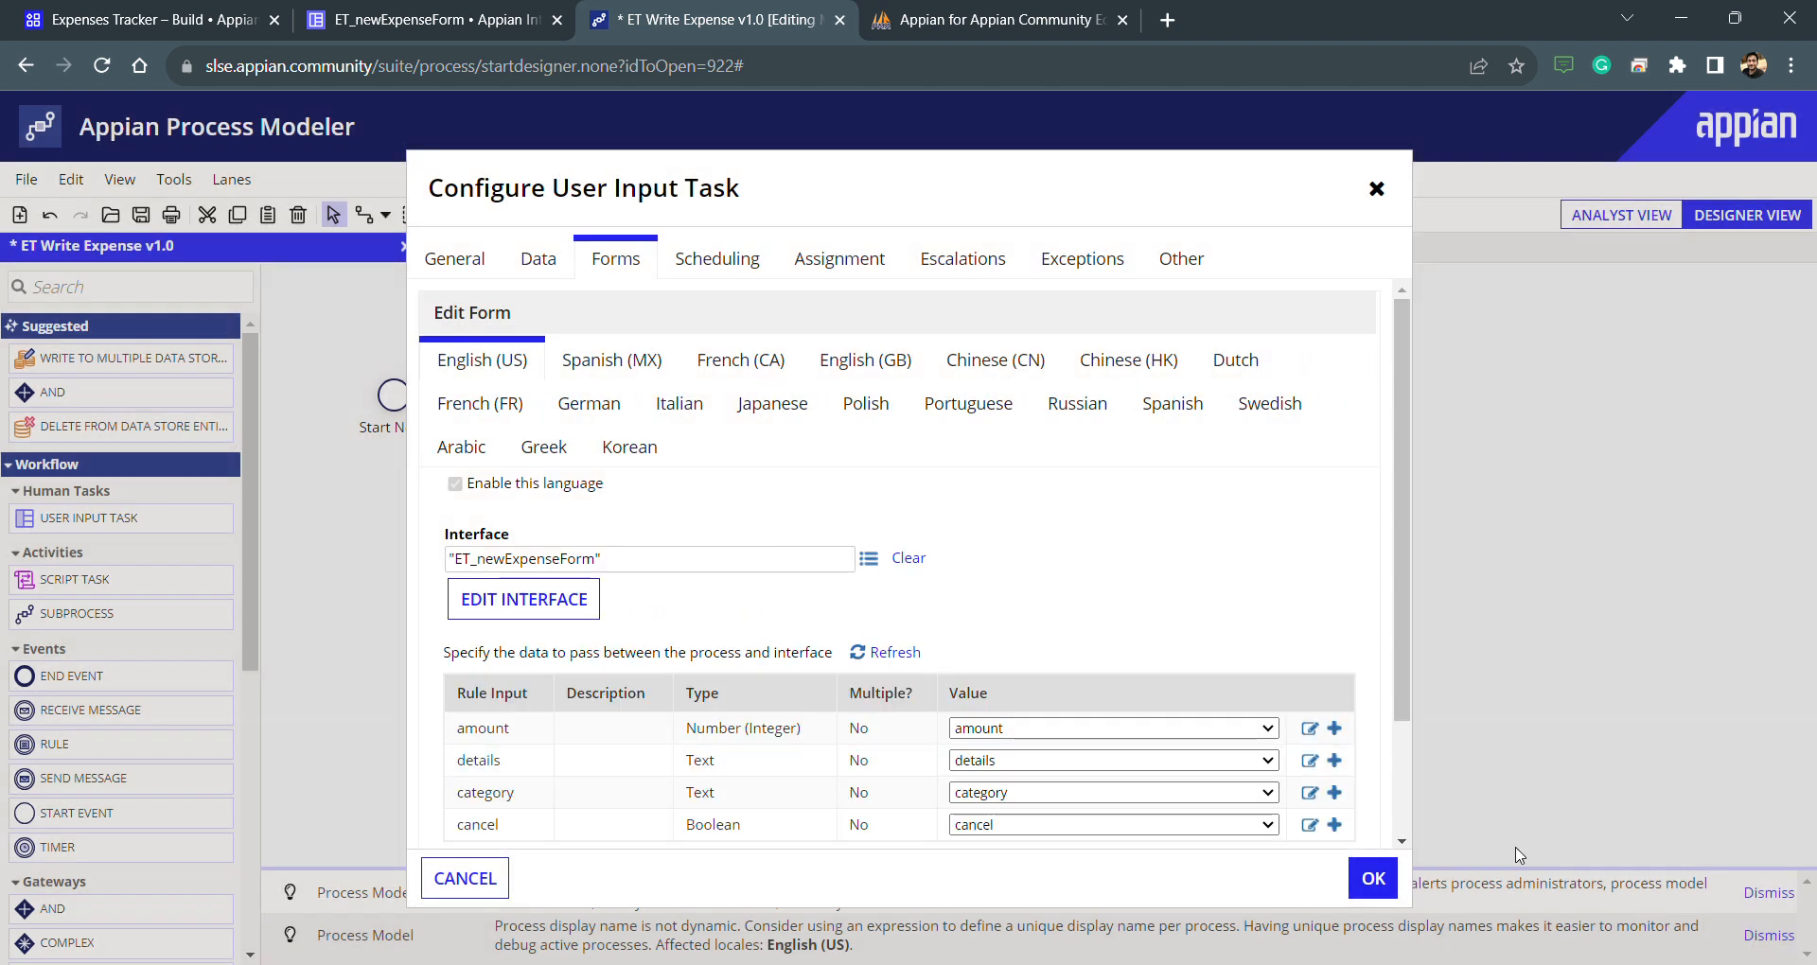